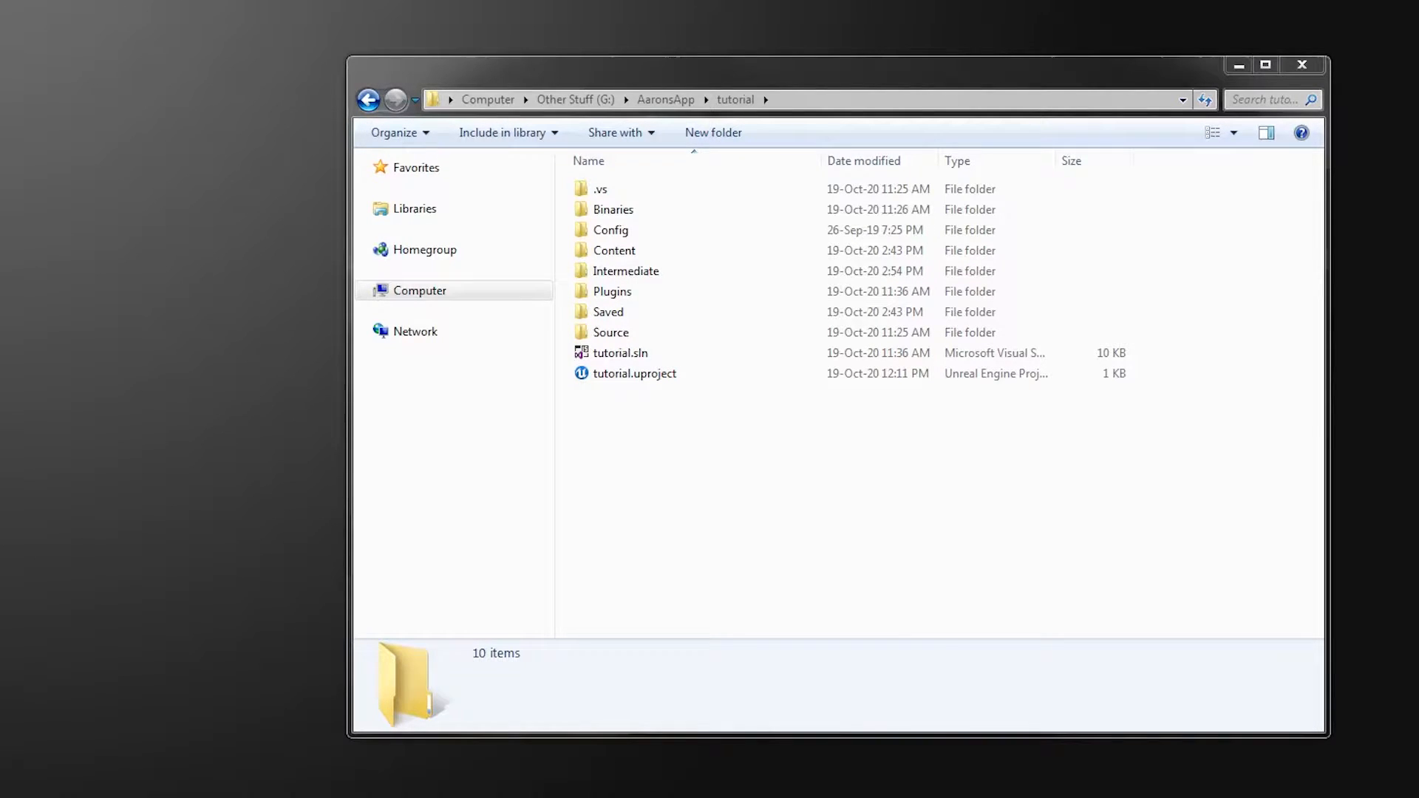
# Browse the project's Plugins folder, then open the tutorial project in the engine.
pyautogui.doubleClick(612, 291)
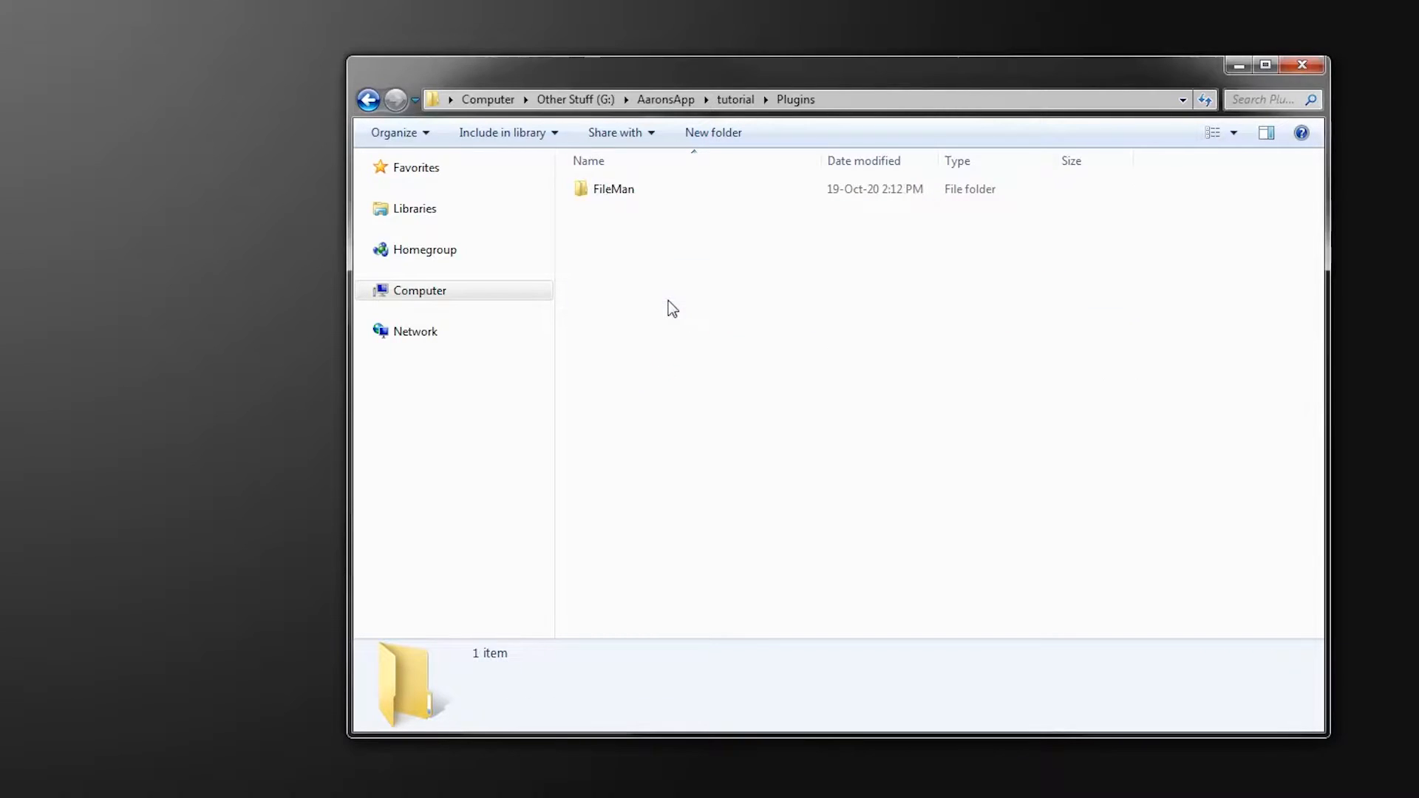
pyautogui.click(612, 187)
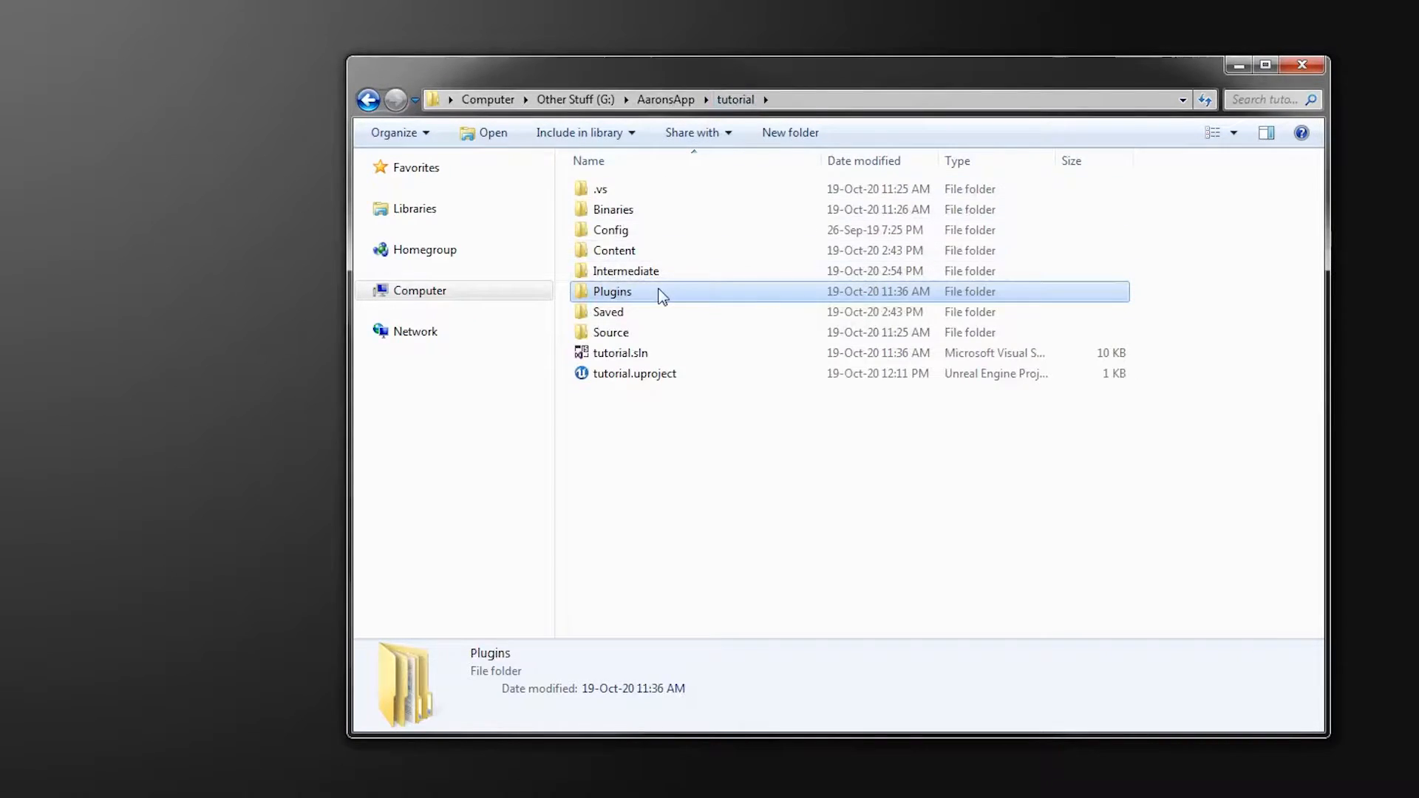
pyautogui.click(634, 373)
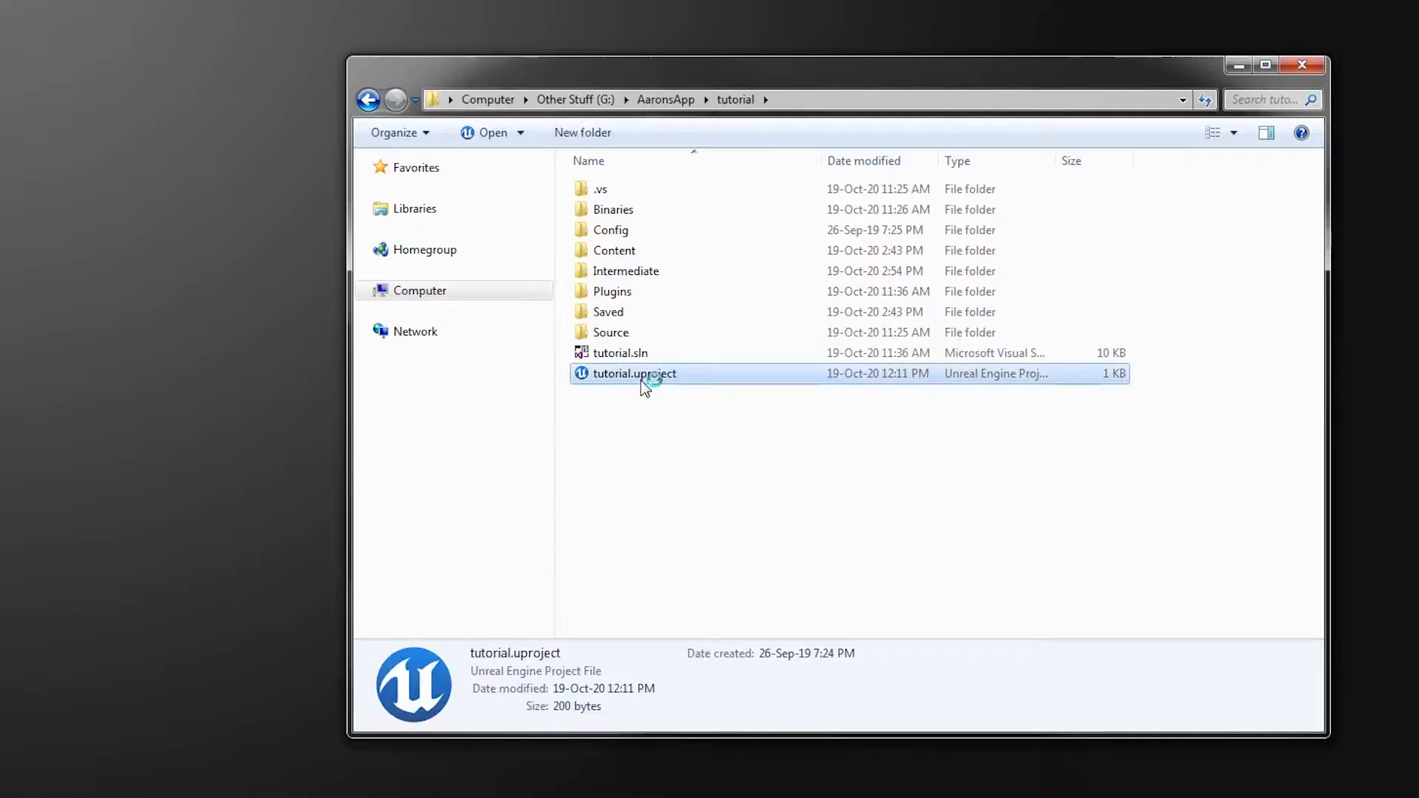
pyautogui.doubleClick(634, 372)
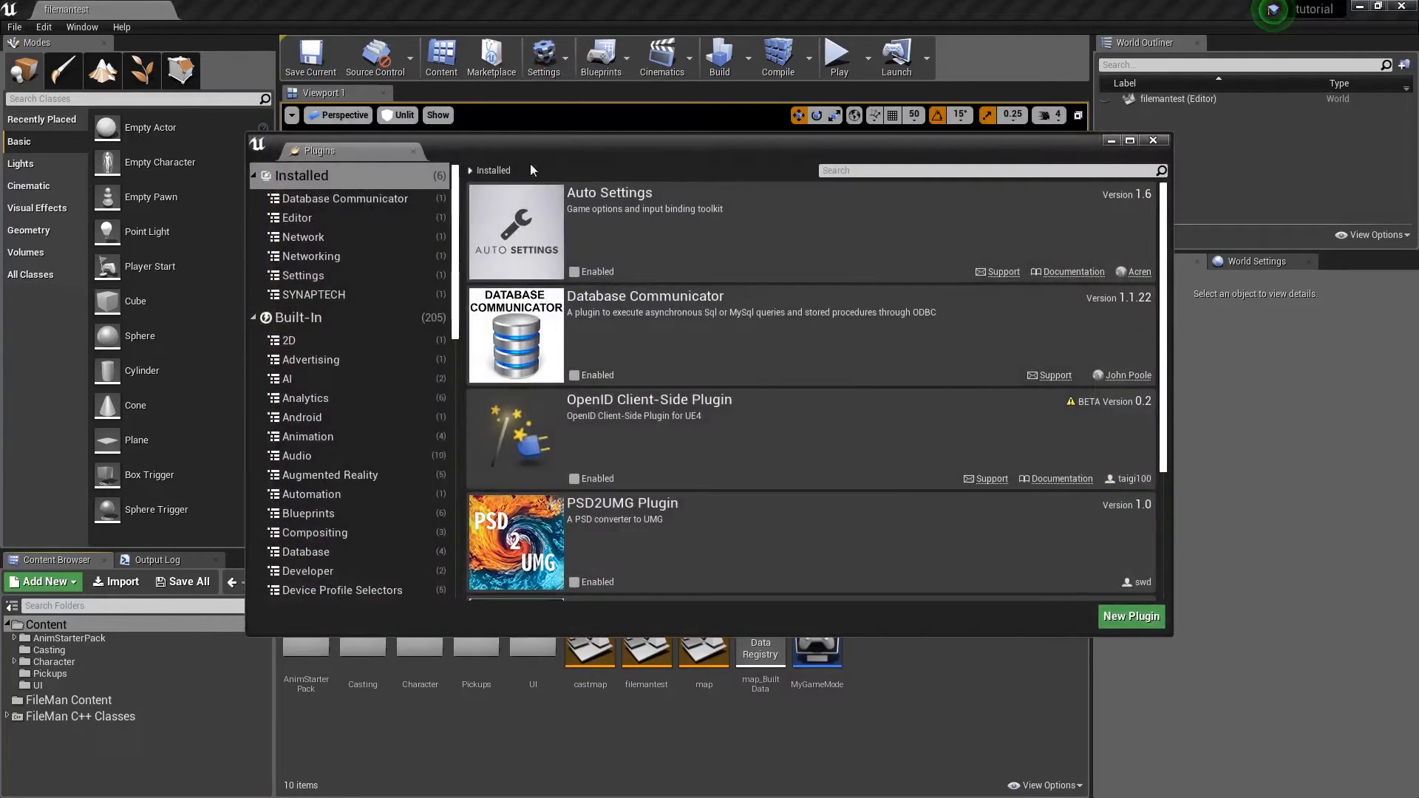
# Confirm FileMan is enabled under Project > Blueprints plugins and bring up the level blueprint options.
pyautogui.scroll(-3)
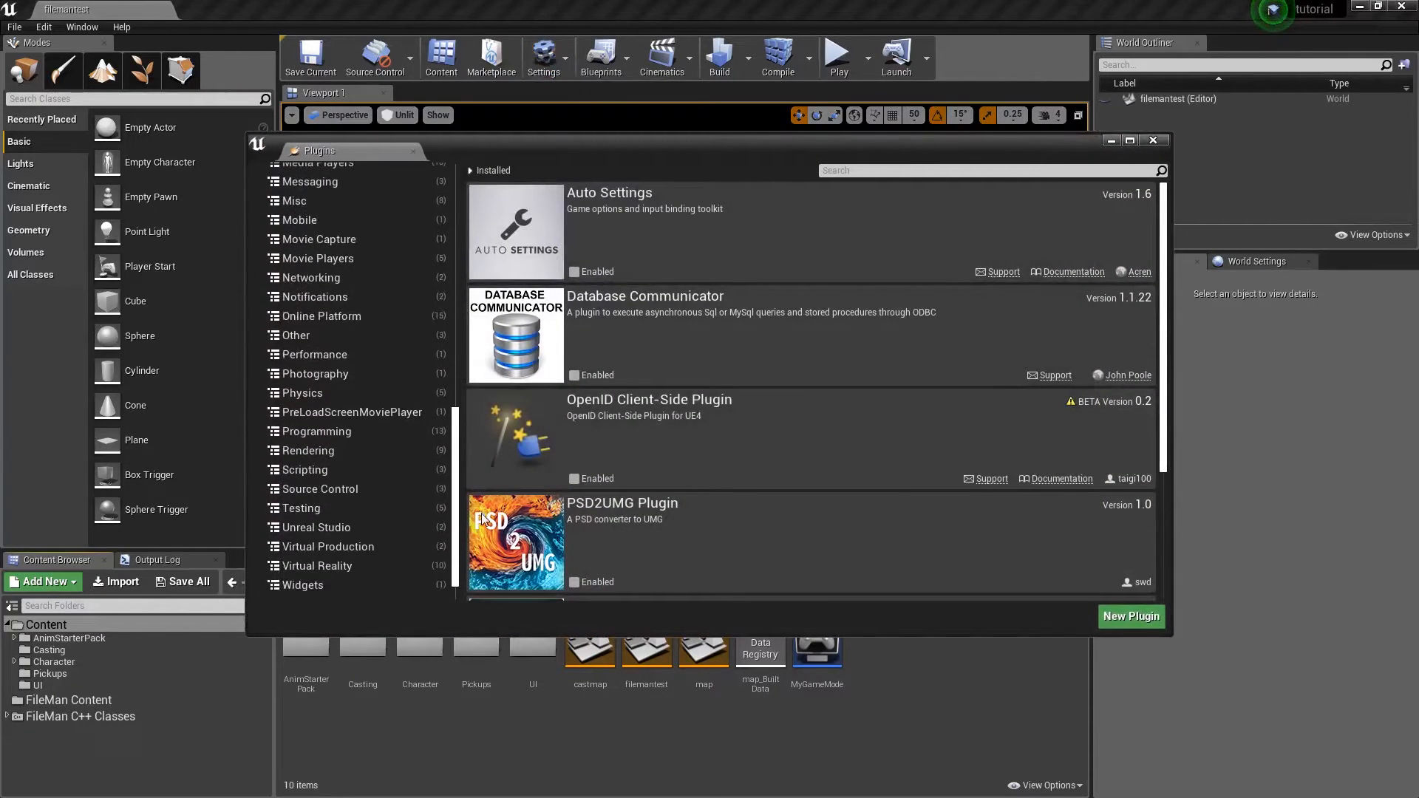
pyautogui.click(307, 591)
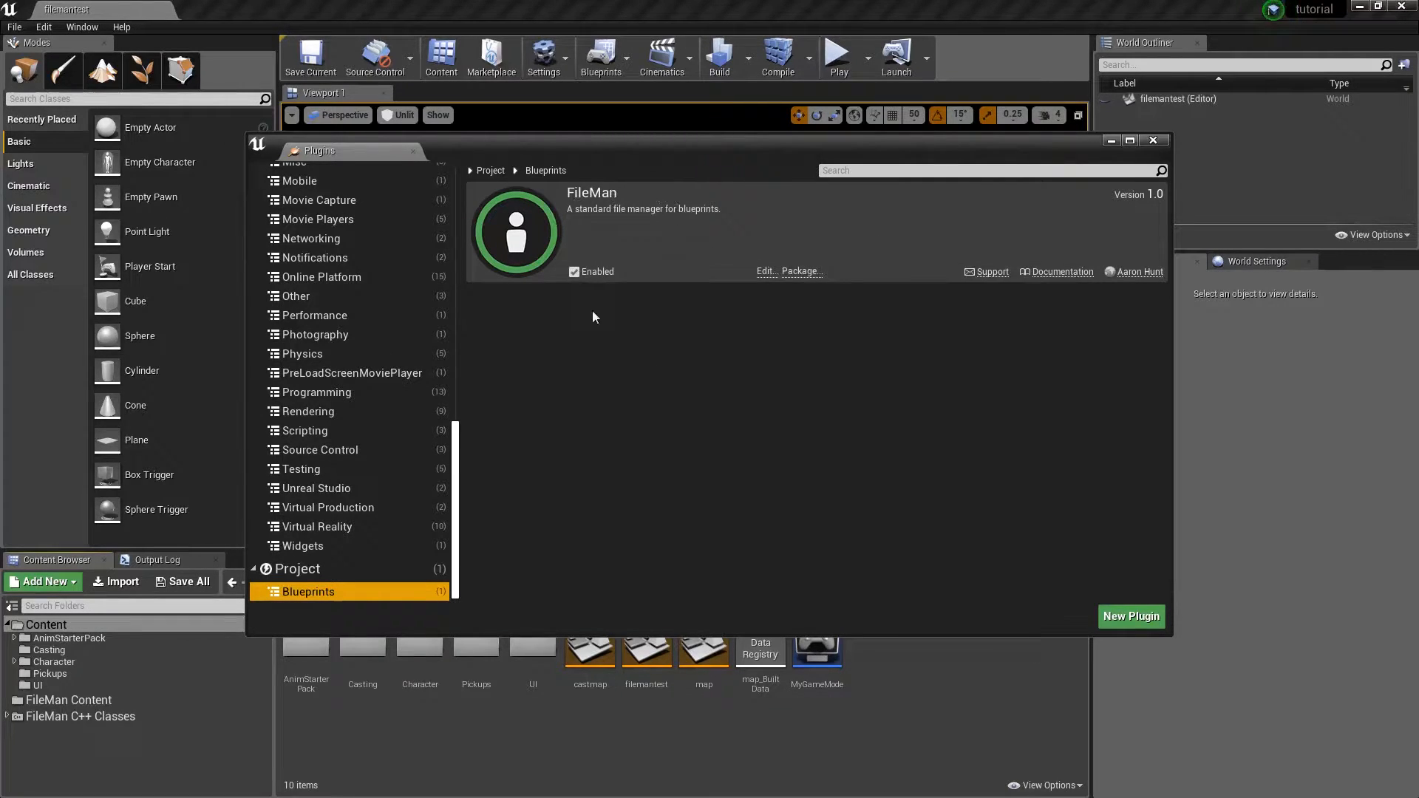
pyautogui.moveTo(836, 346)
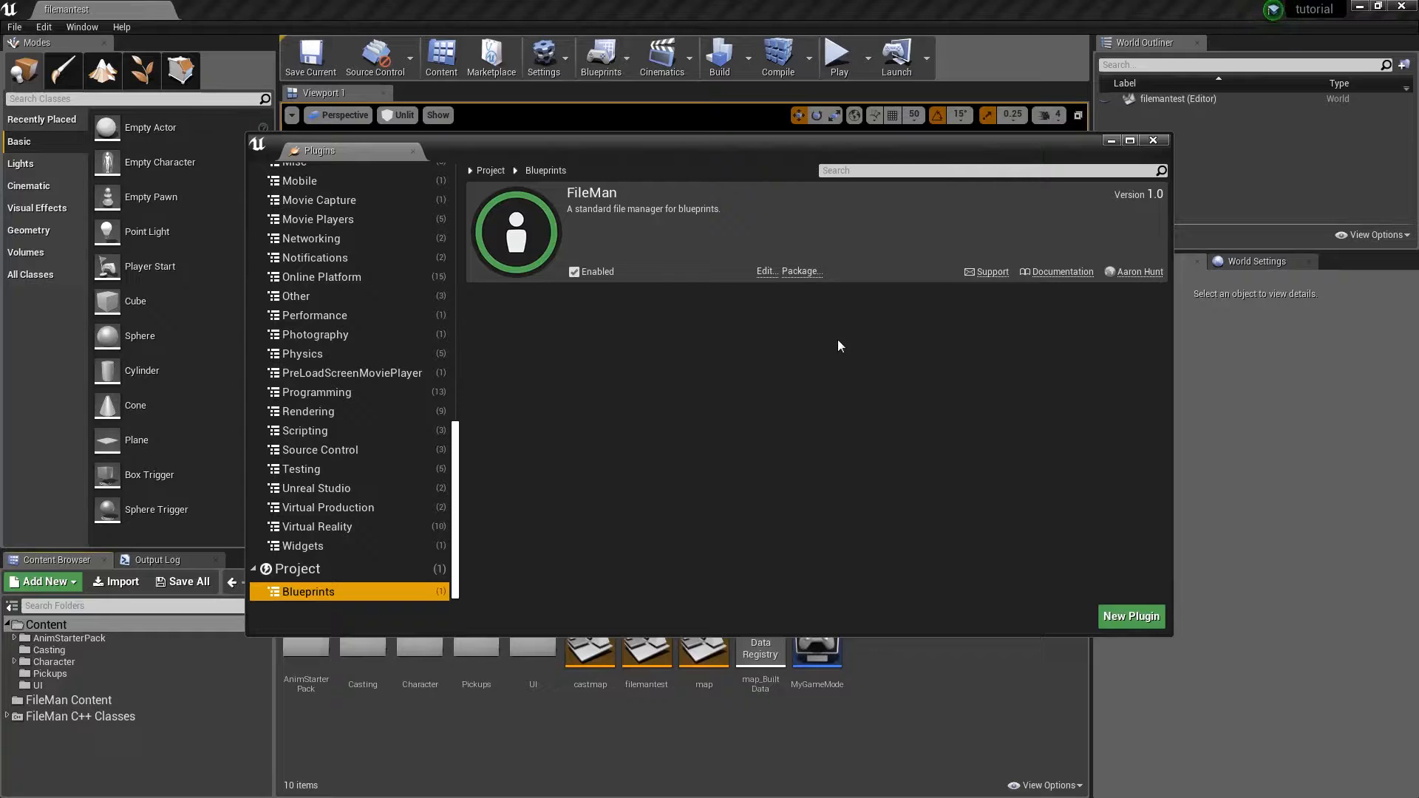
pyautogui.click(600, 57)
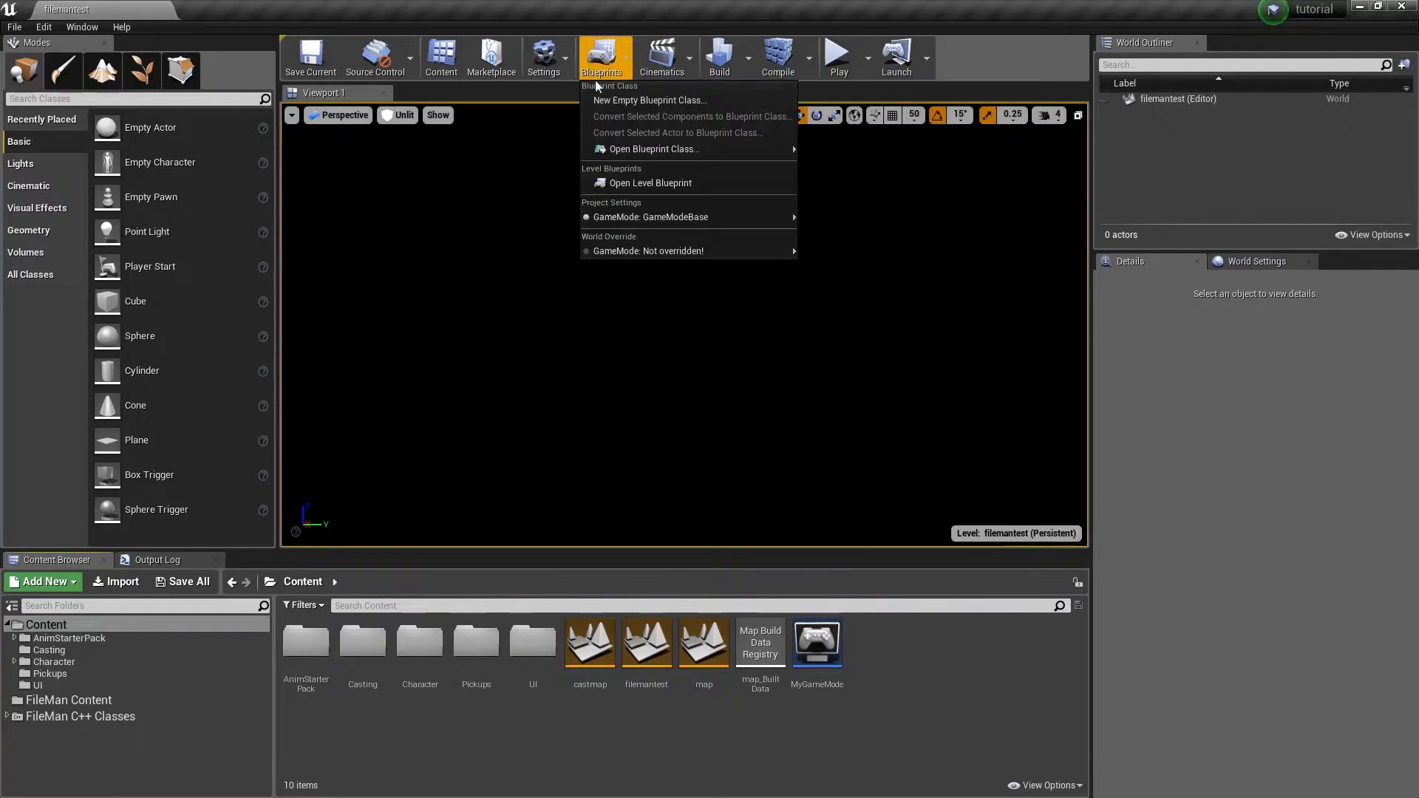
# Open the level blueprint and expand the File Man category showing delete, get files, read and write nodes.
pyautogui.click(649, 182)
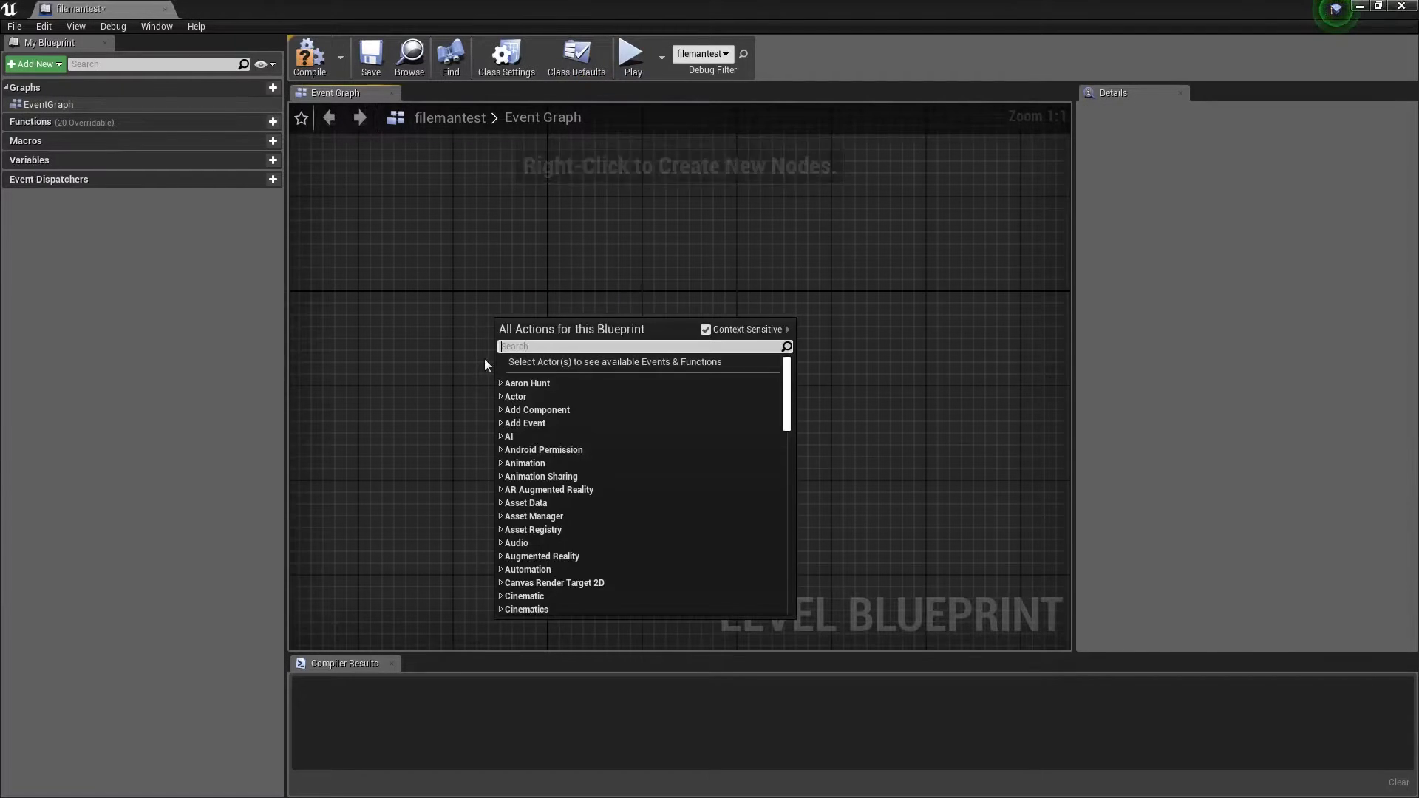
pyautogui.click(501, 383)
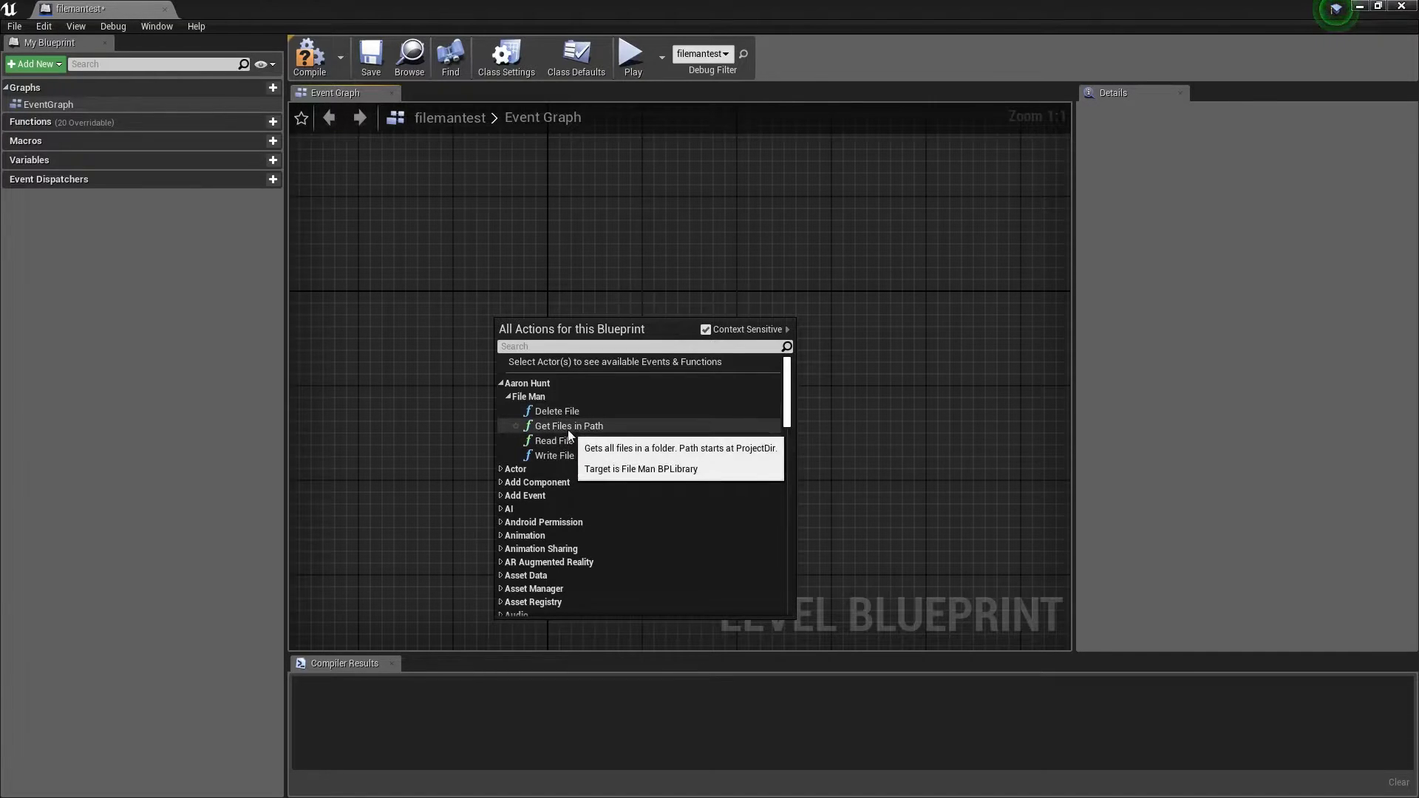
pyautogui.moveTo(551, 455)
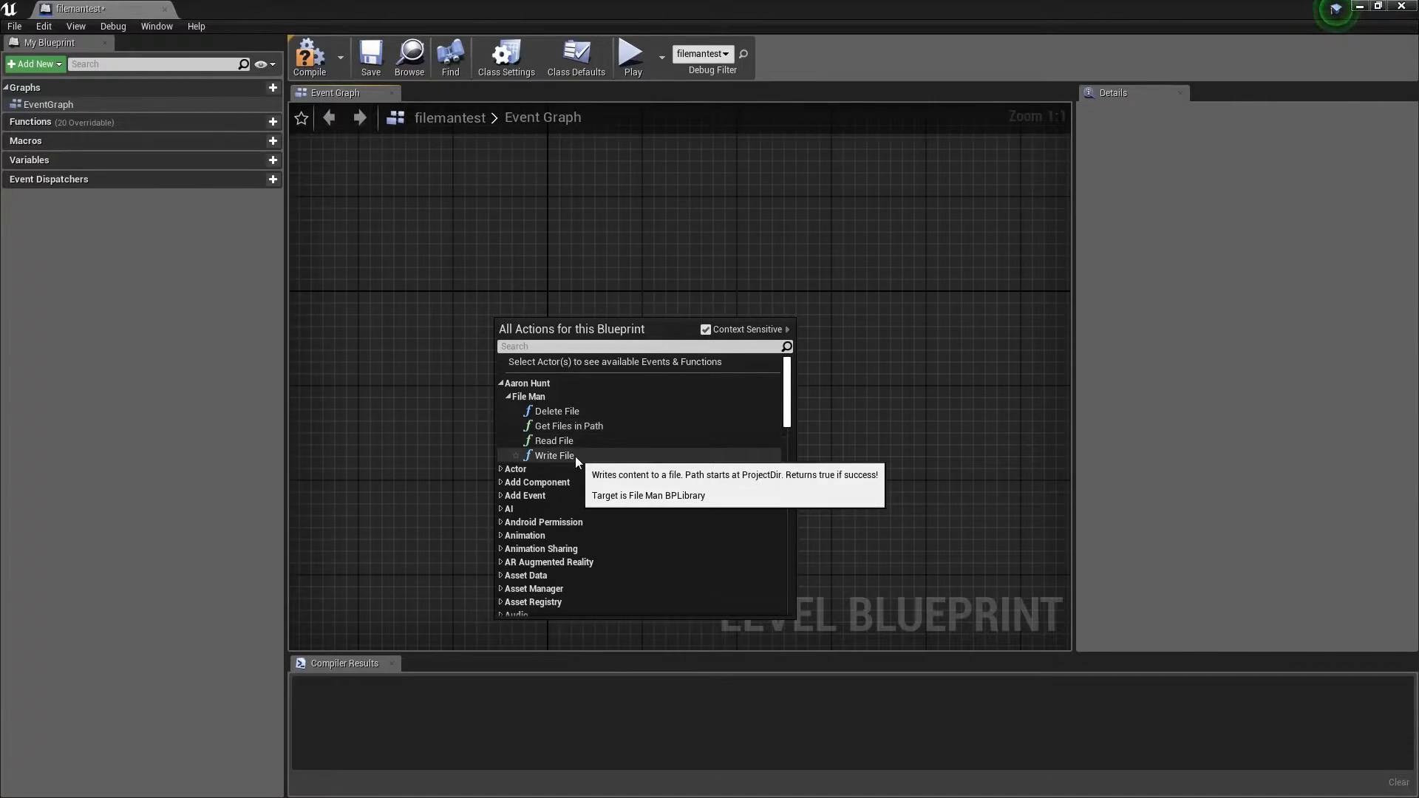
pyautogui.moveTo(554, 441)
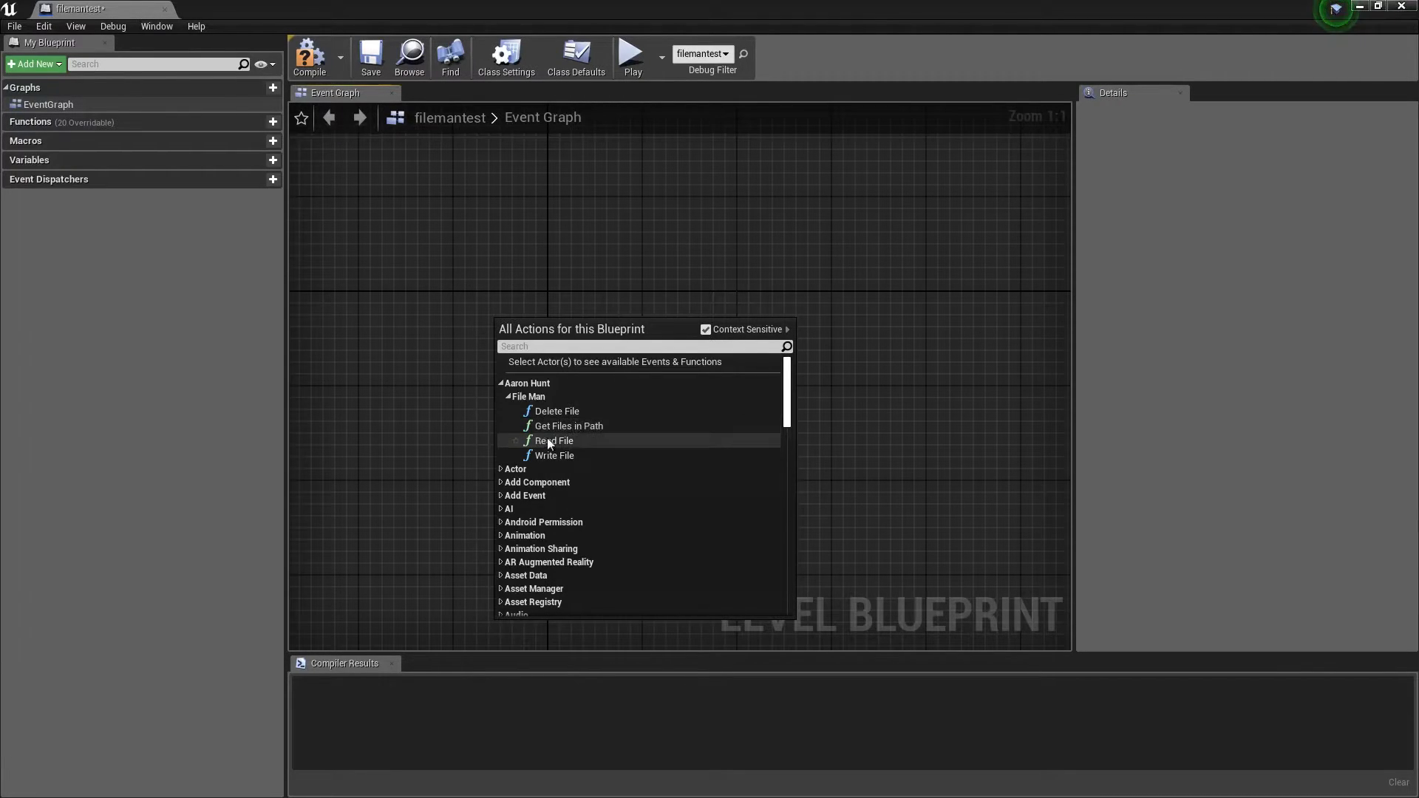
pyautogui.moveTo(567, 426)
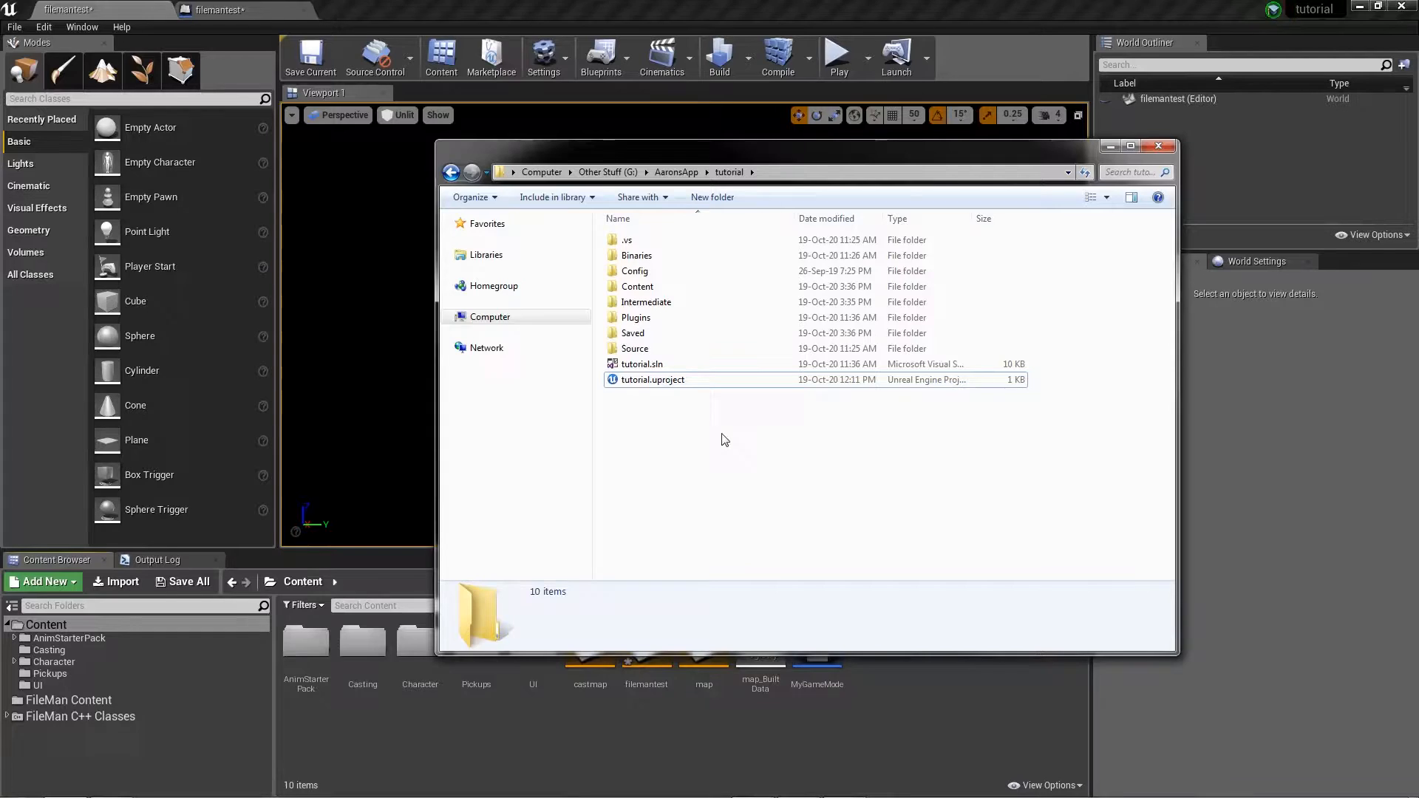
pyautogui.moveTo(758, 445)
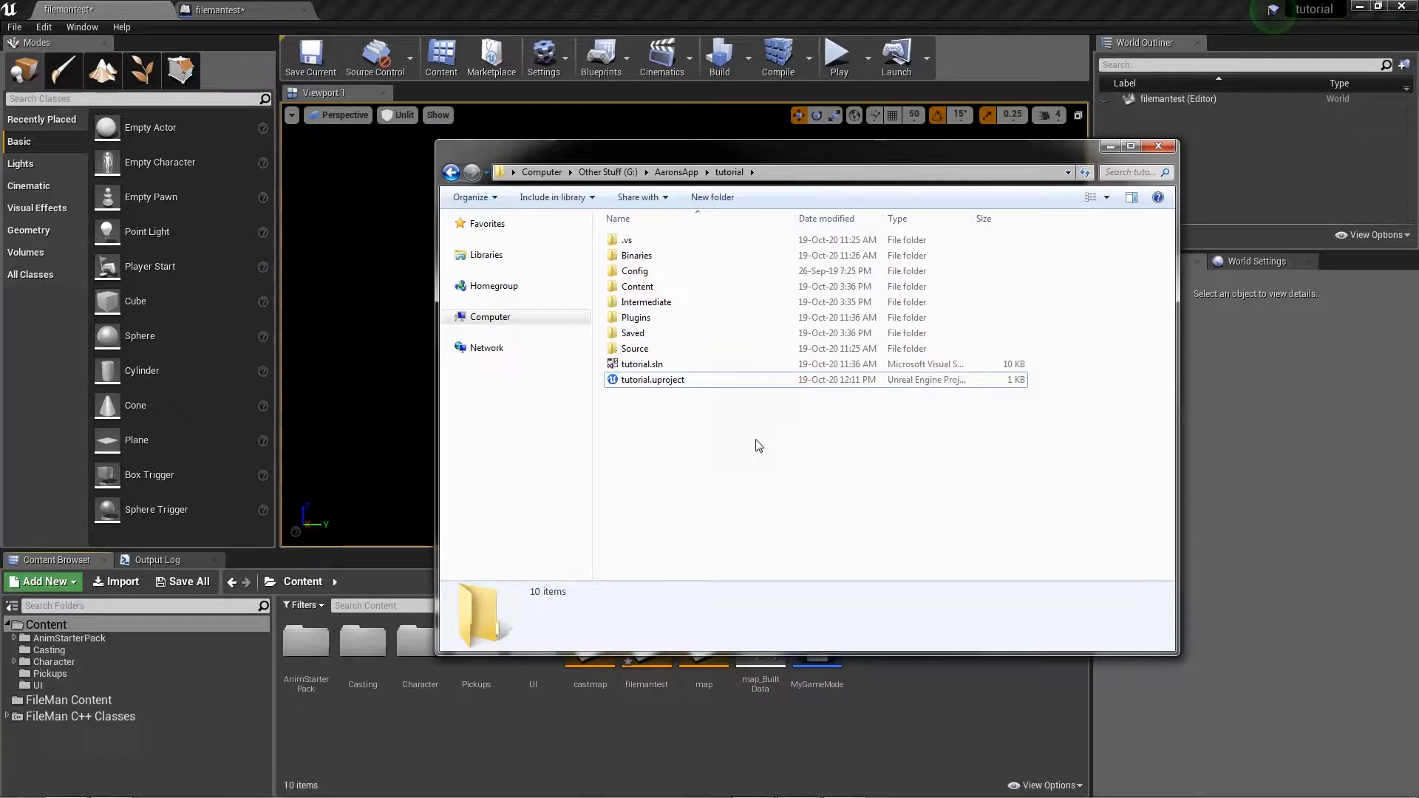
# Create a new folder in the tutorial project directory and start naming it with 'S'.
pyautogui.rightClick(758, 445)
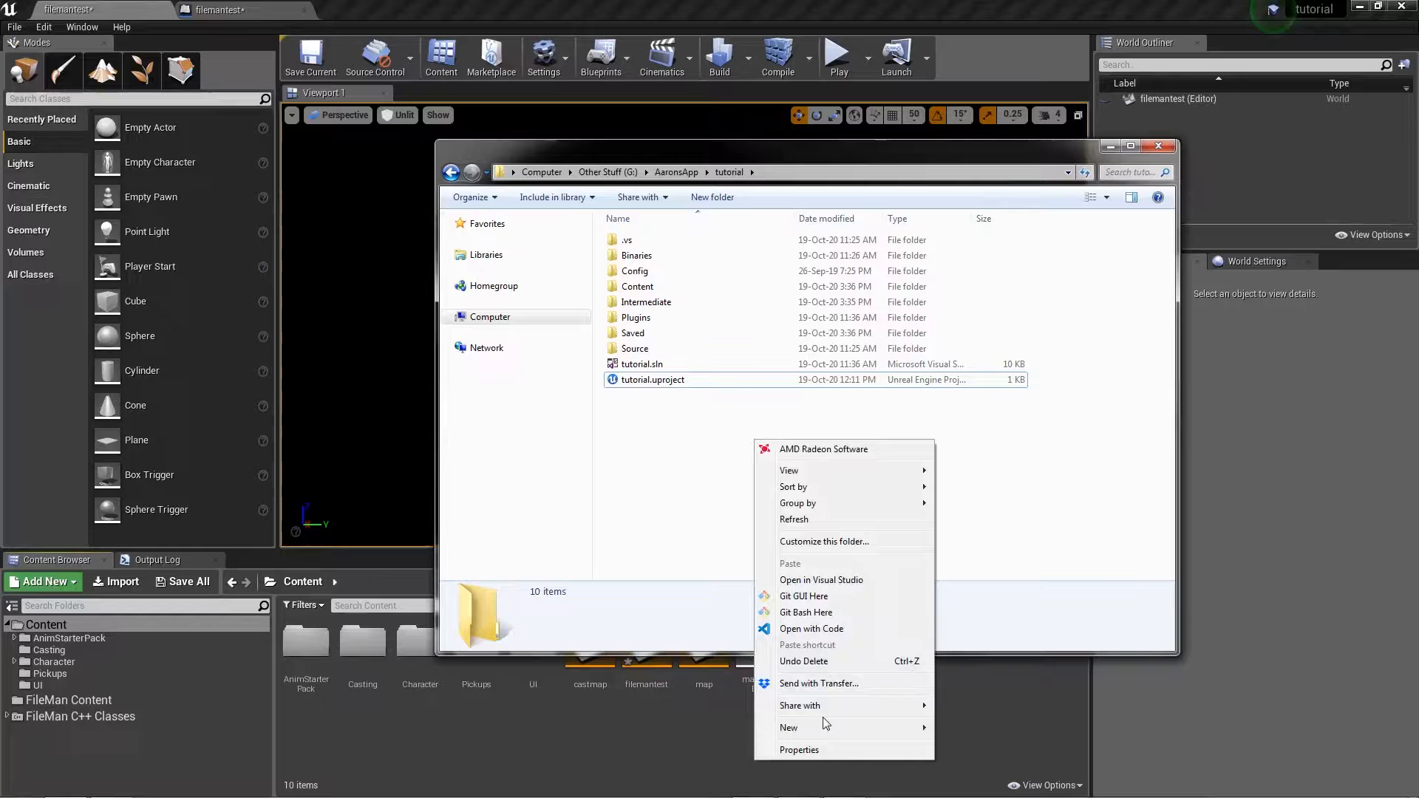
pyautogui.click(788, 727)
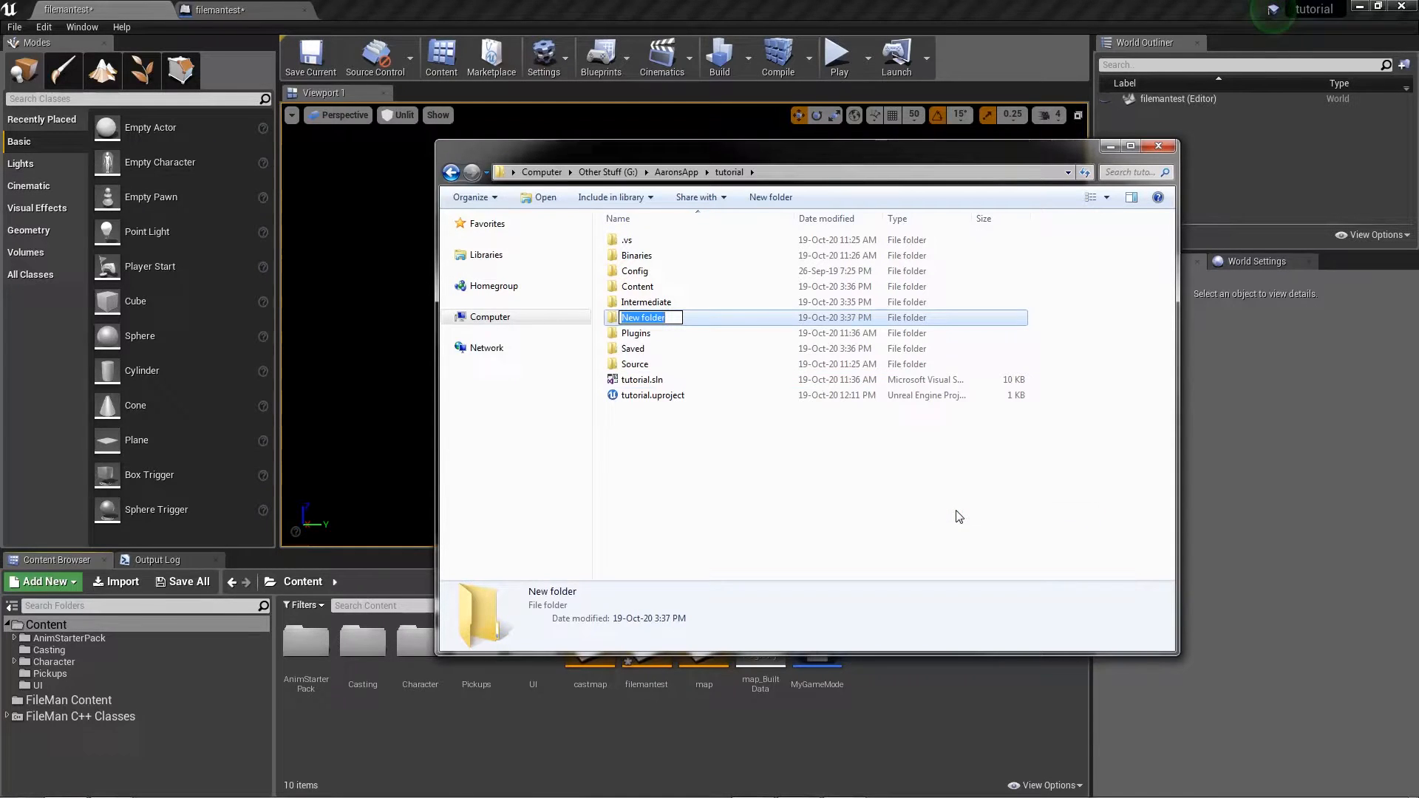
pyautogui.write('S')
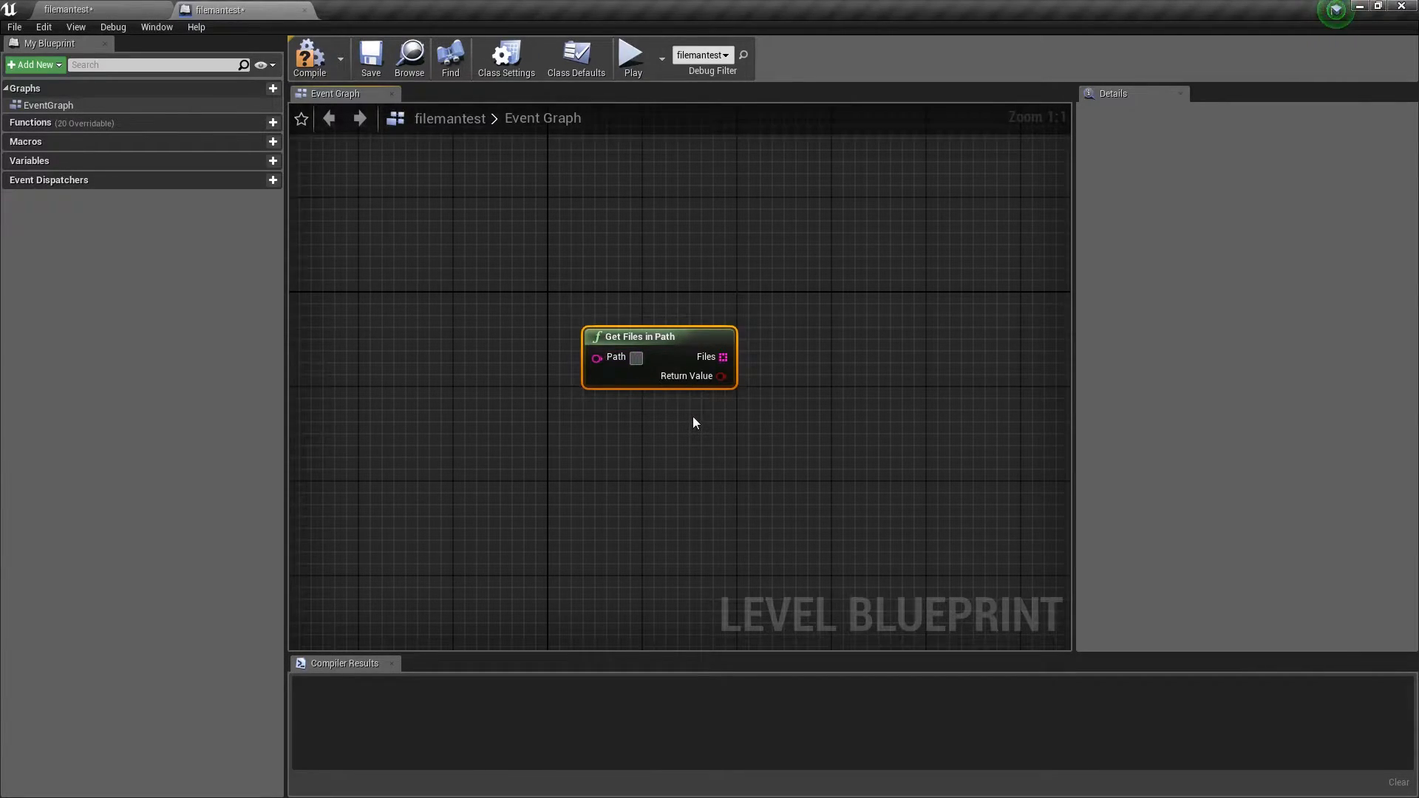
# Set Get Files in Path to 'Stuff', wire Files into a For Each Loop, and return to the level editor.
pyautogui.write('Stuff')
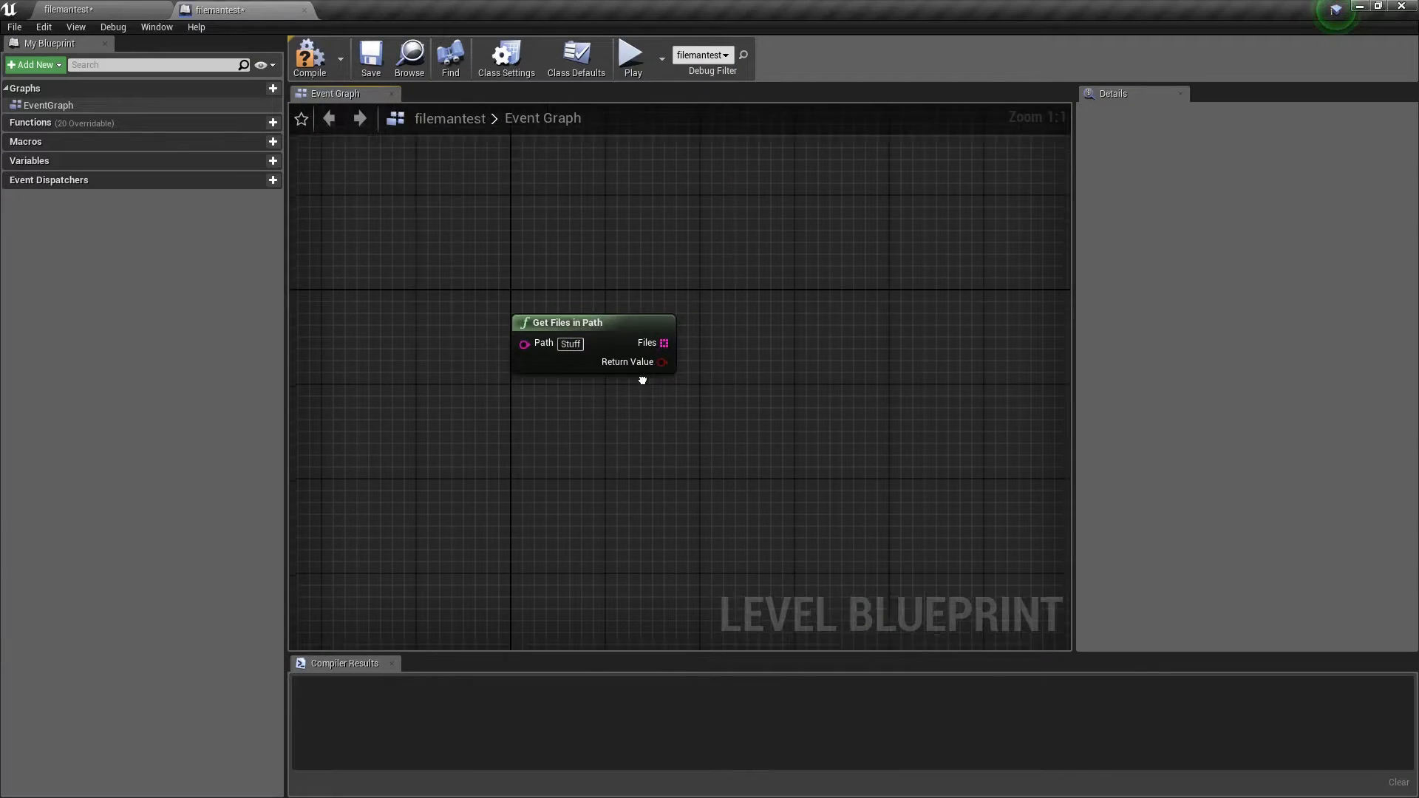
pyautogui.moveTo(663, 341); pyautogui.dragTo(673, 336)
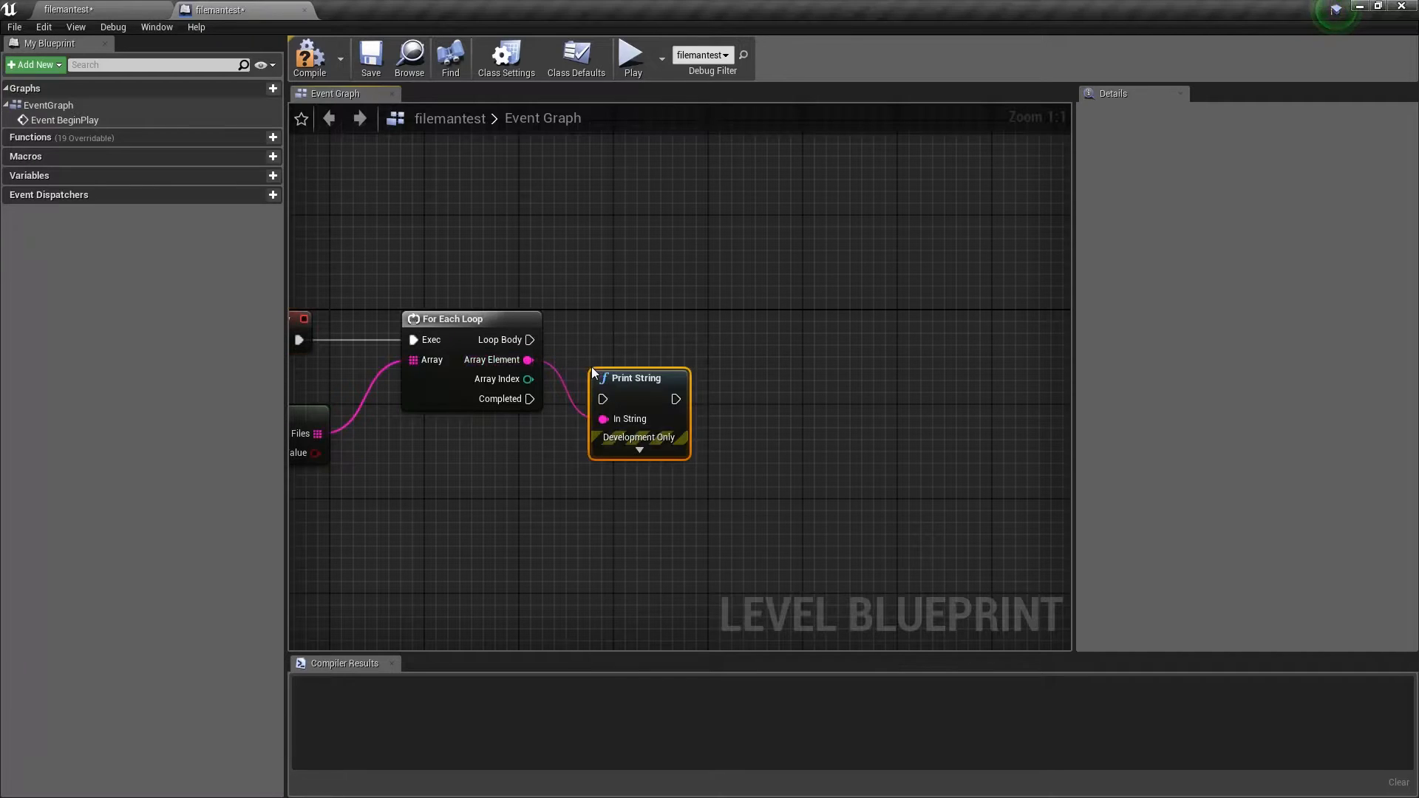
pyautogui.click(222, 9)
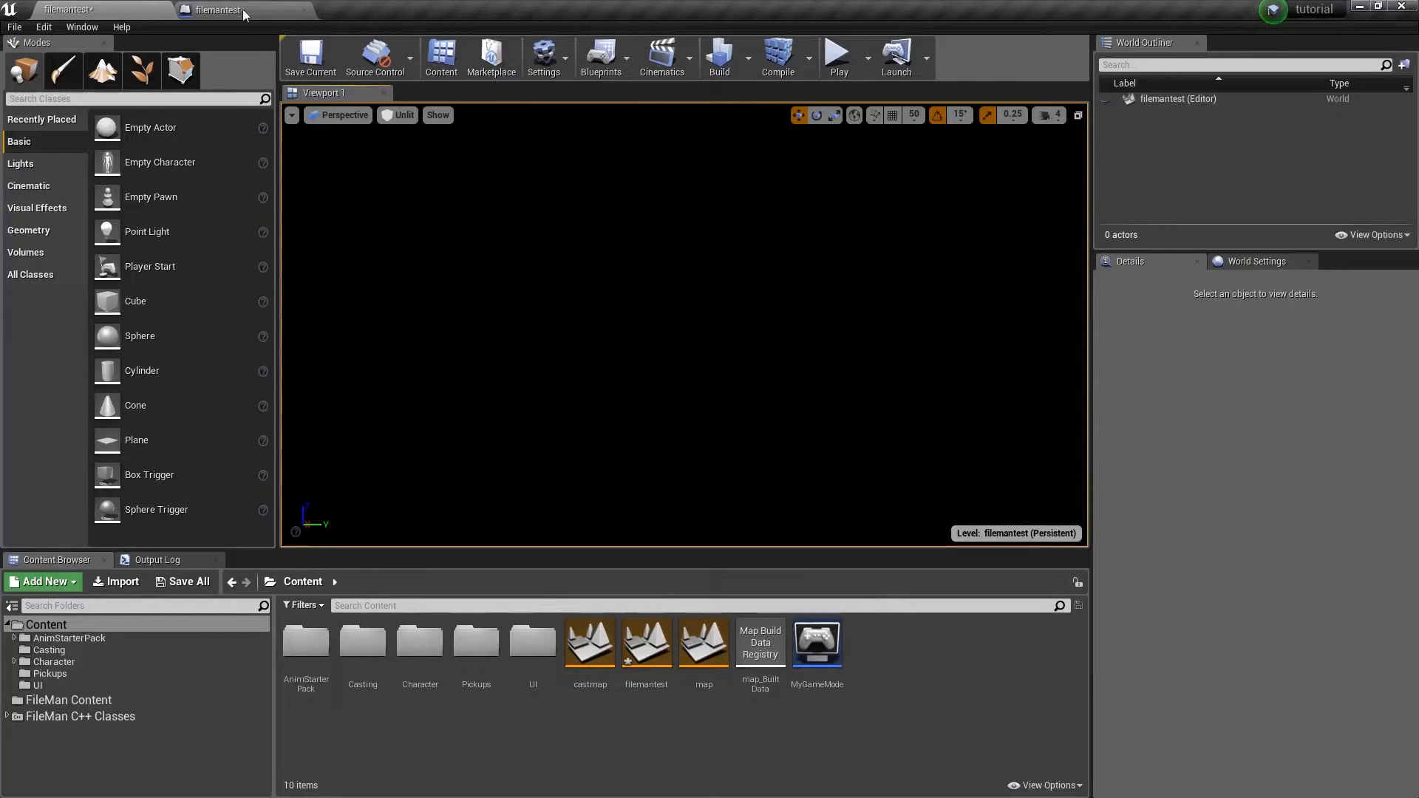
pyautogui.click(837, 54)
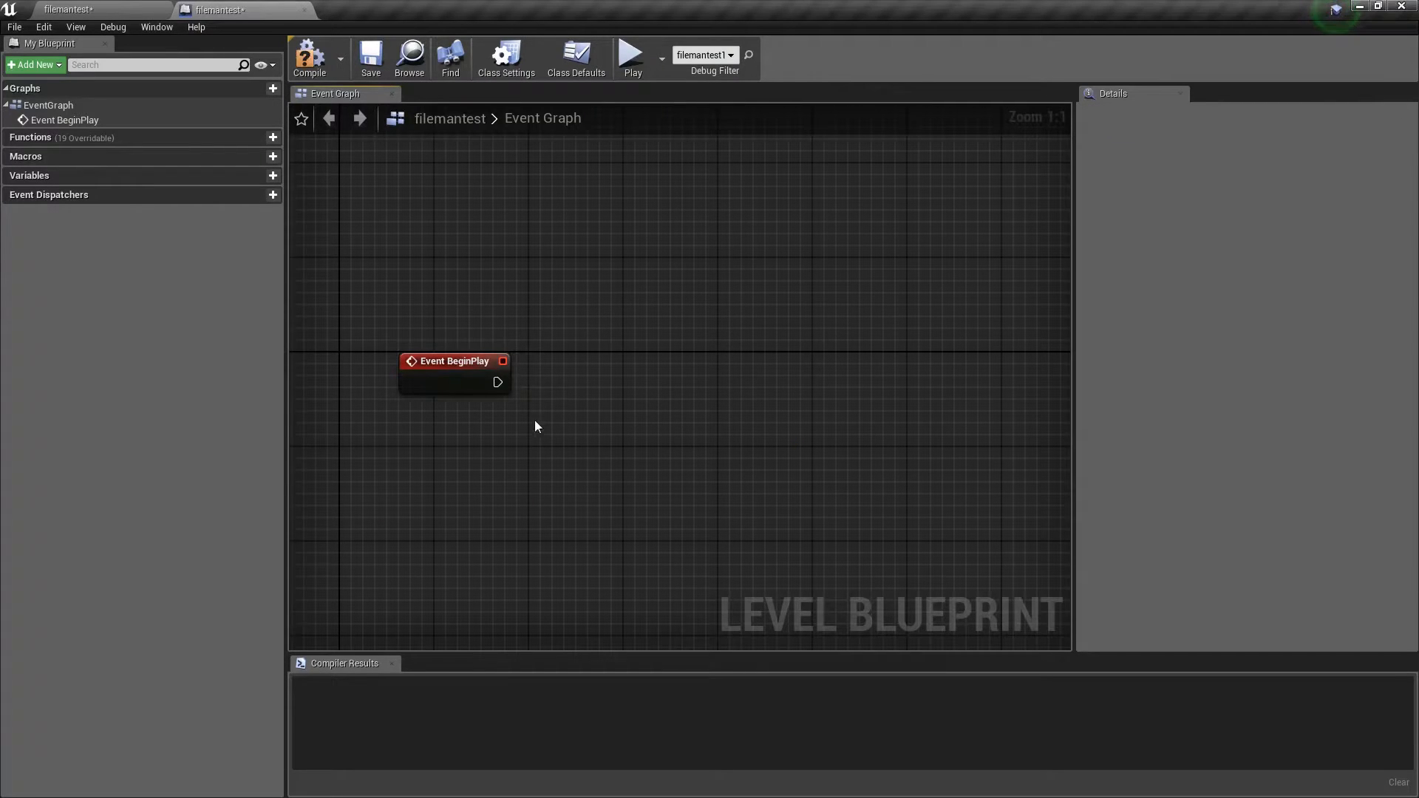
# Create a new FileManager widget blueprint in the UI folder and open it for editing.
pyautogui.click(244, 8)
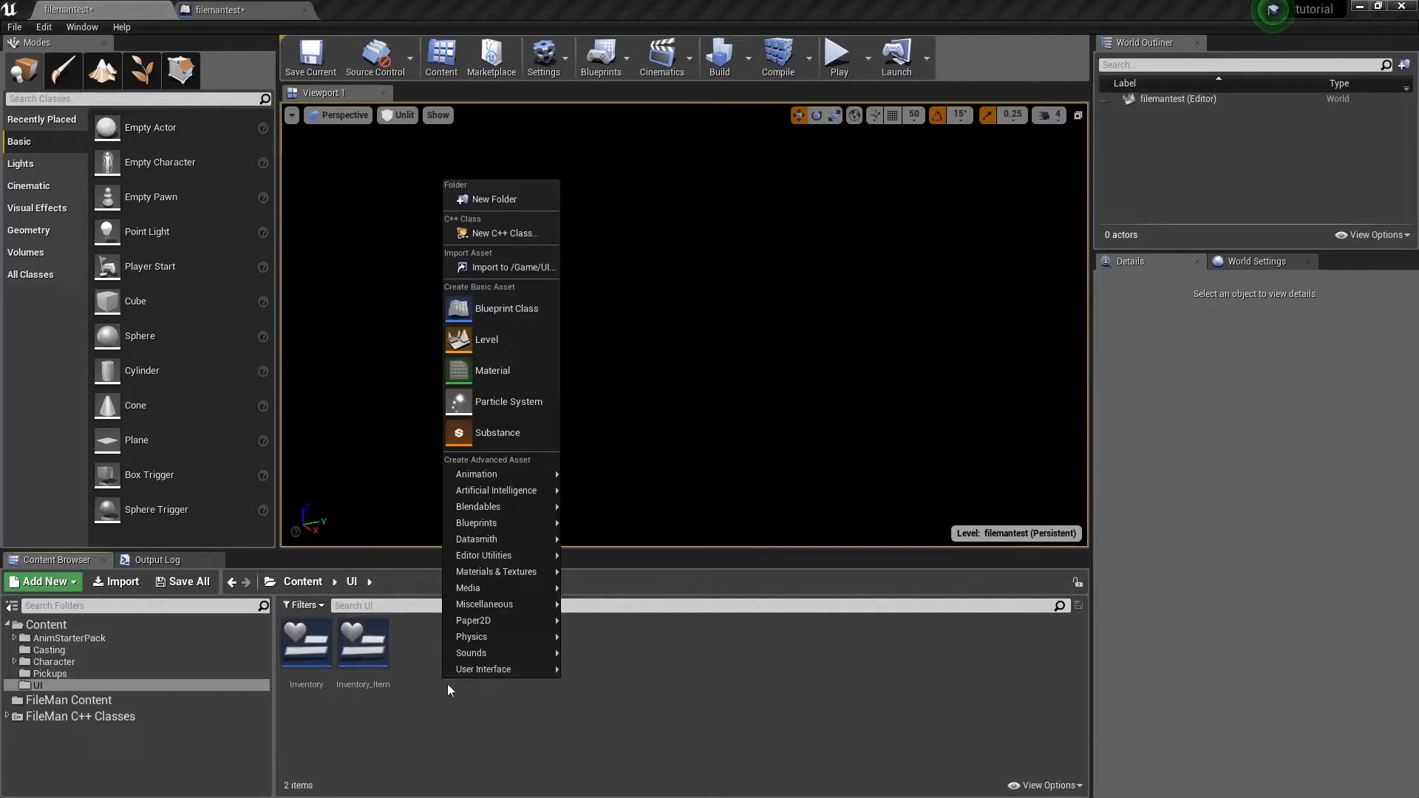
pyautogui.moveTo(483, 668)
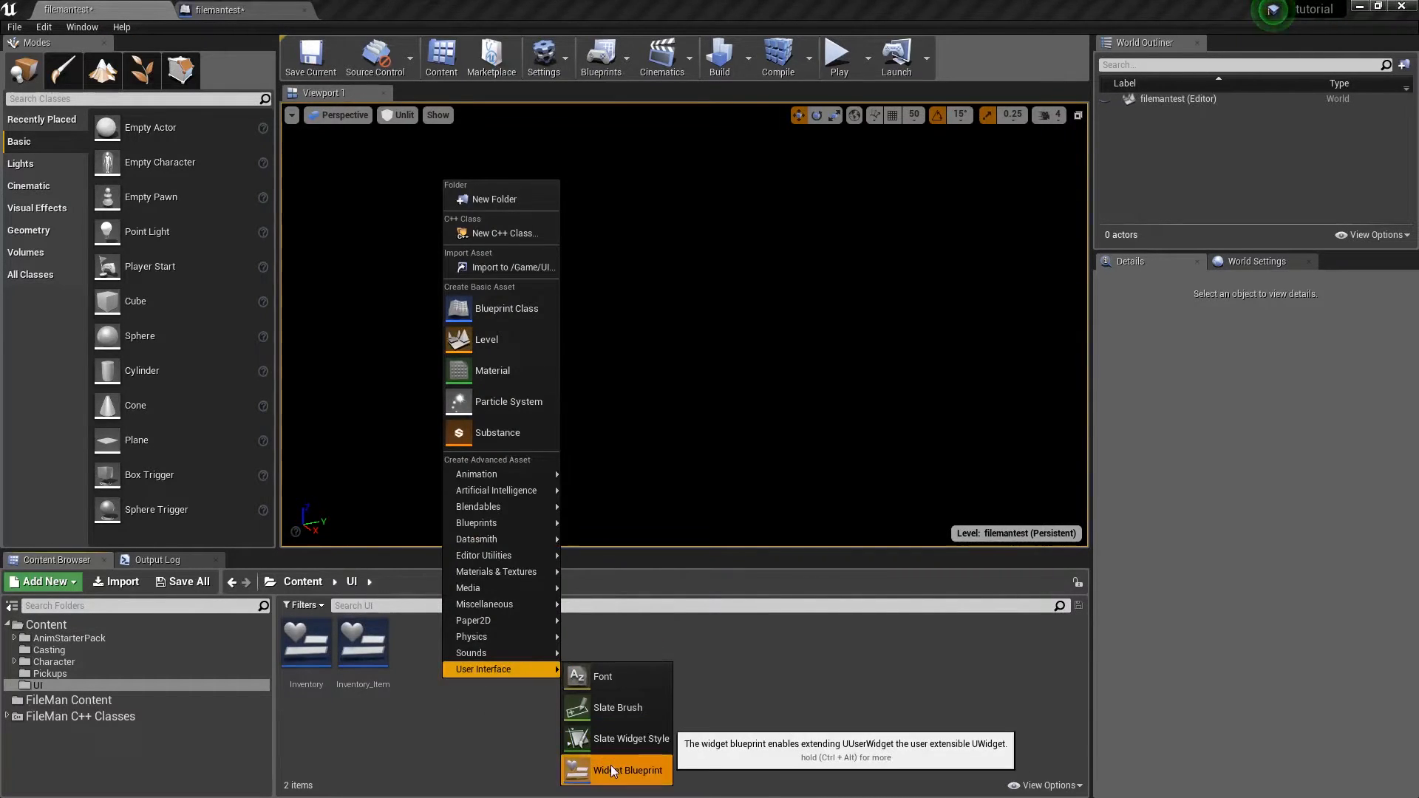
pyautogui.click(623, 770)
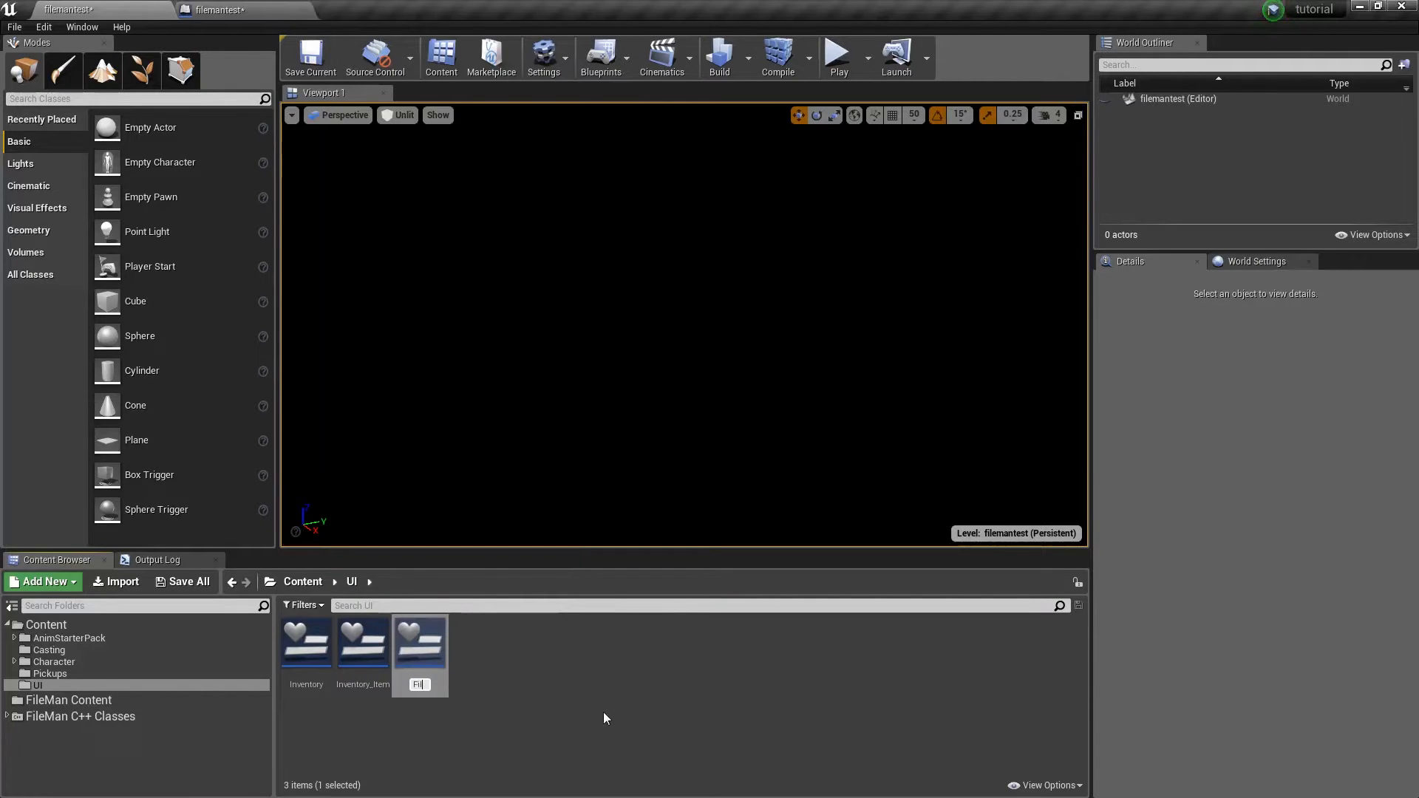
pyautogui.doubleClick(420, 639)
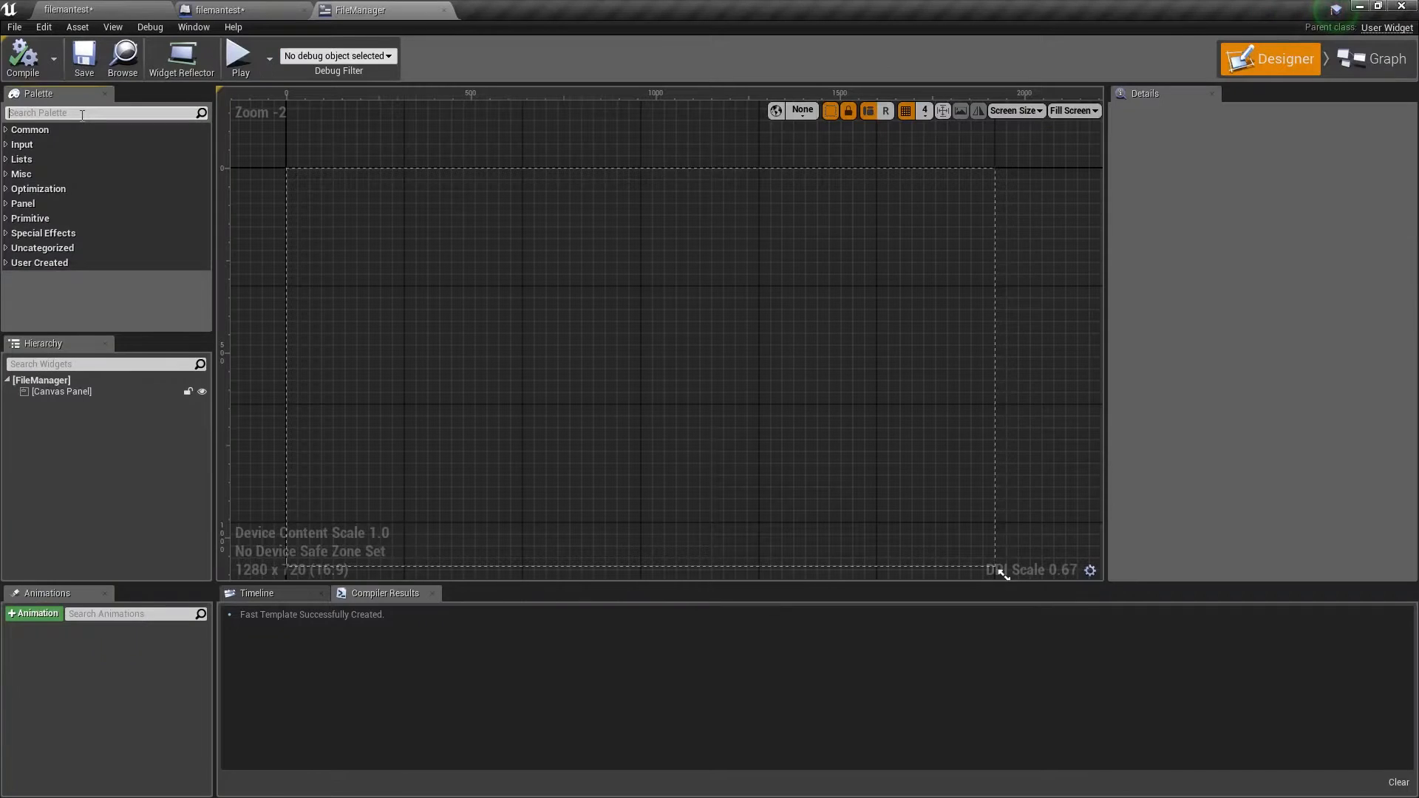
# Add an overlay and a scroll box that fills its container.
pyautogui.write('over')
pyautogui.write('Background')
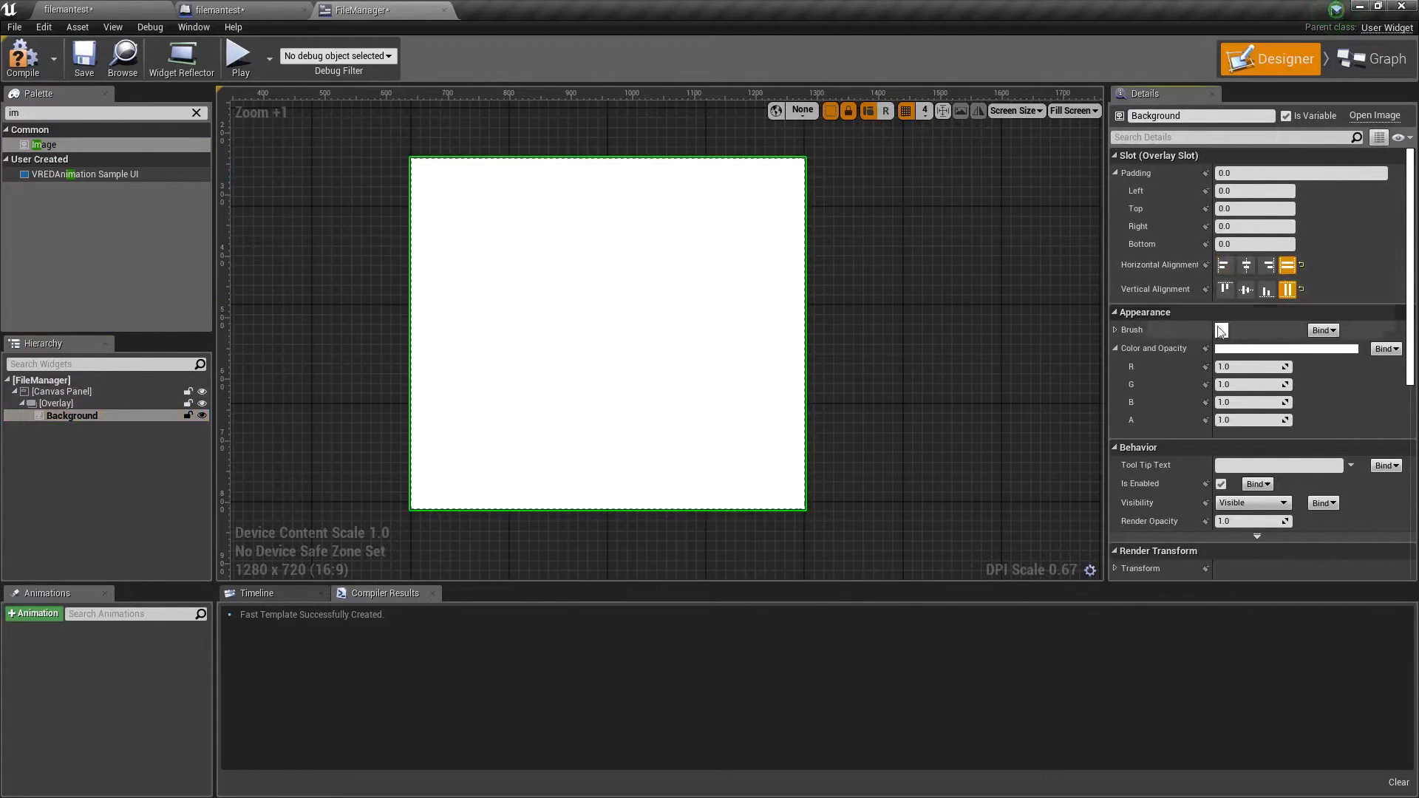
pyautogui.click(1284, 349)
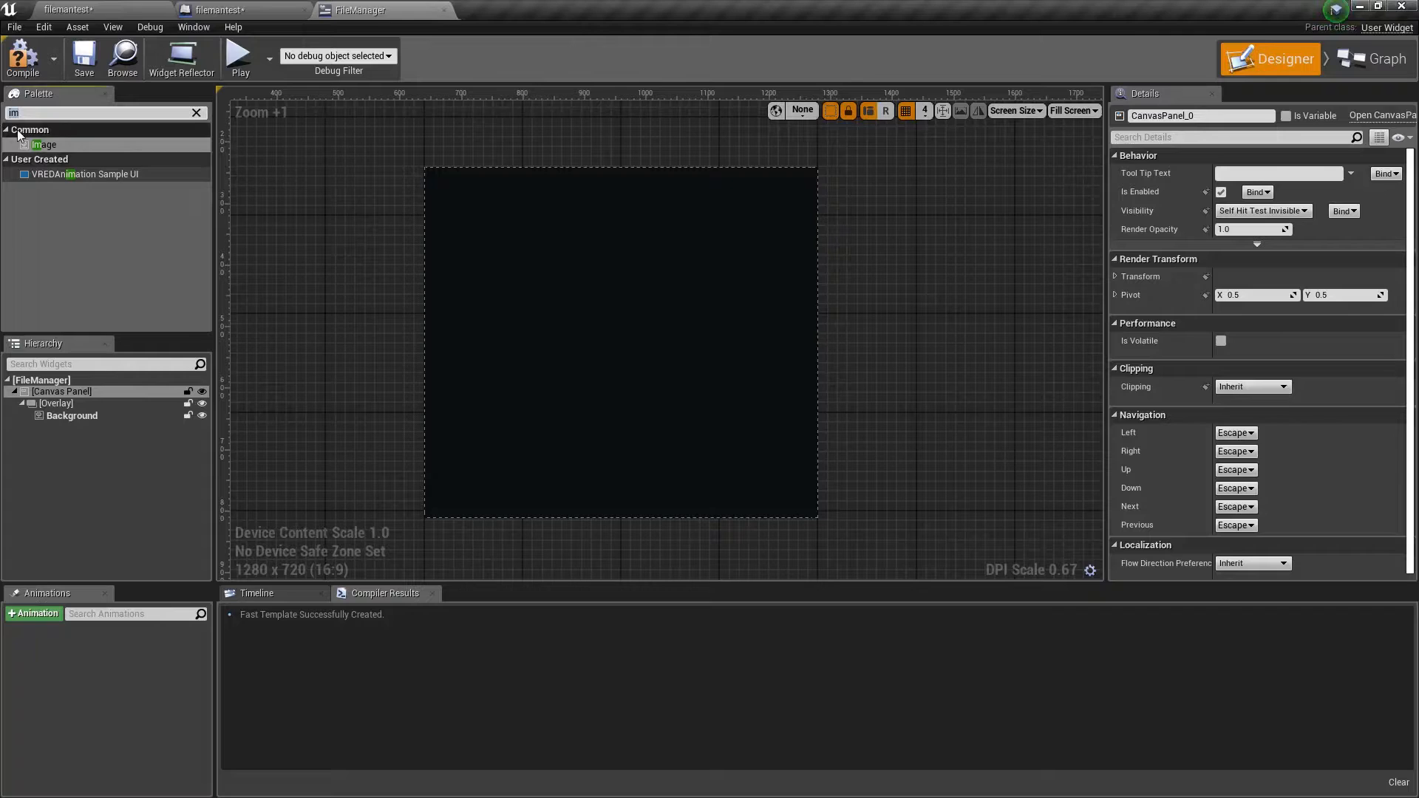
pyautogui.write('scro')
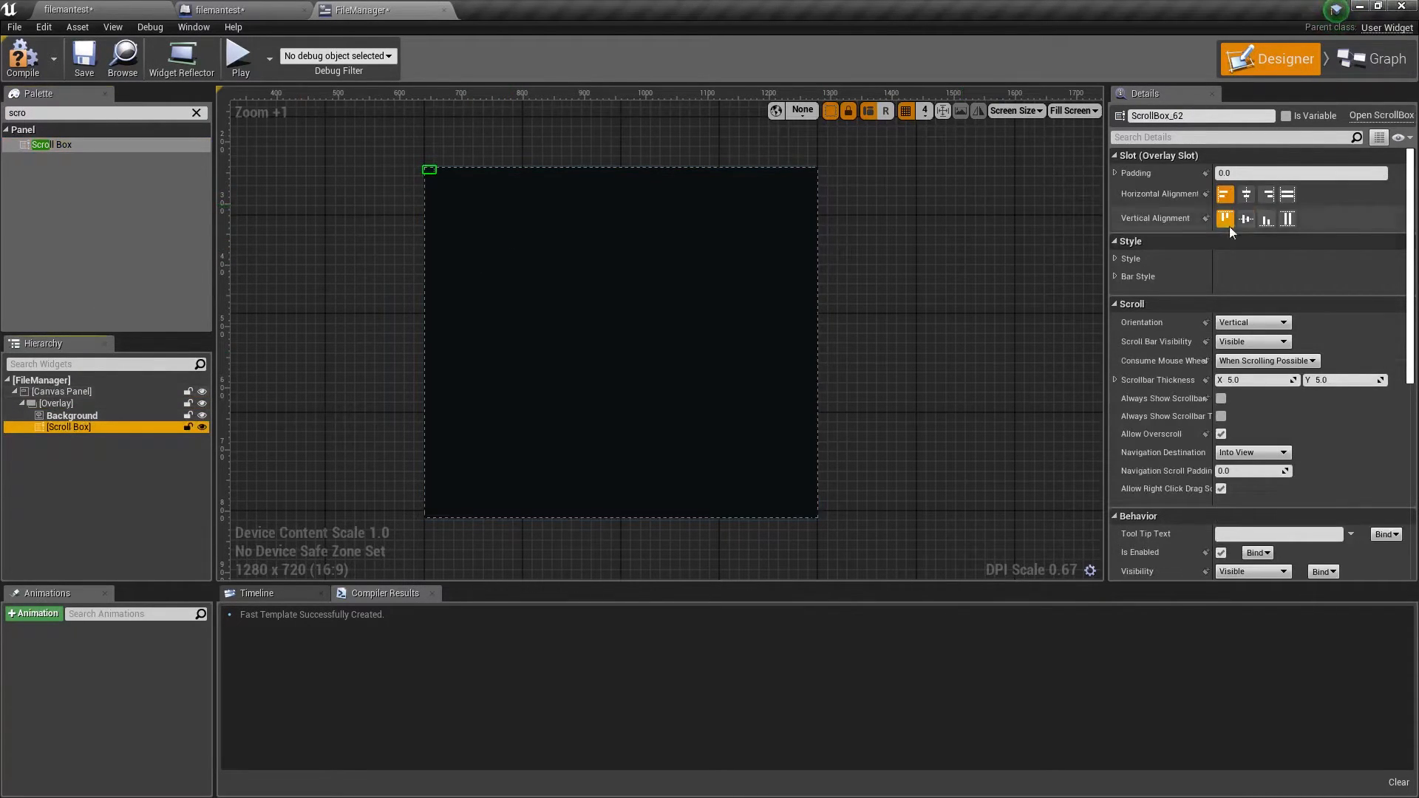
pyautogui.click(1286, 219)
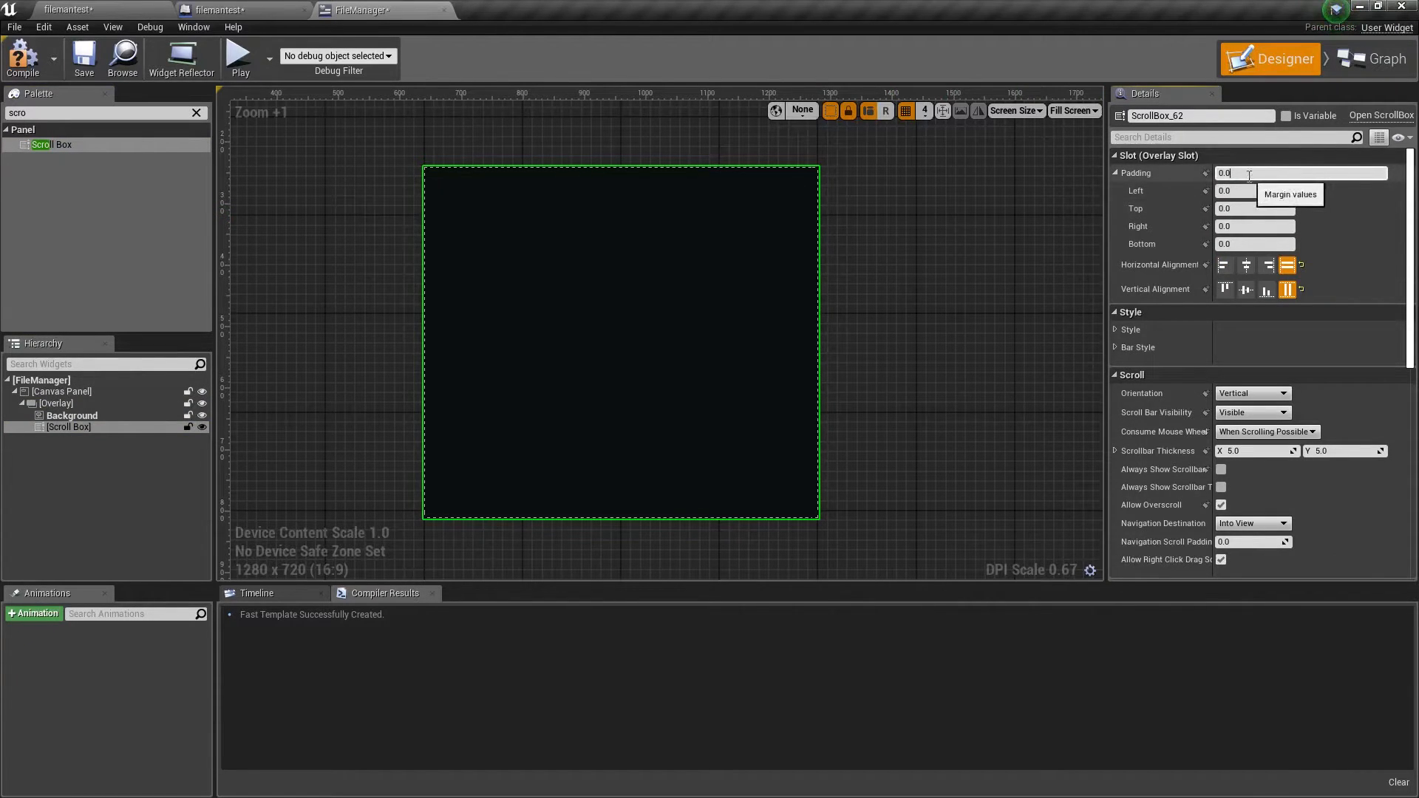
# Pad the scroll box 24 on all sides and raise its top padding to a larger value.
pyautogui.write('24.0')
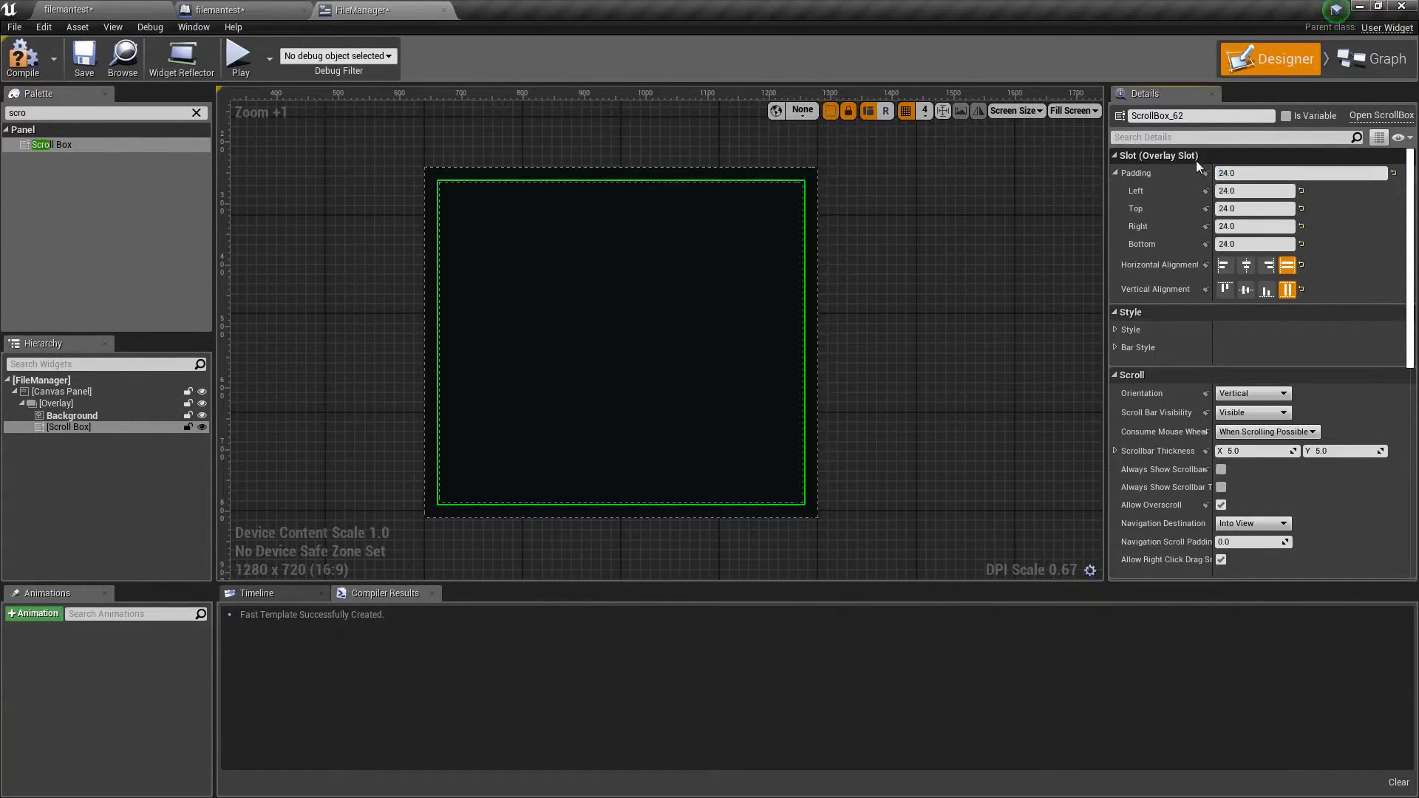
pyautogui.click(1255, 208)
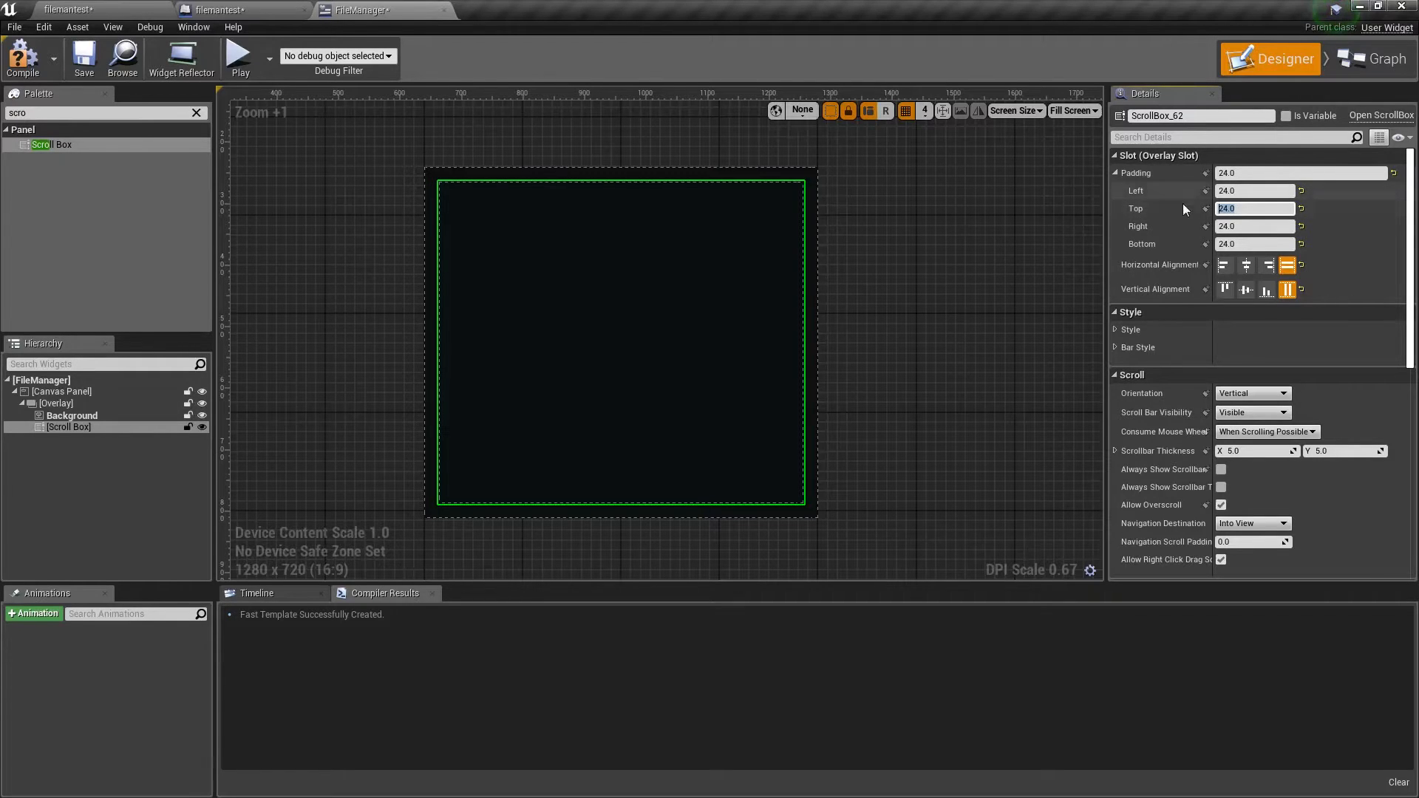
pyautogui.write('10')
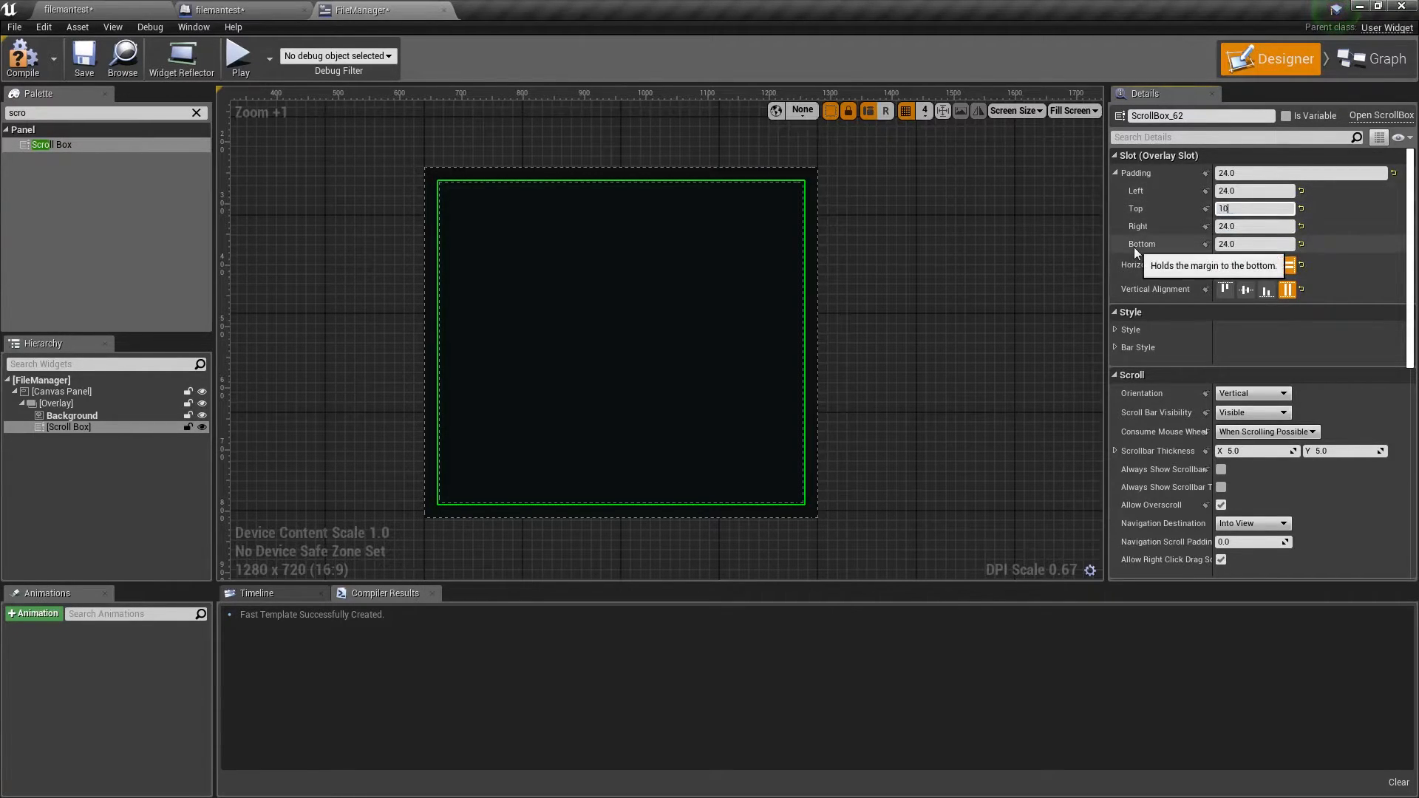
# Wrap the icon image in a horizontal box and set the editable text box to fill the row.
pyautogui.rightClick(65, 439)
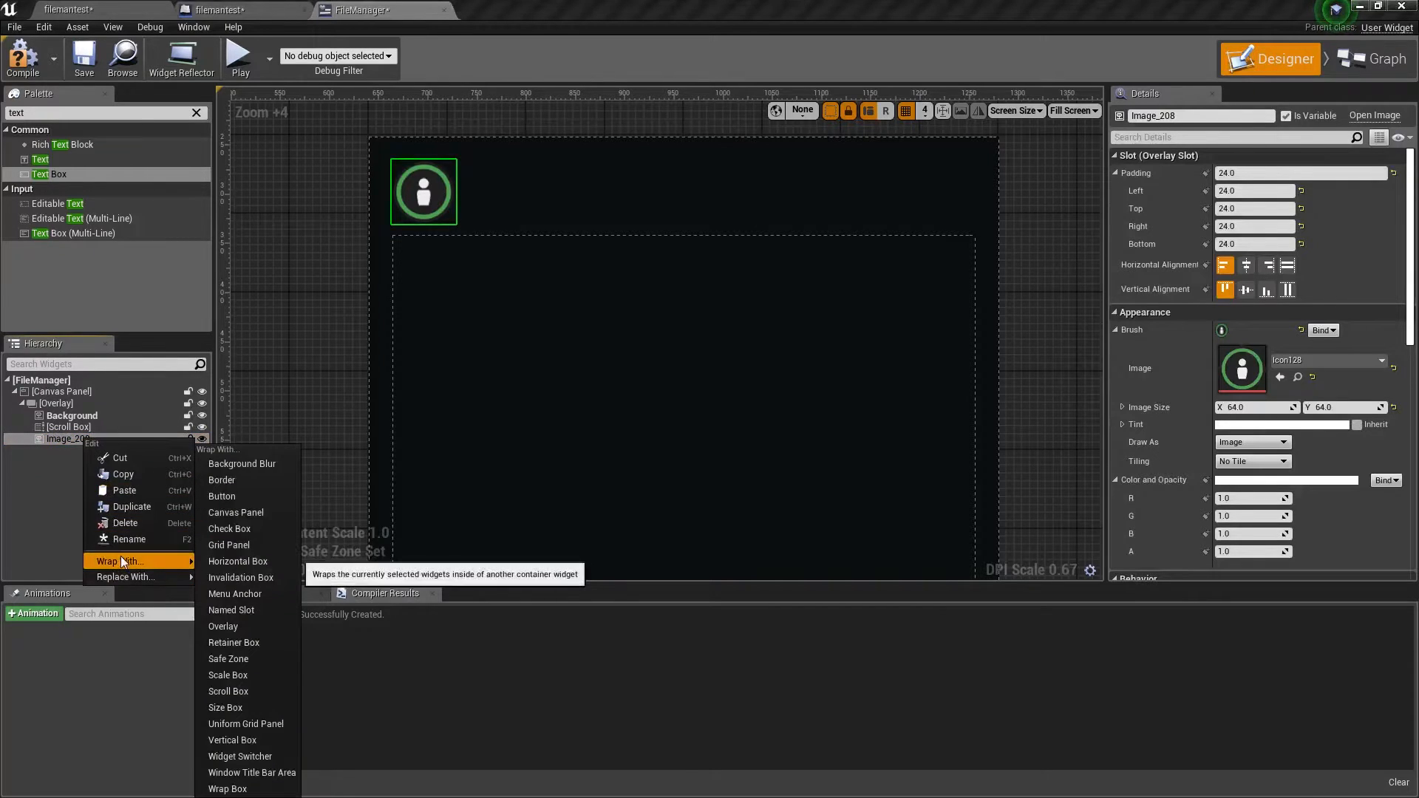
pyautogui.click(236, 562)
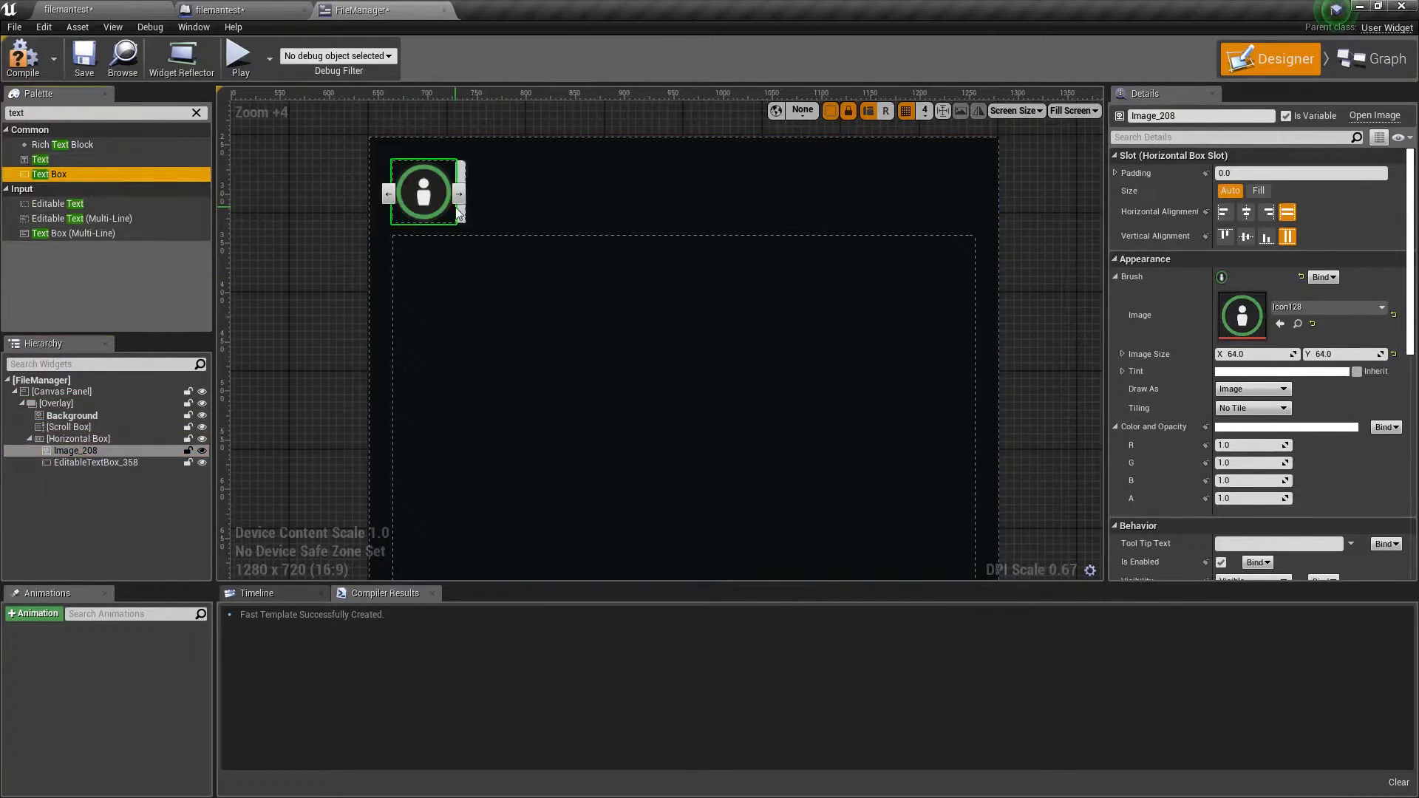
pyautogui.click(95, 461)
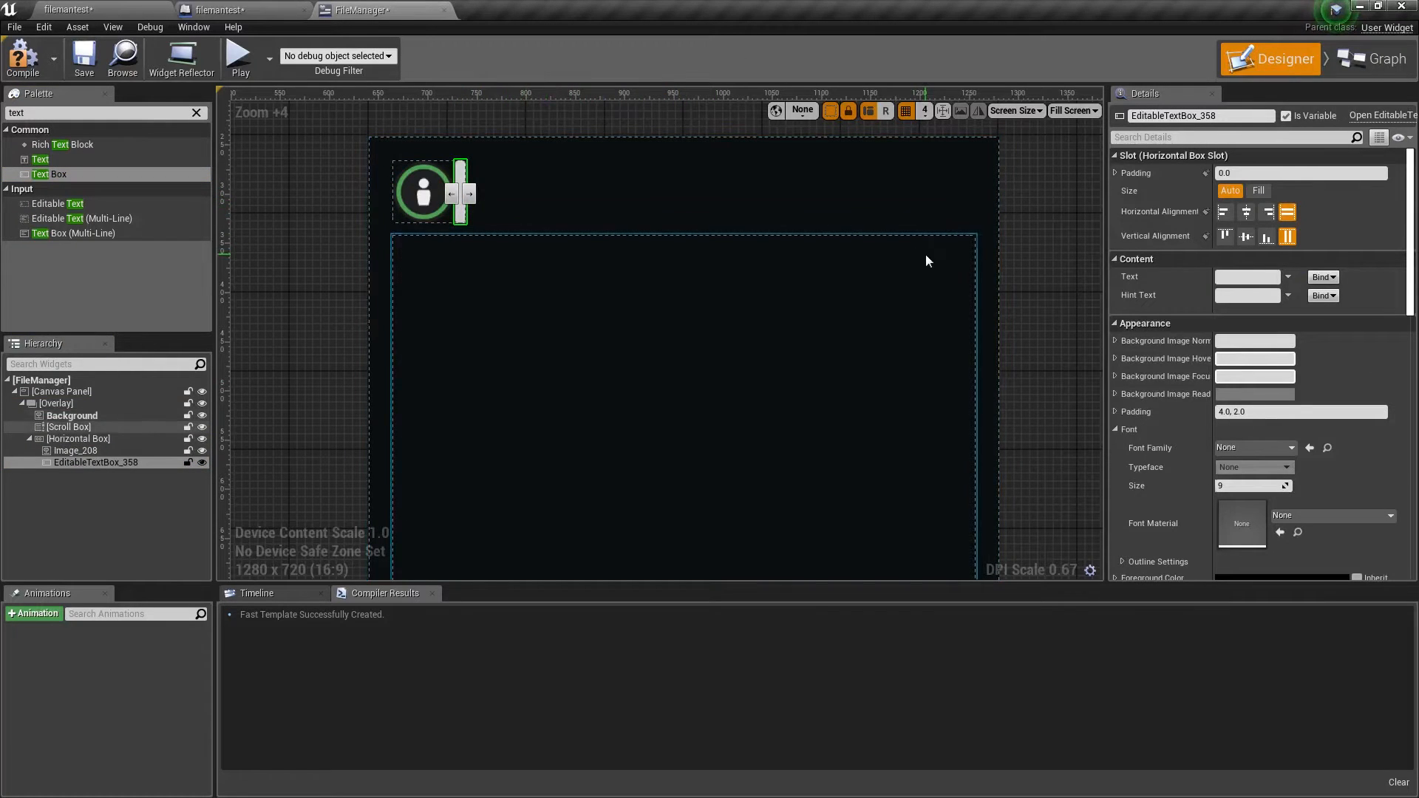
pyautogui.click(1256, 190)
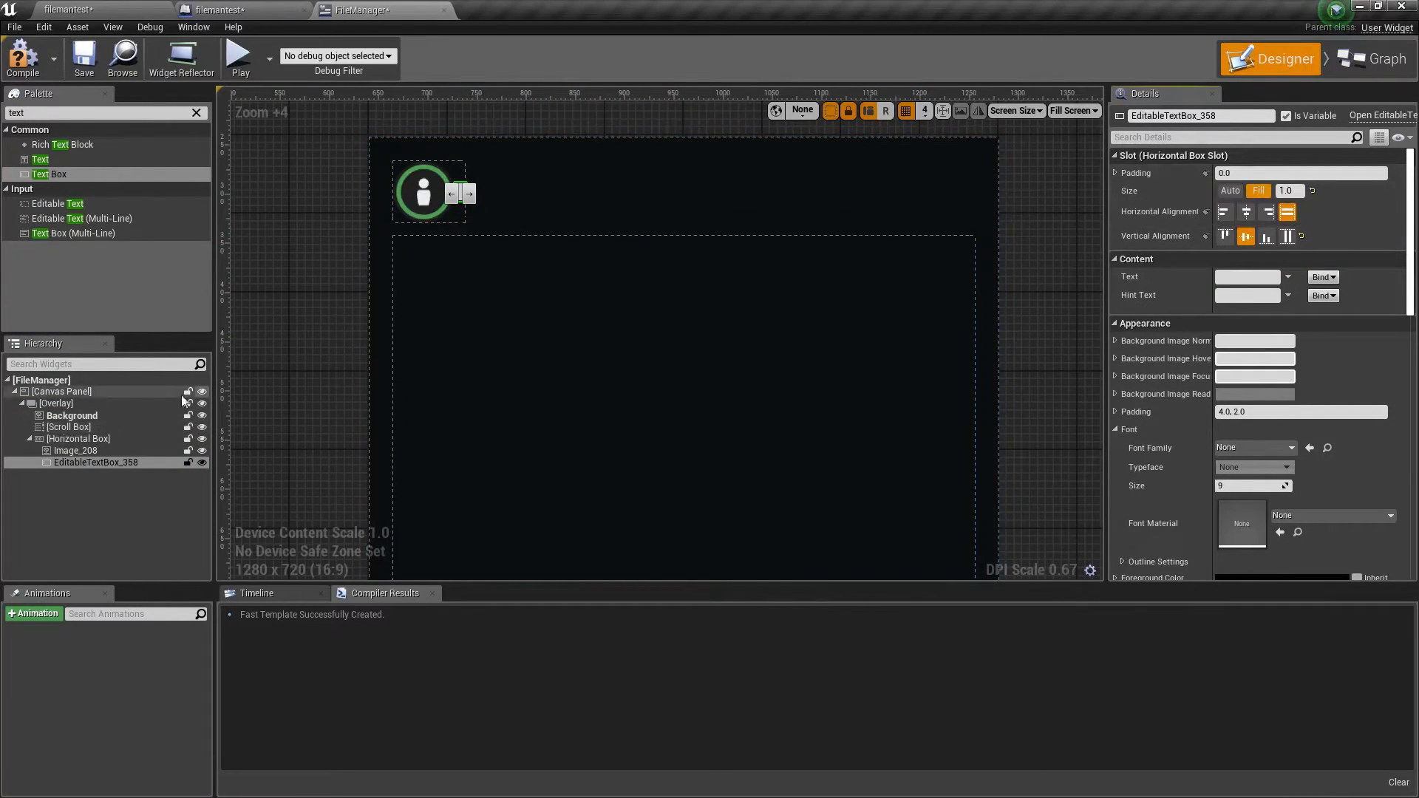
pyautogui.click(78, 437)
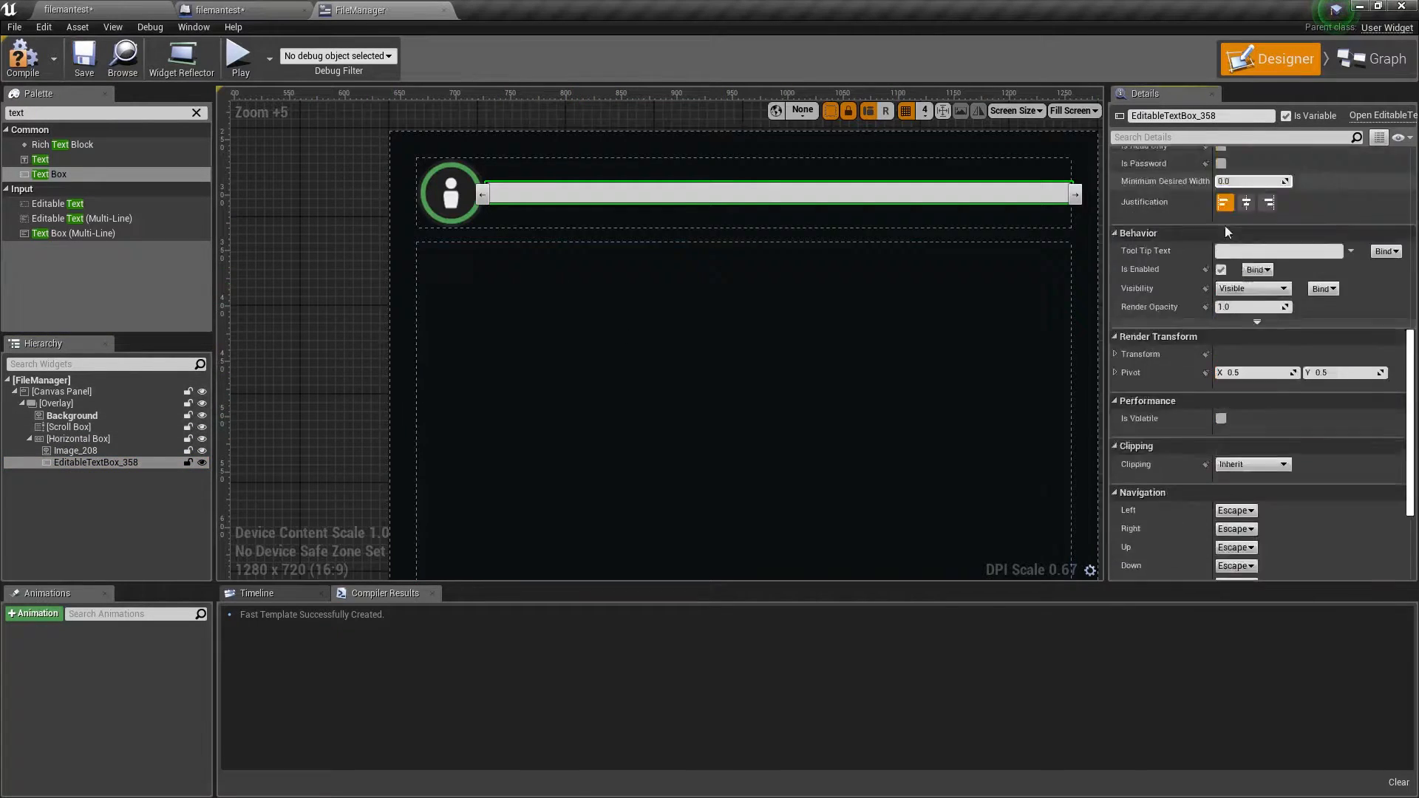
pyautogui.scroll(-3)
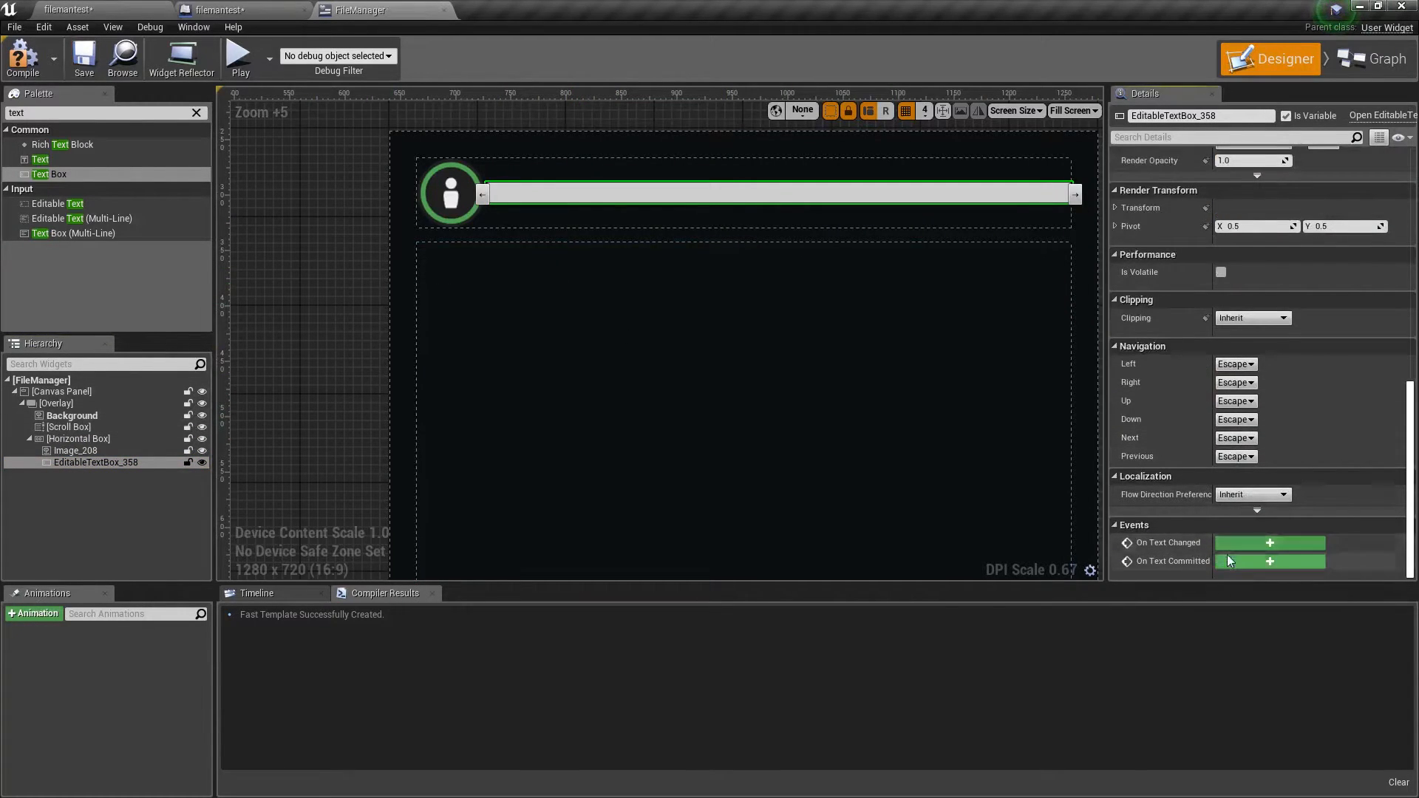
# Add an On Text Committed handler for the editable text box and start wiring from it.
pyautogui.click(1268, 562)
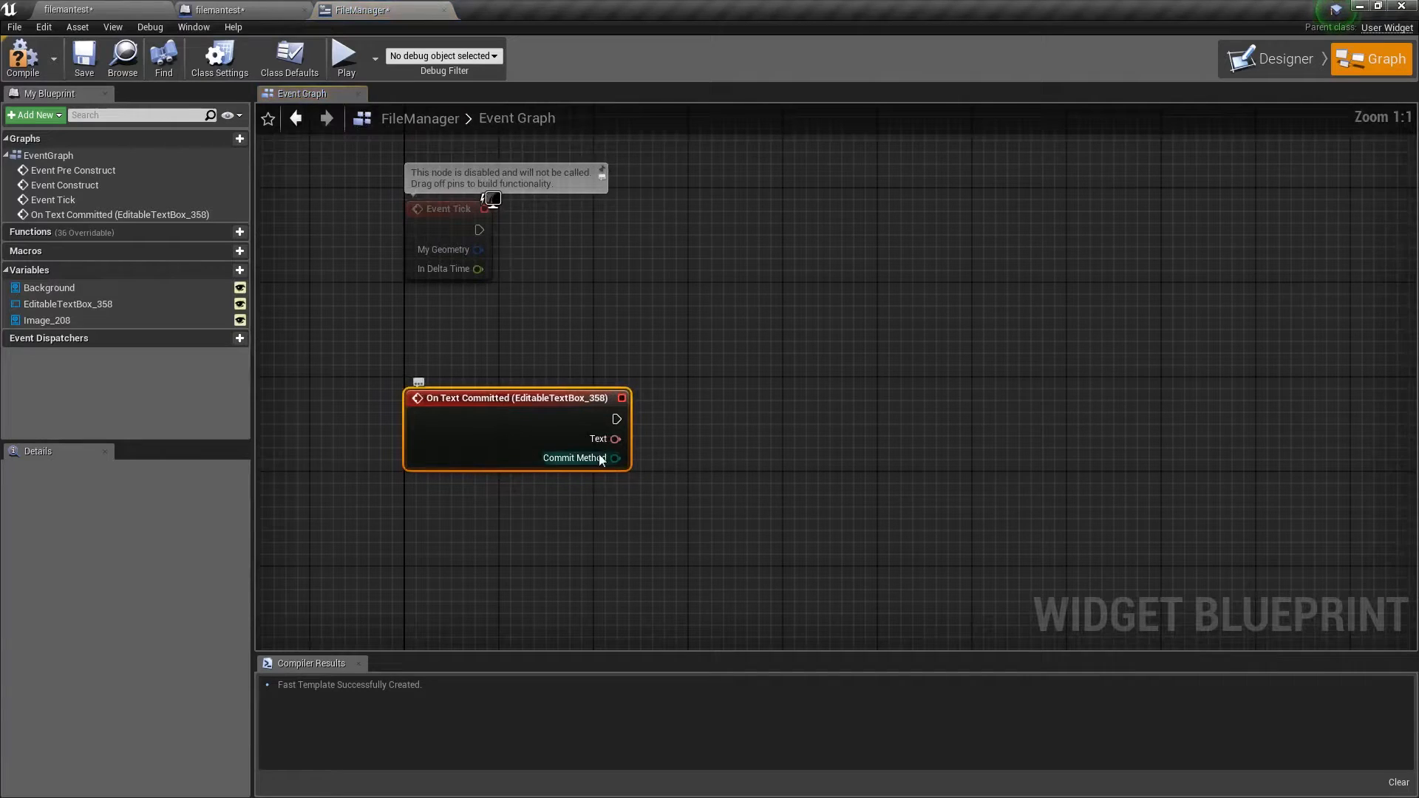
pyautogui.moveTo(616, 458); pyautogui.dragTo(656, 450)
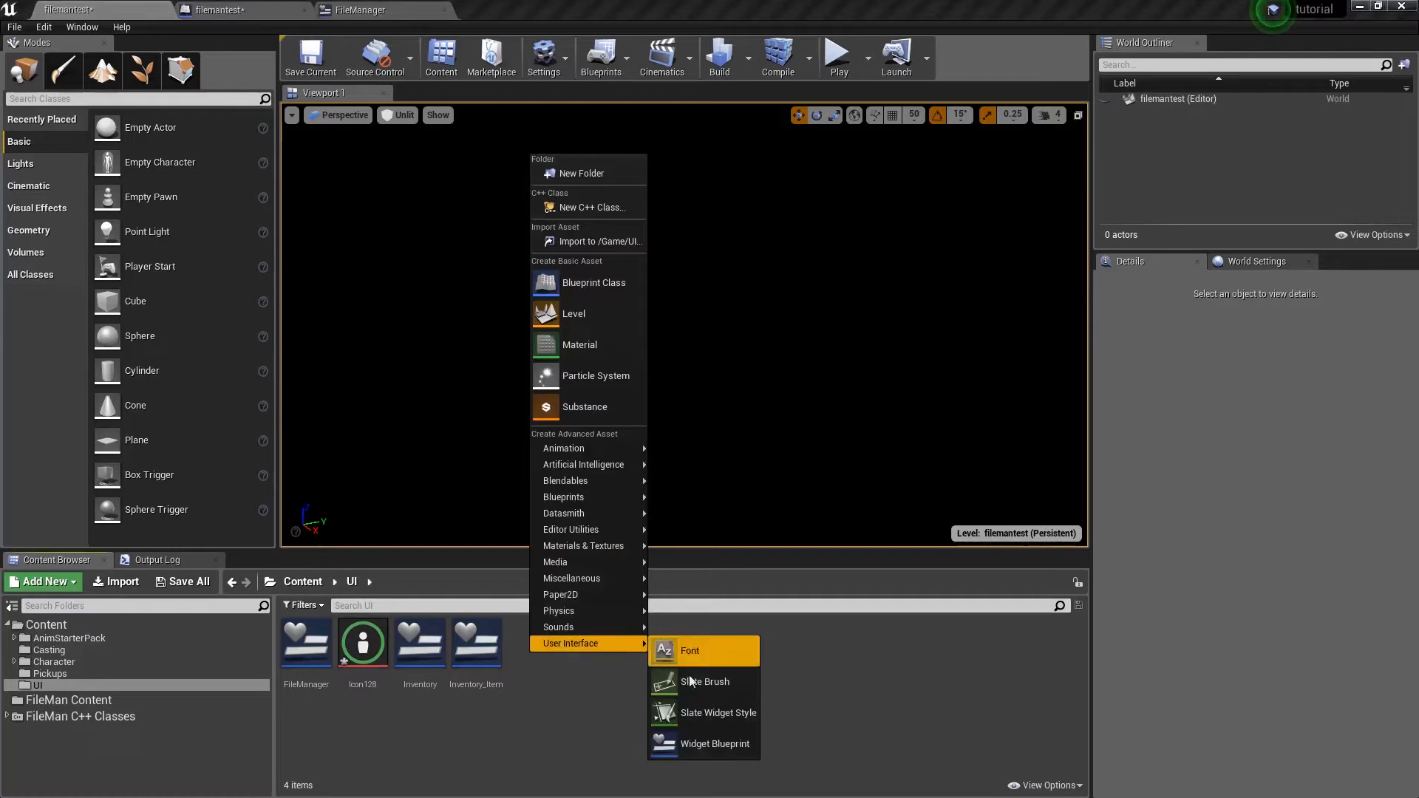
# Create a 'File' widget blueprint and add a text widget to its layout.
pyautogui.click(690, 650)
pyautogui.write('File')
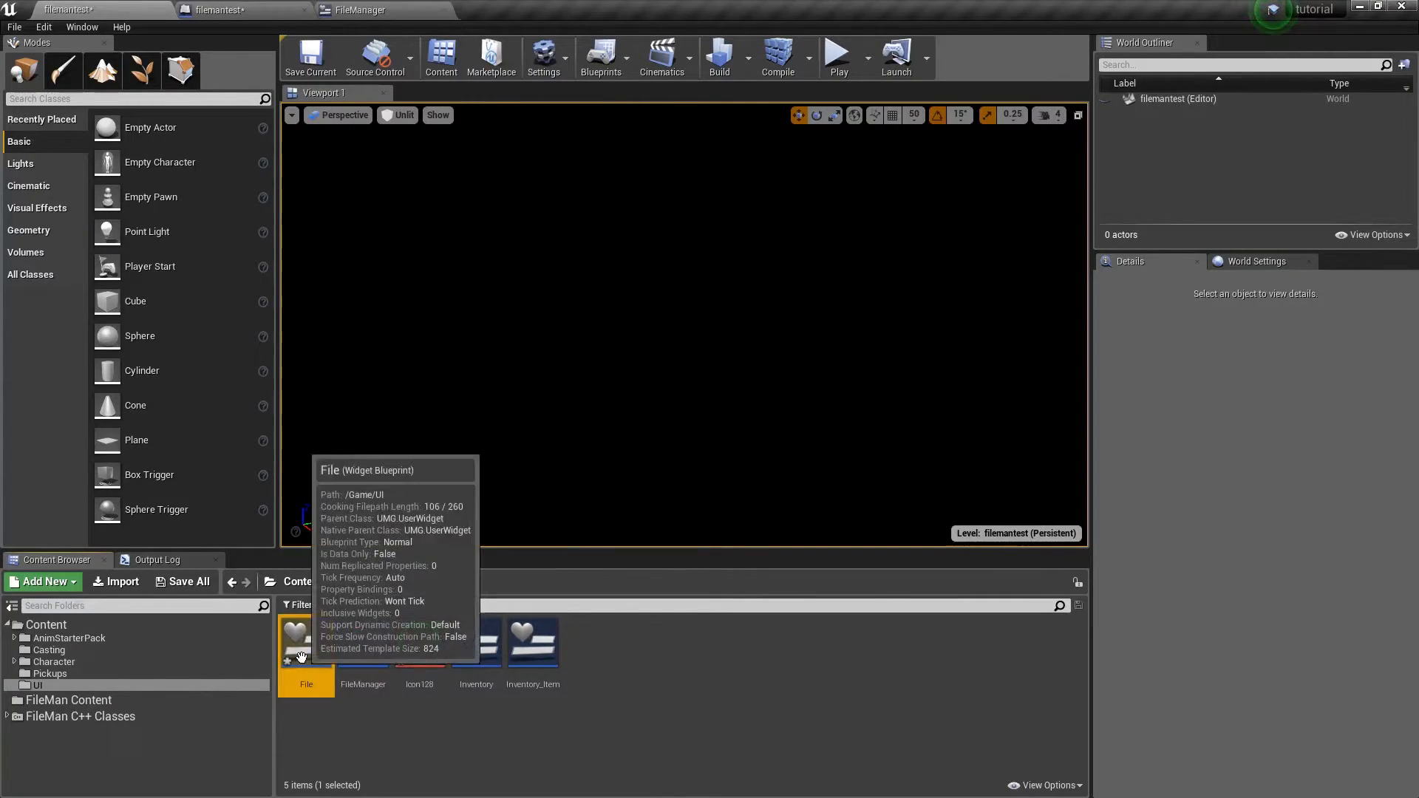
pyautogui.doubleClick(304, 640)
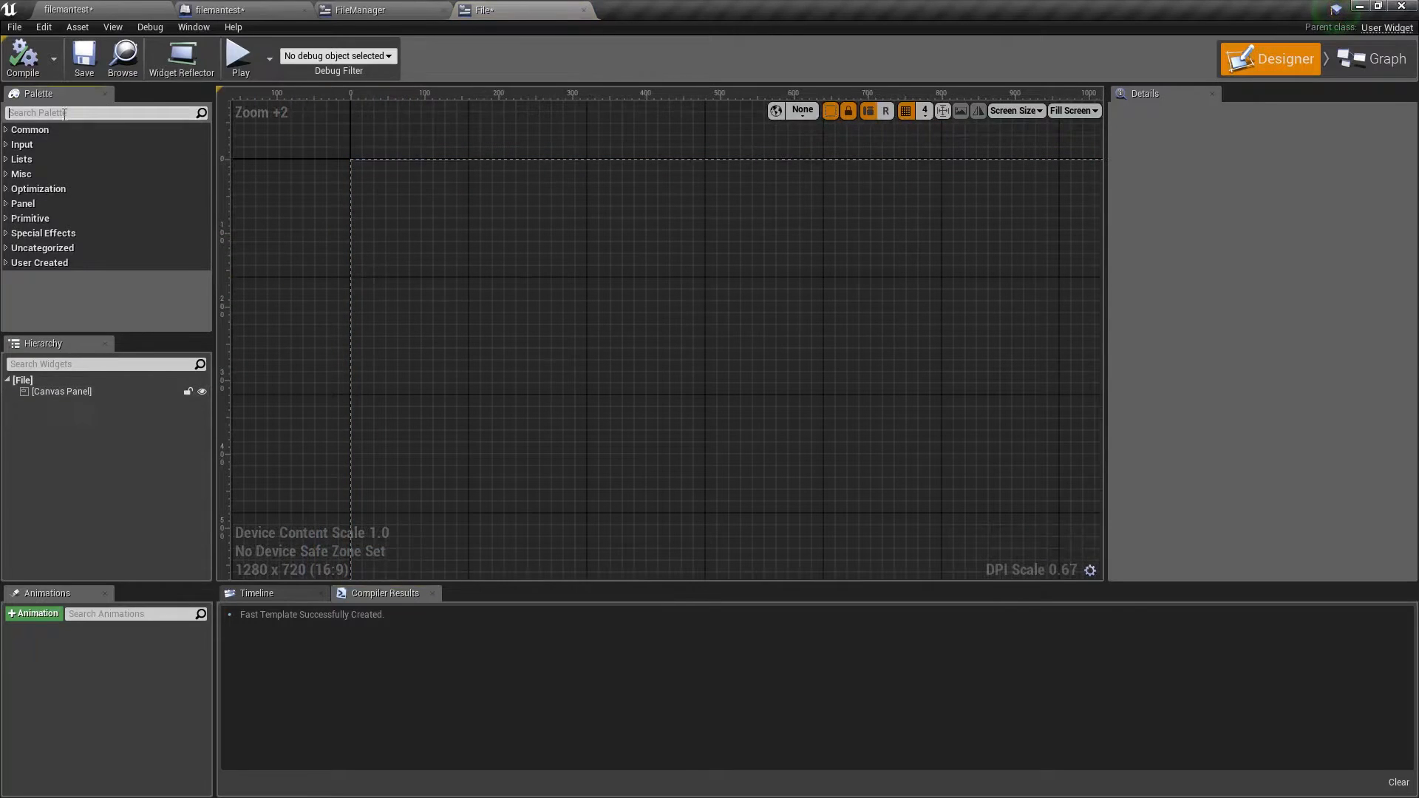
pyautogui.write('text')
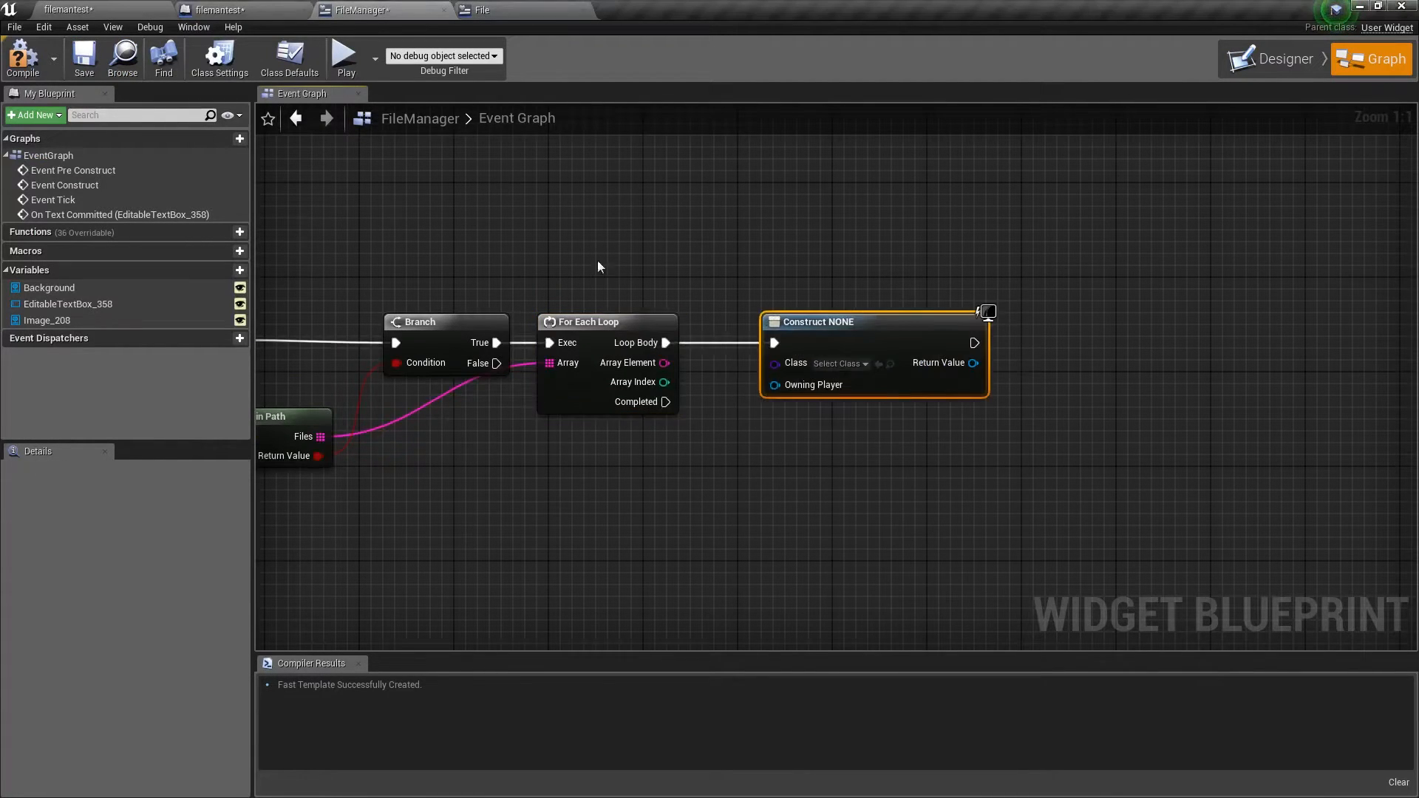
pyautogui.click(485, 11)
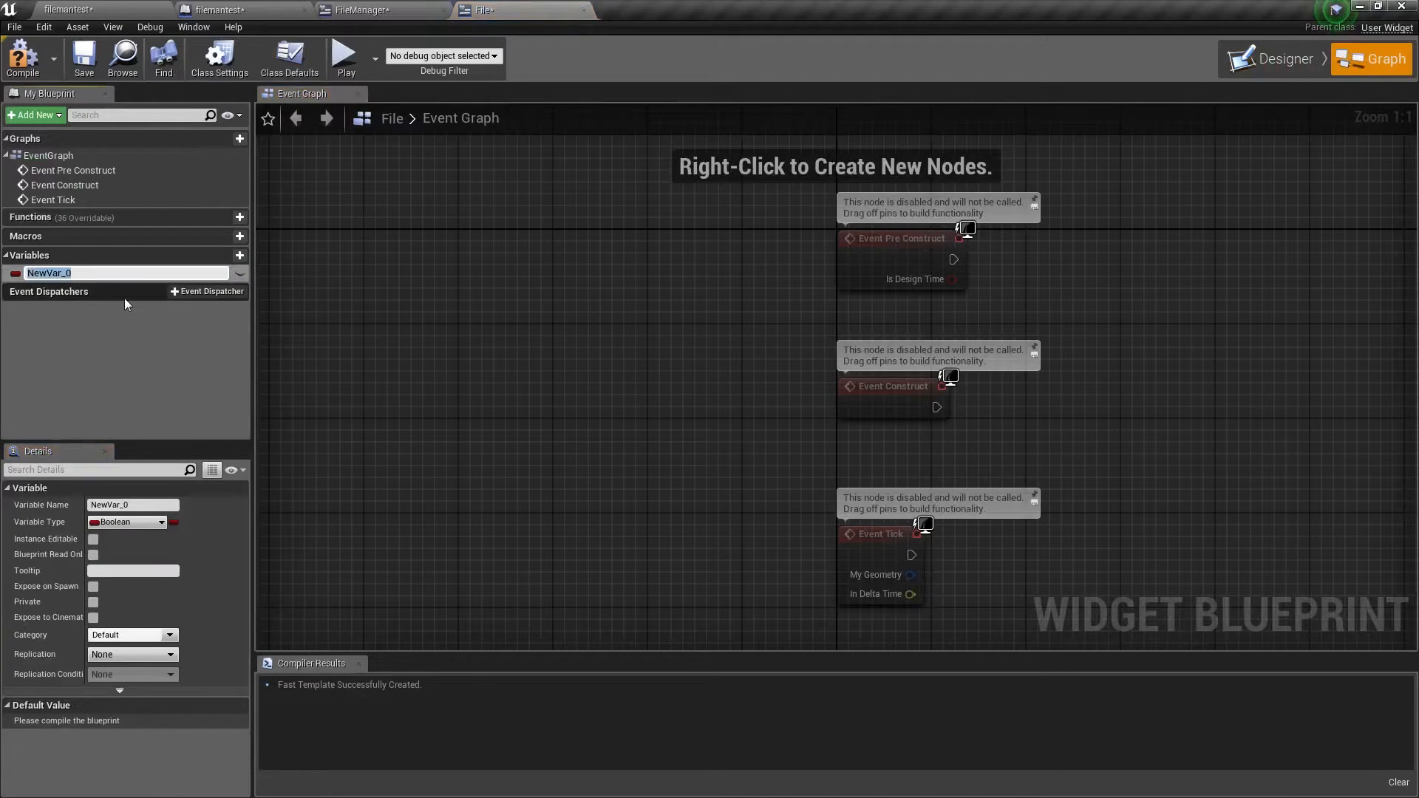
pyautogui.click(127, 521)
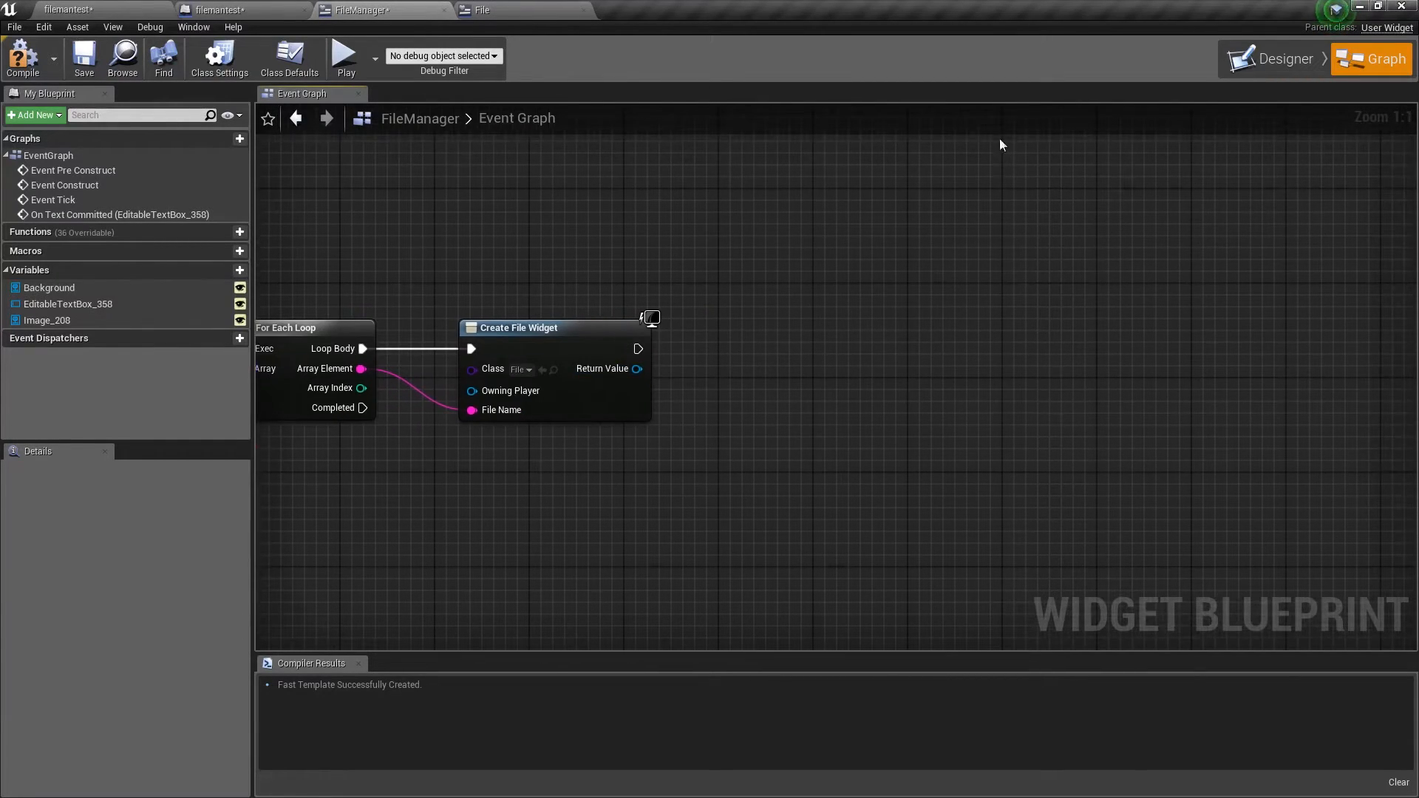
# Name the scroll box 'Scrolly', expose it as a variable and add an Add Child call on it.
pyautogui.click(1275, 57)
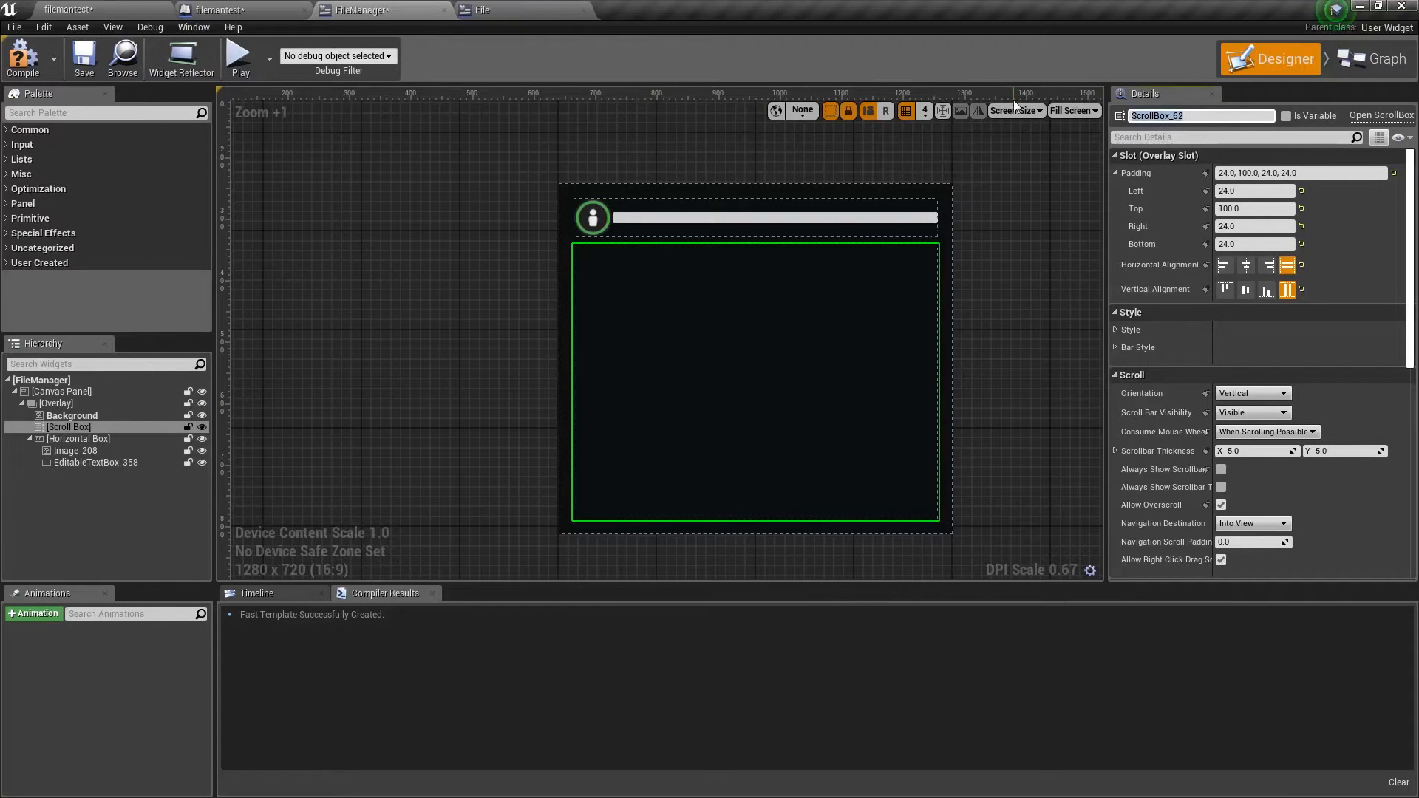
pyautogui.write('Scrolly')
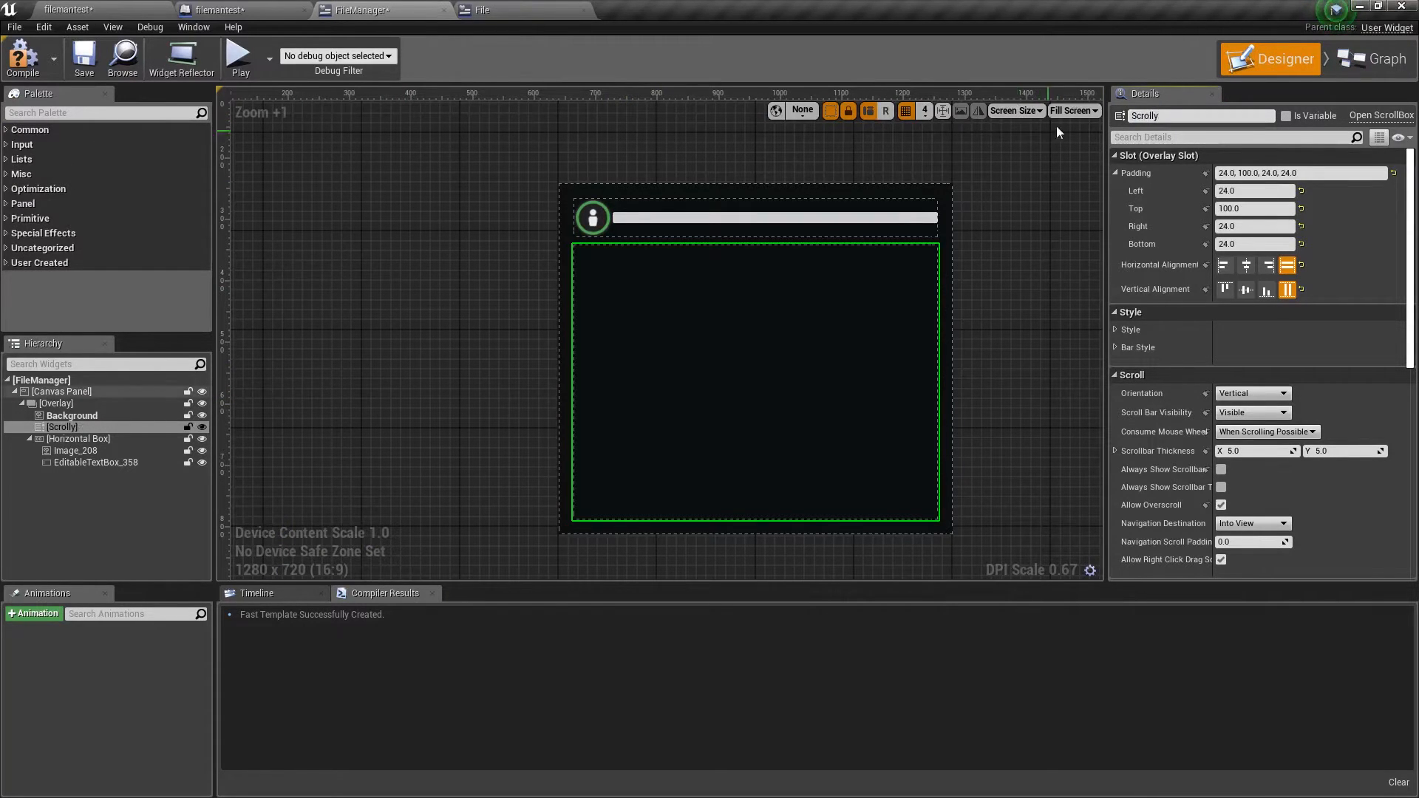
pyautogui.click(1377, 59)
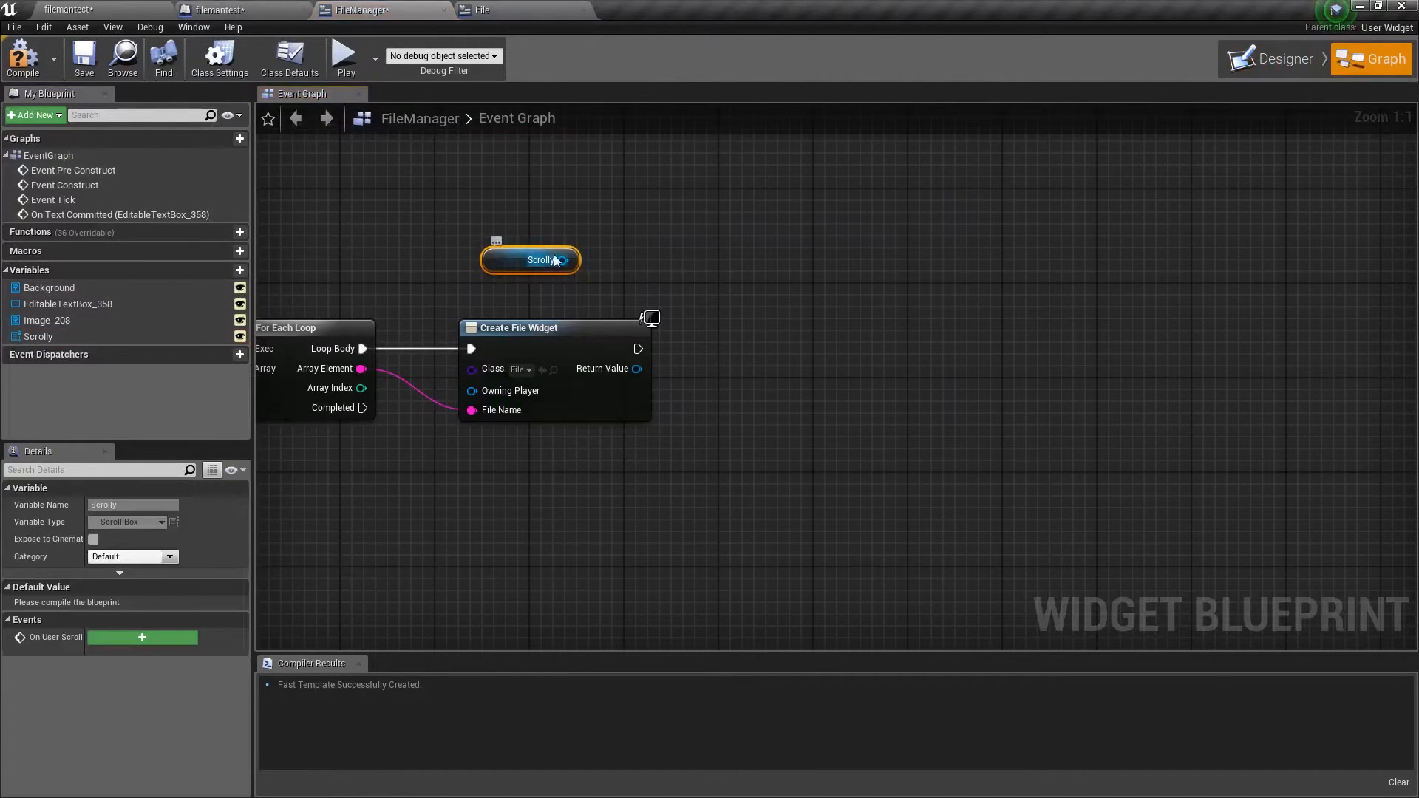
pyautogui.moveTo(563, 260); pyautogui.dragTo(684, 265)
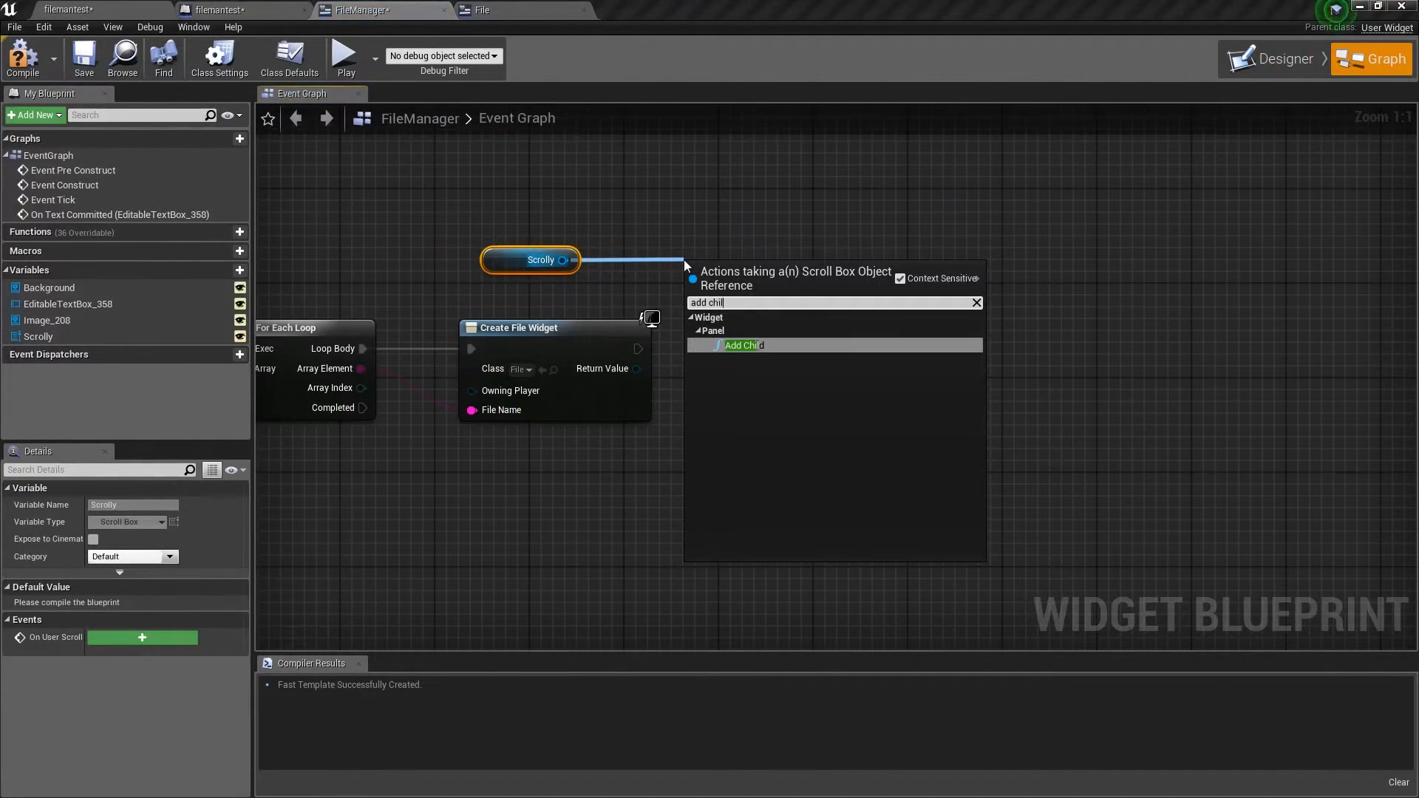
pyautogui.click(742, 344)
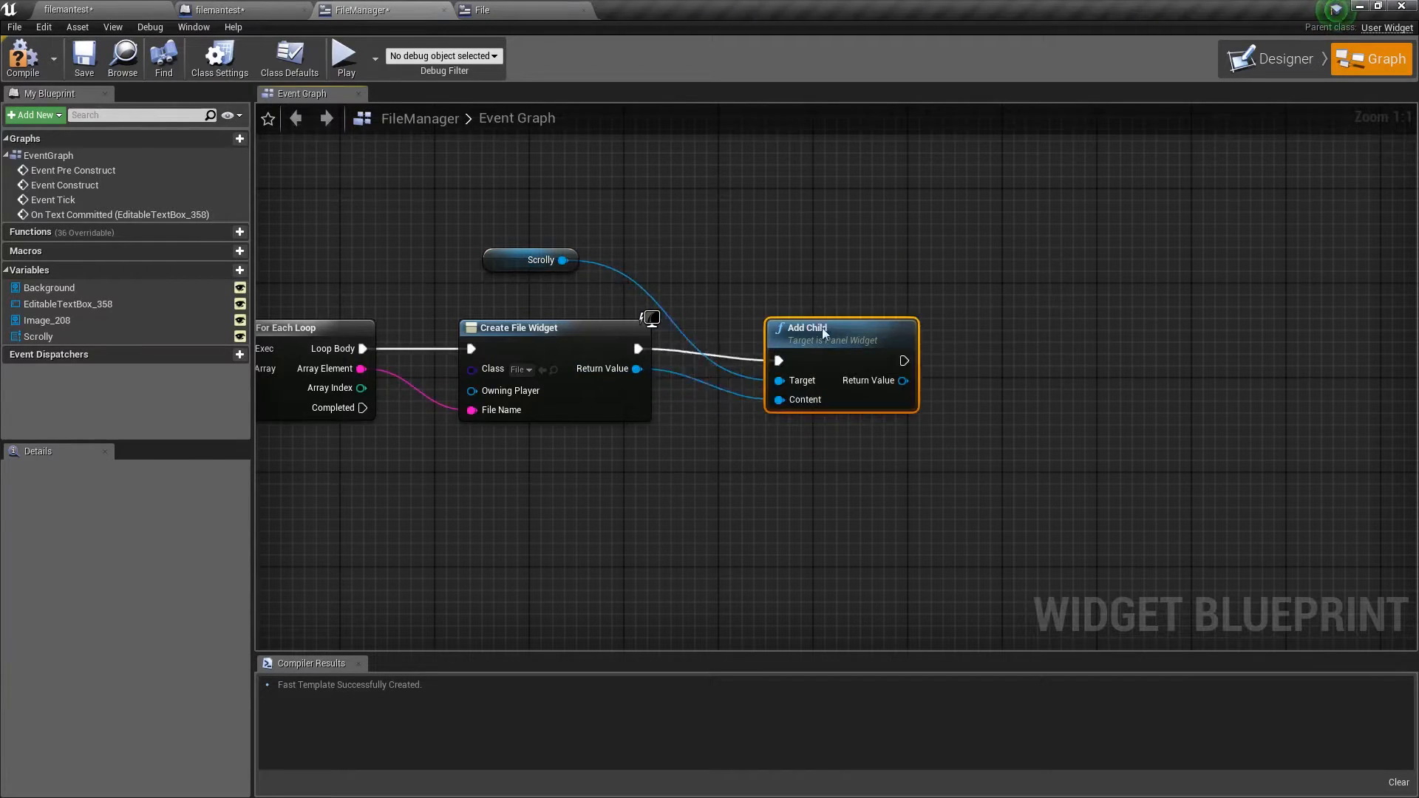
# Compile FileManager and add a Clear Children call on Scrolly.
pyautogui.click(22, 56)
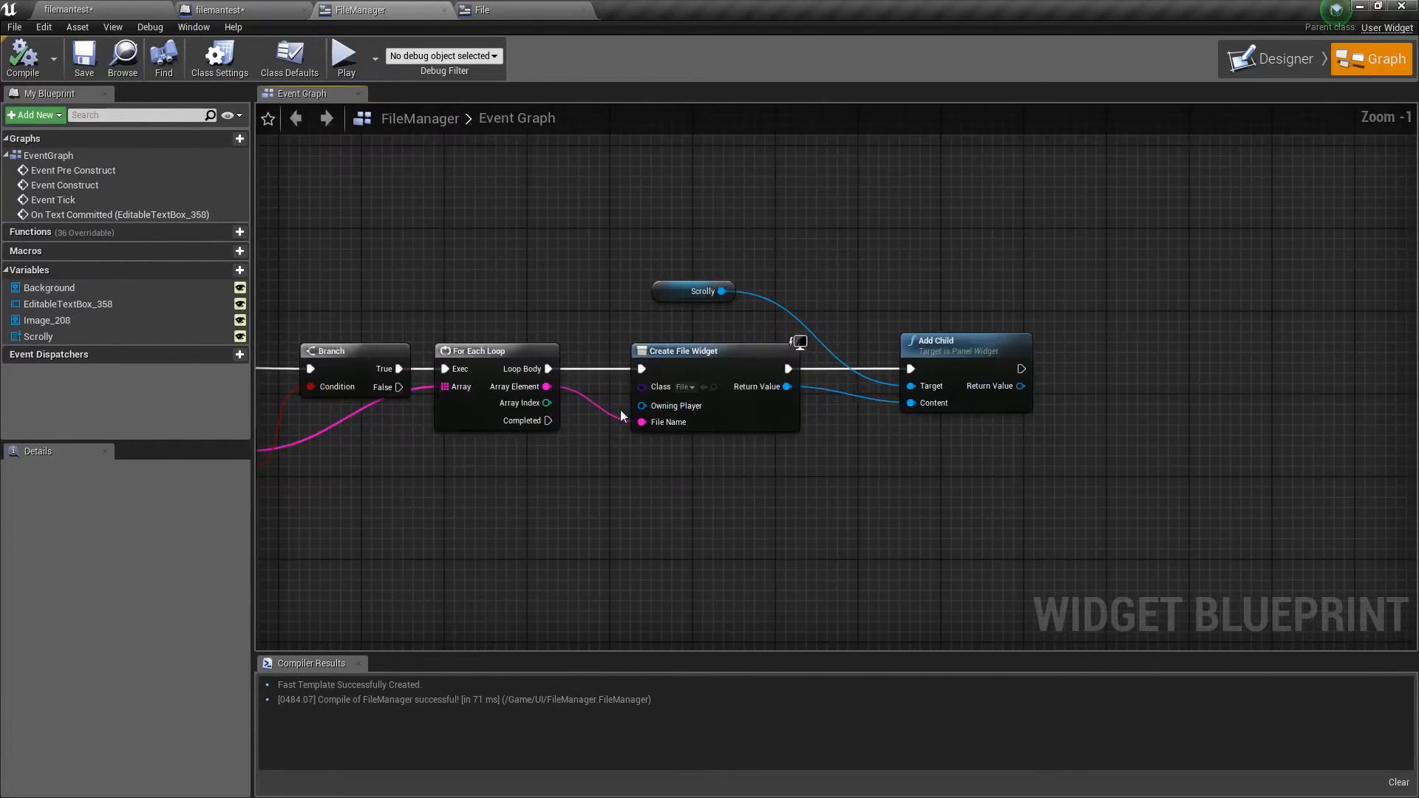
pyautogui.moveTo(950, 473)
pyautogui.write('clear')
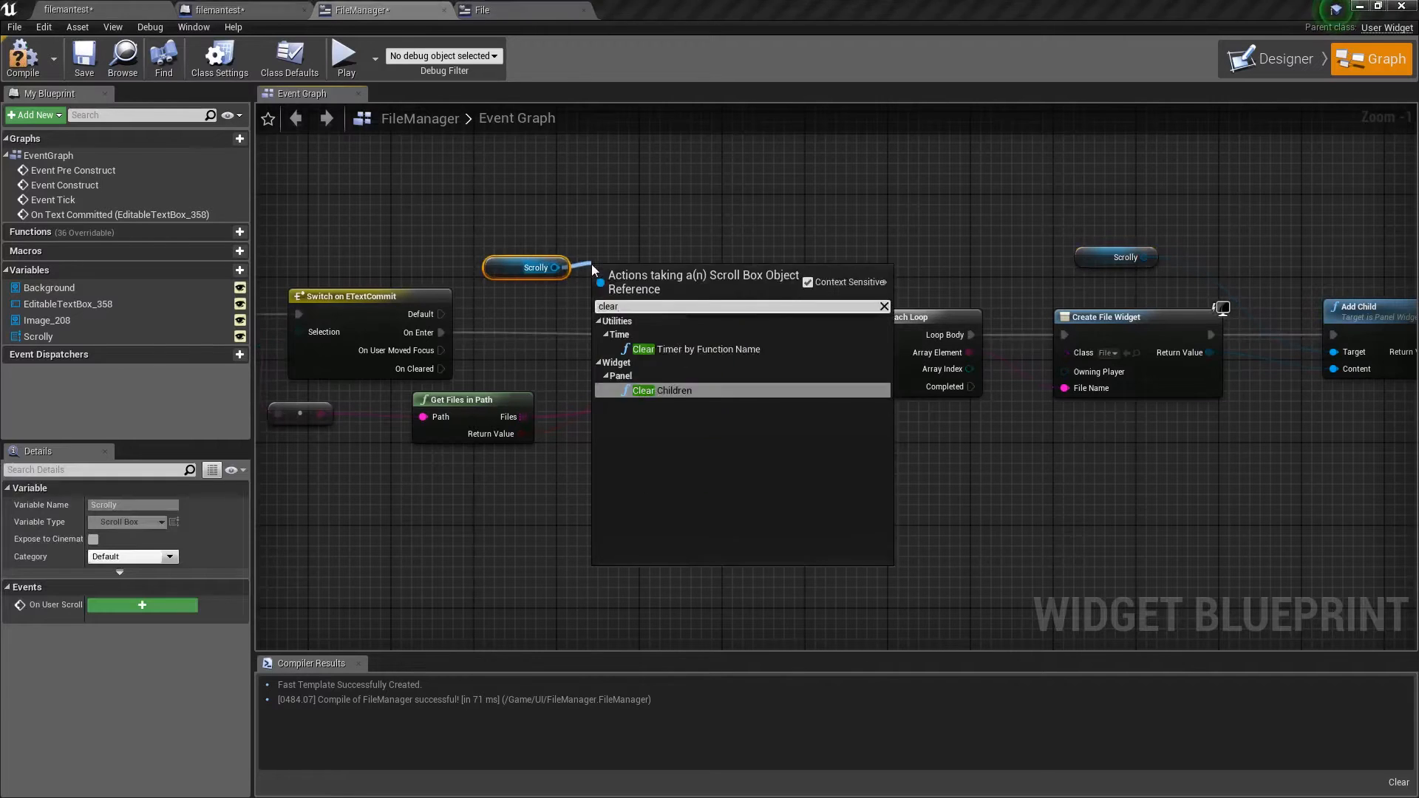
pyautogui.click(663, 390)
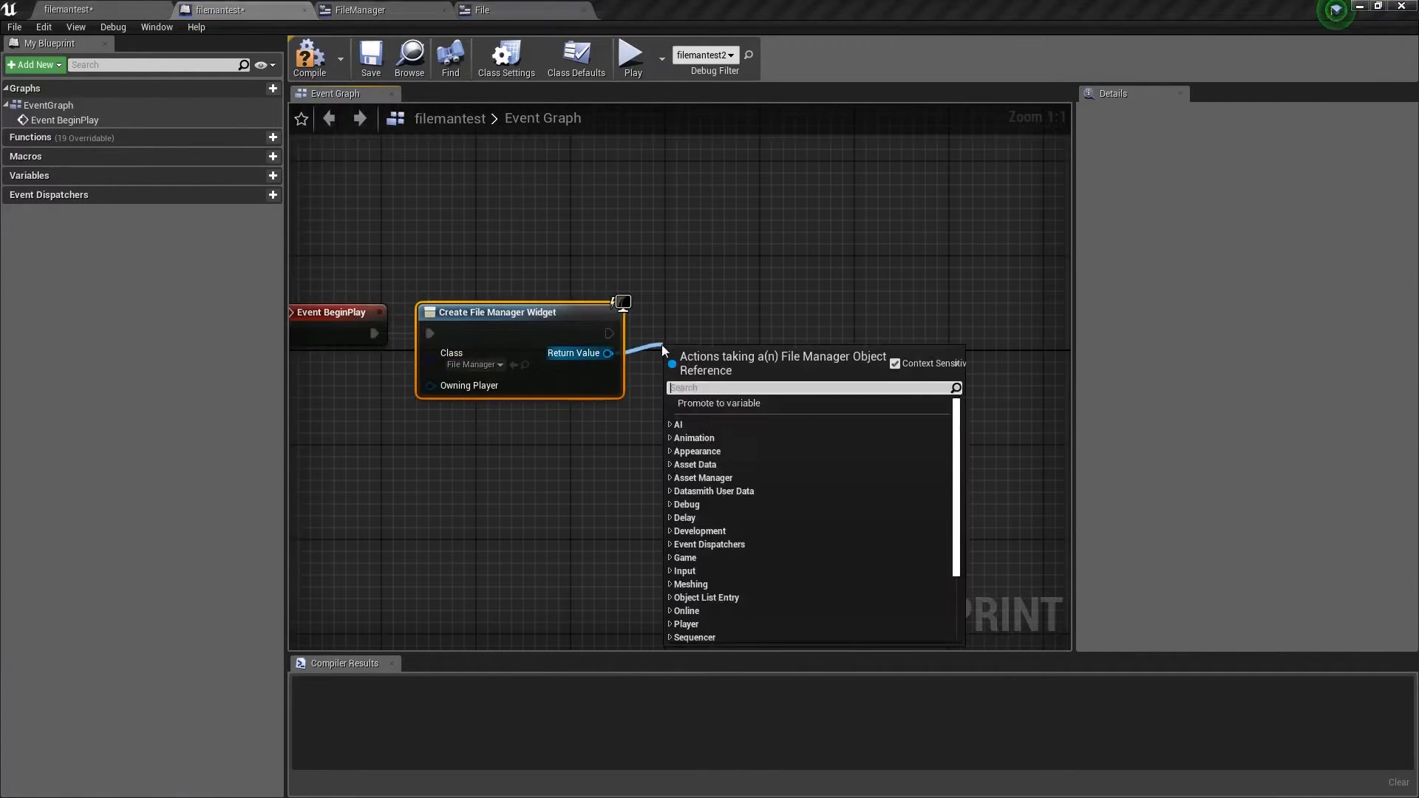
# Connect the created File Manager widget to Add to Viewport on begin play.
pyautogui.click(711, 324)
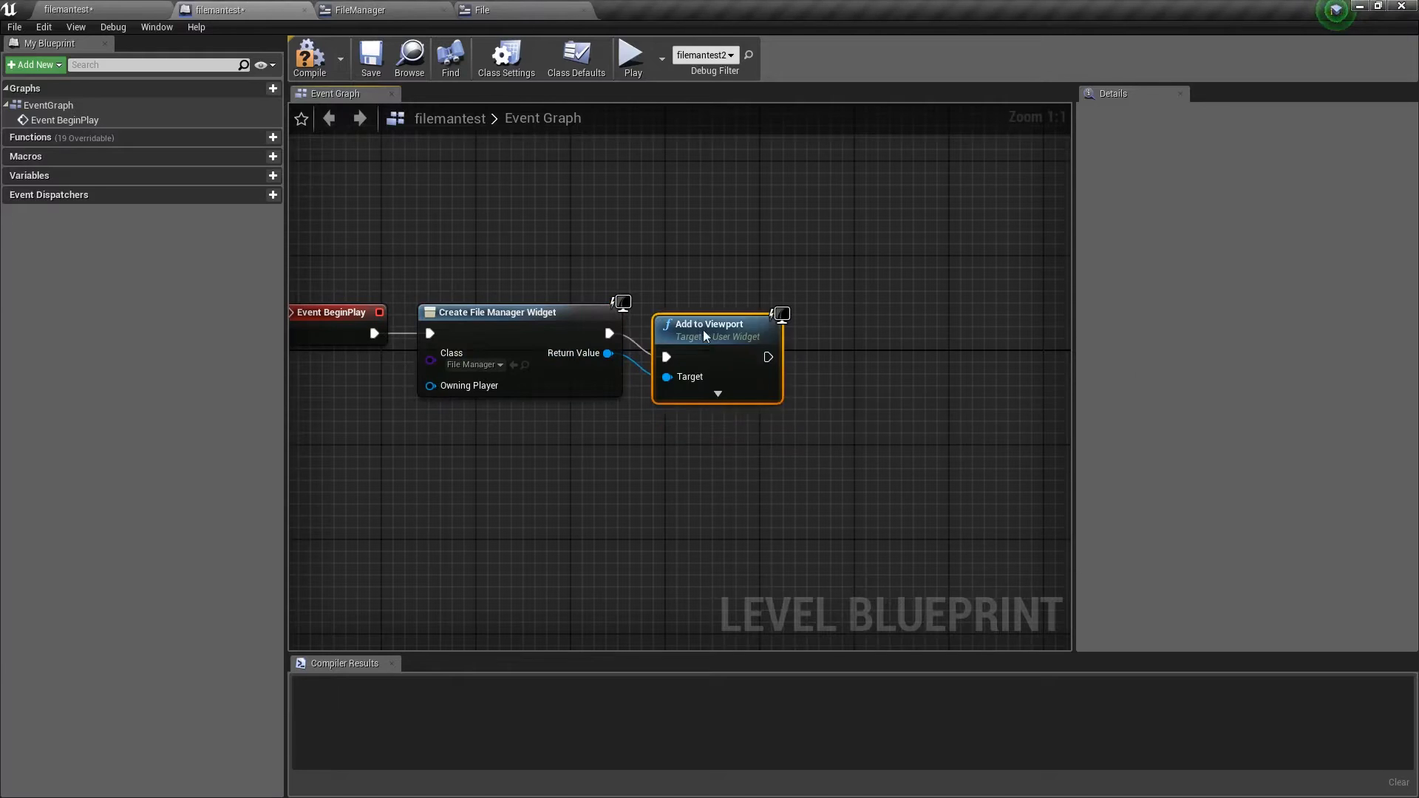
pyautogui.click(631, 51)
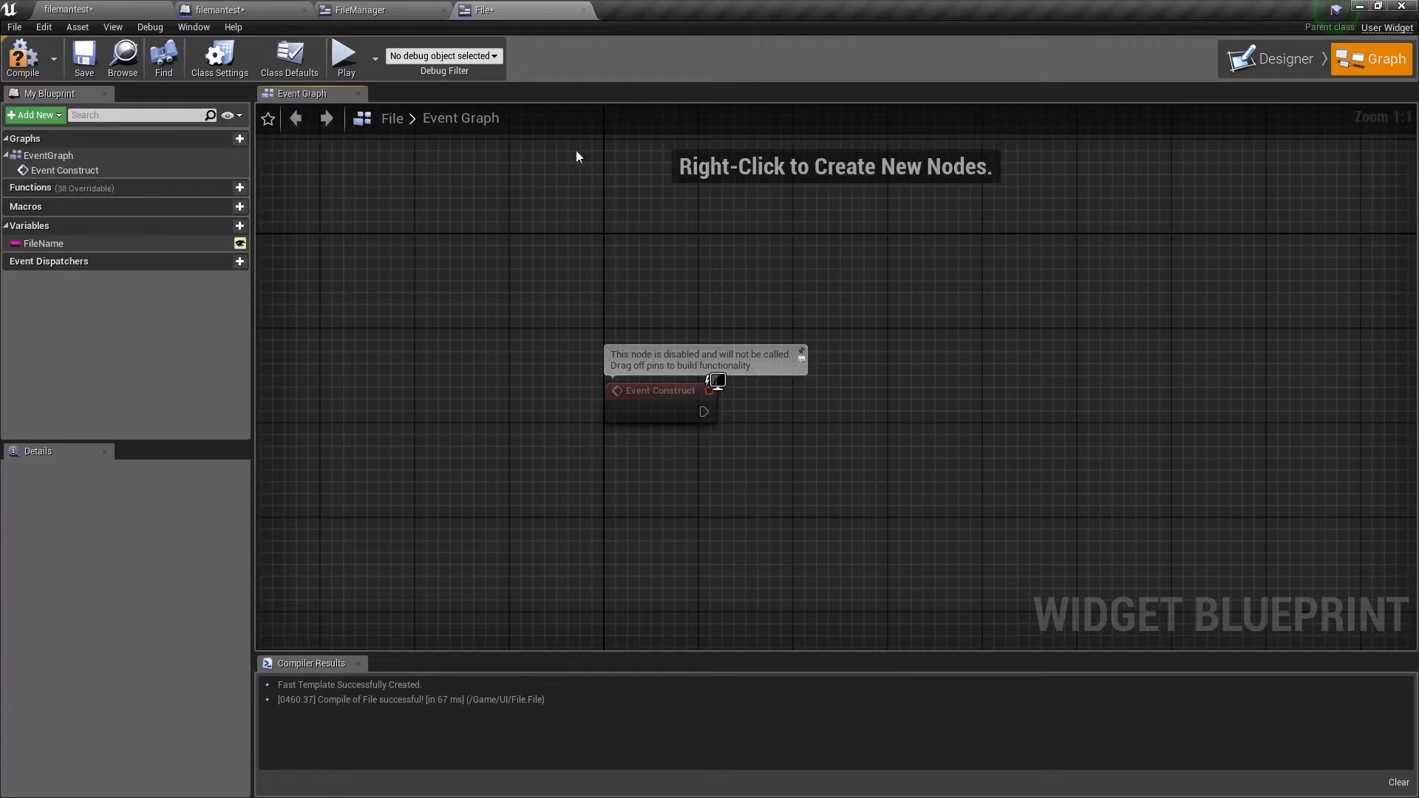
# Expose the File widget's text block as a variable and add a SetText call driven by FileName.
pyautogui.click(1282, 58)
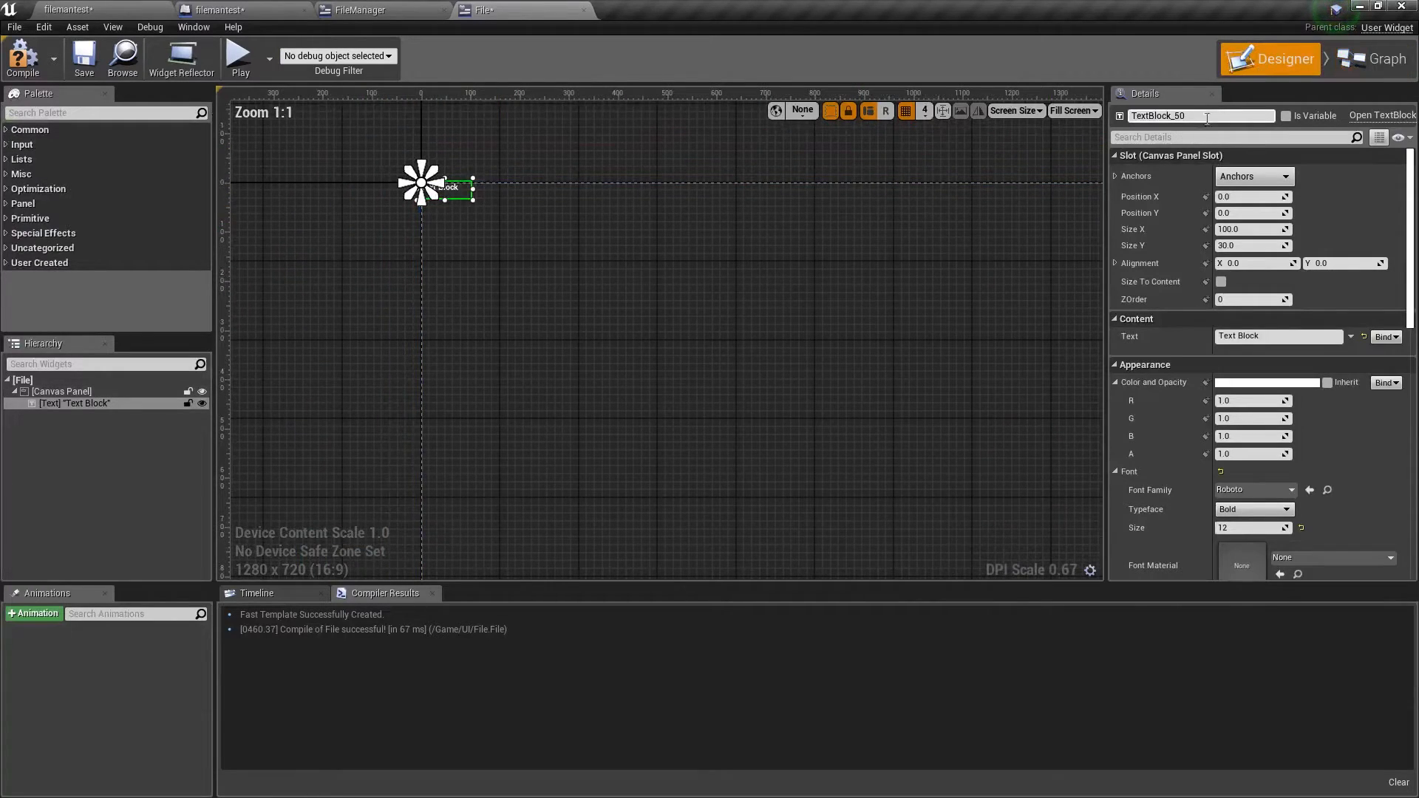
pyautogui.click(1371, 59)
pyautogui.write('set text')
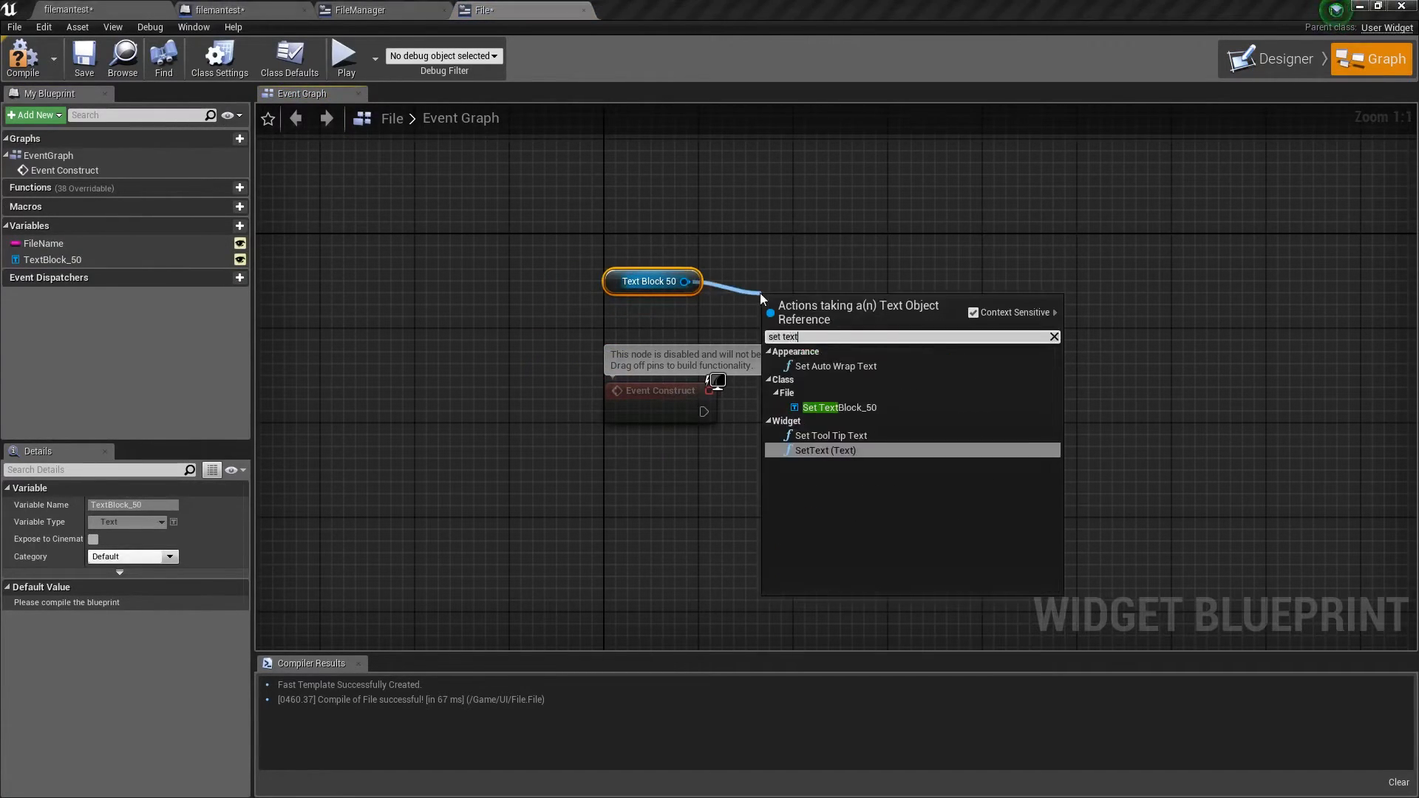
pyautogui.click(823, 449)
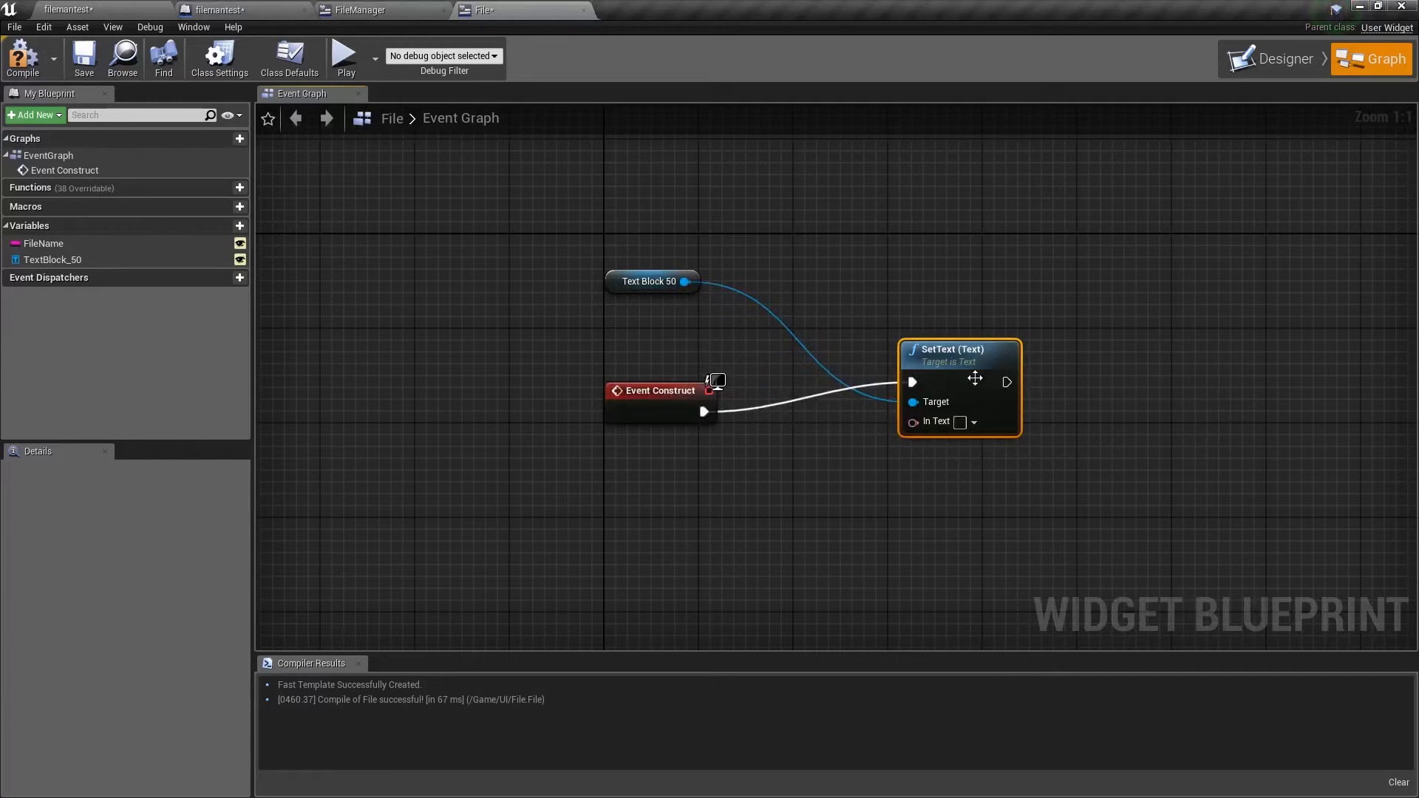
pyautogui.click(43, 242)
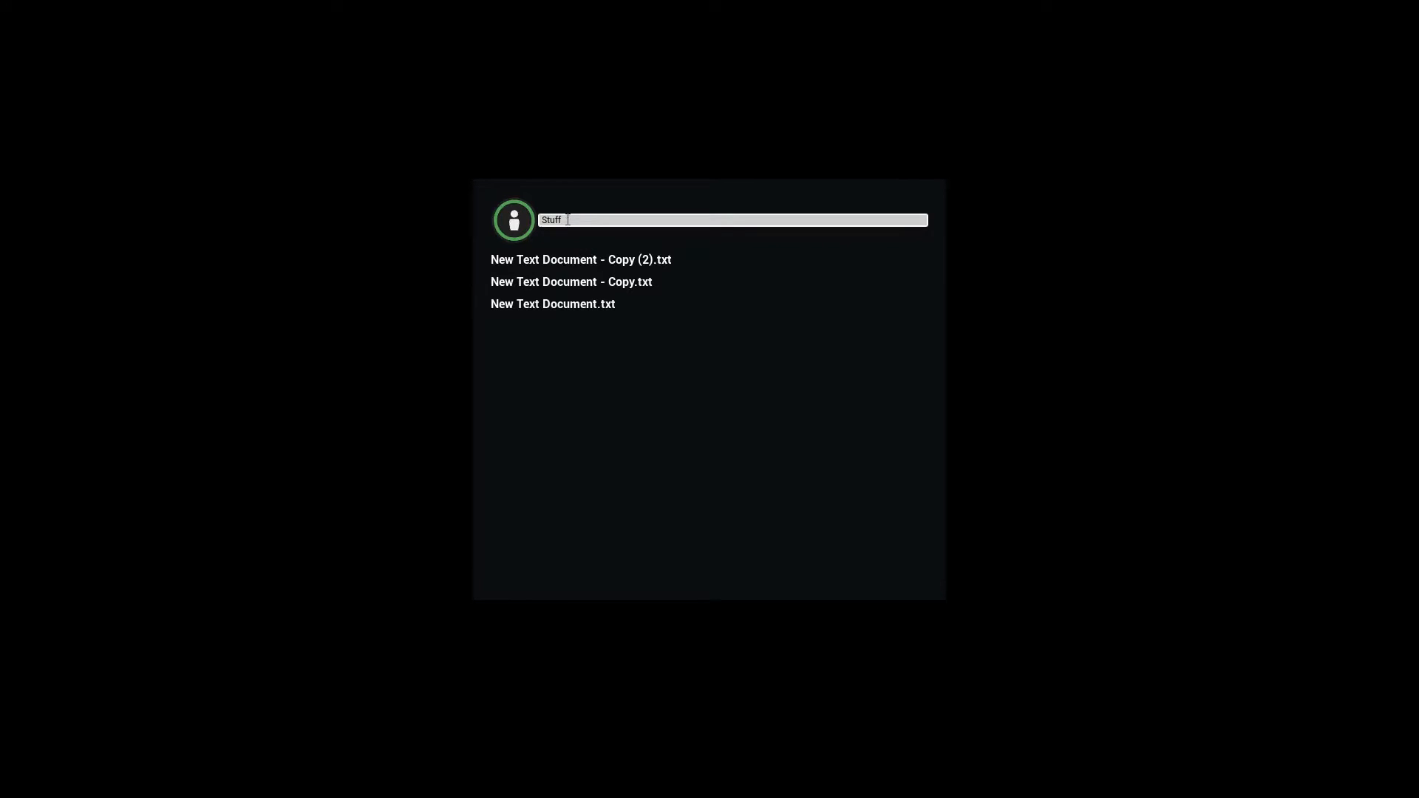
# Play-test the widget, entering the folder path so its three text documents are listed.
pyautogui.write('Sour')
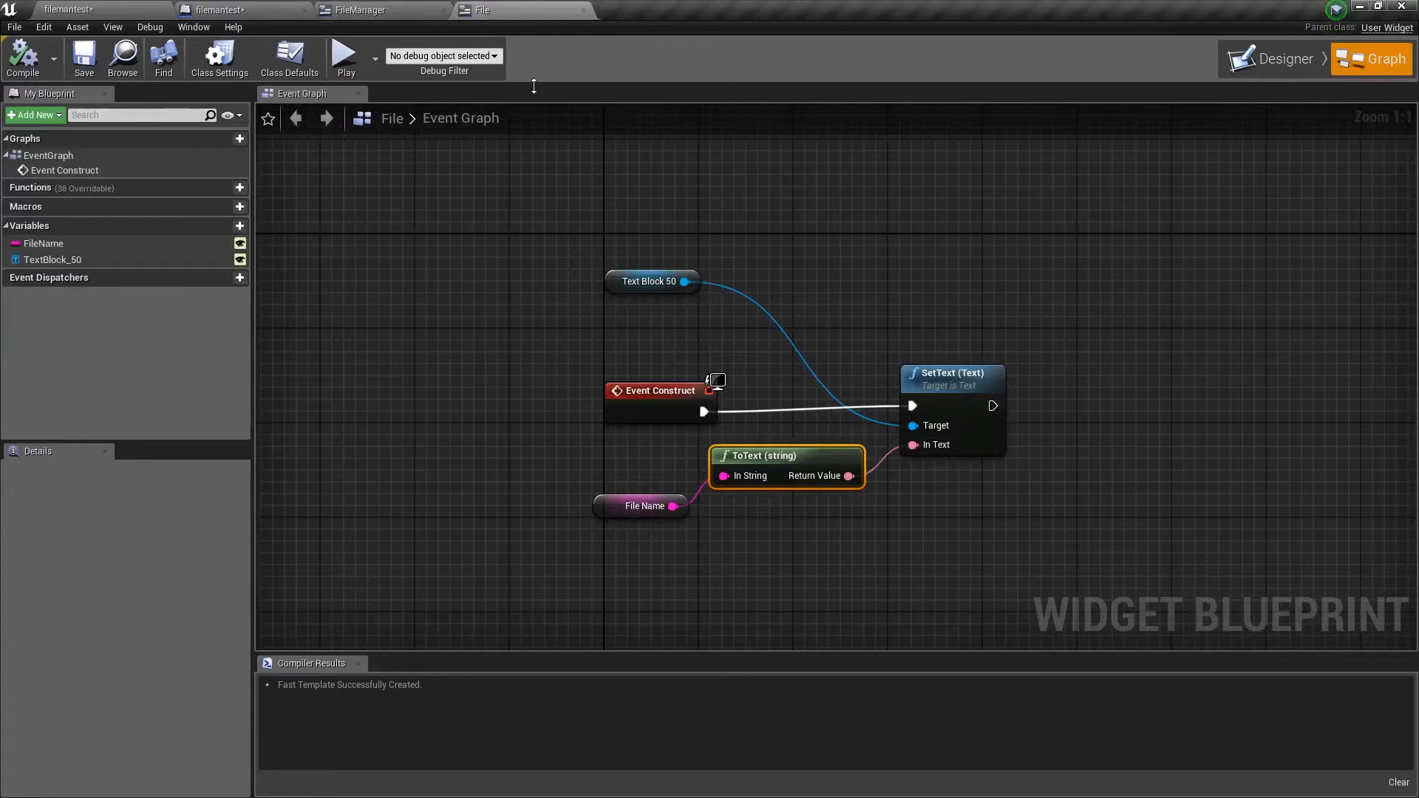
# Make Parent instance-editable and exposed on spawn, and promote the files path input to a variable.
pyautogui.click(362, 11)
pyautogui.write('Parent')
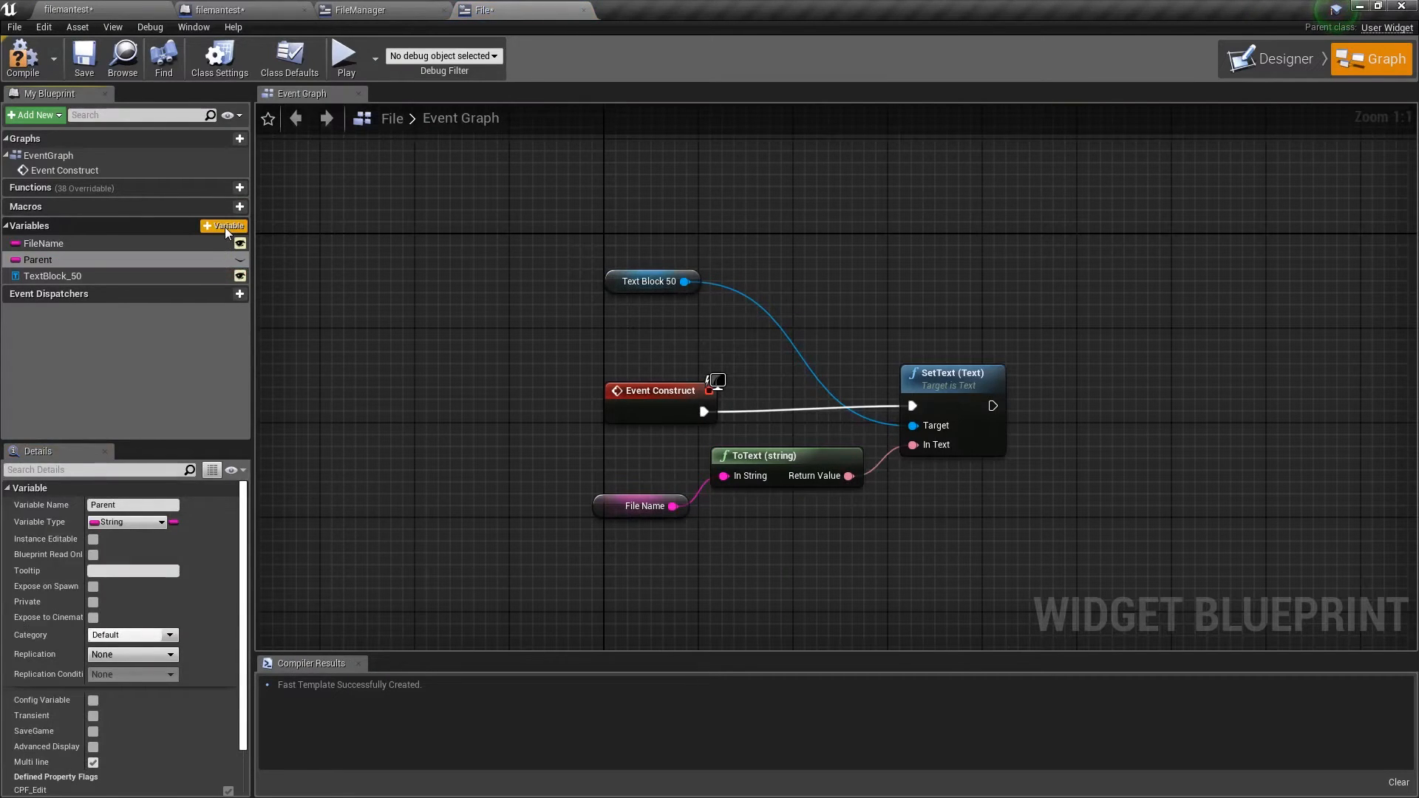
pyautogui.click(127, 522)
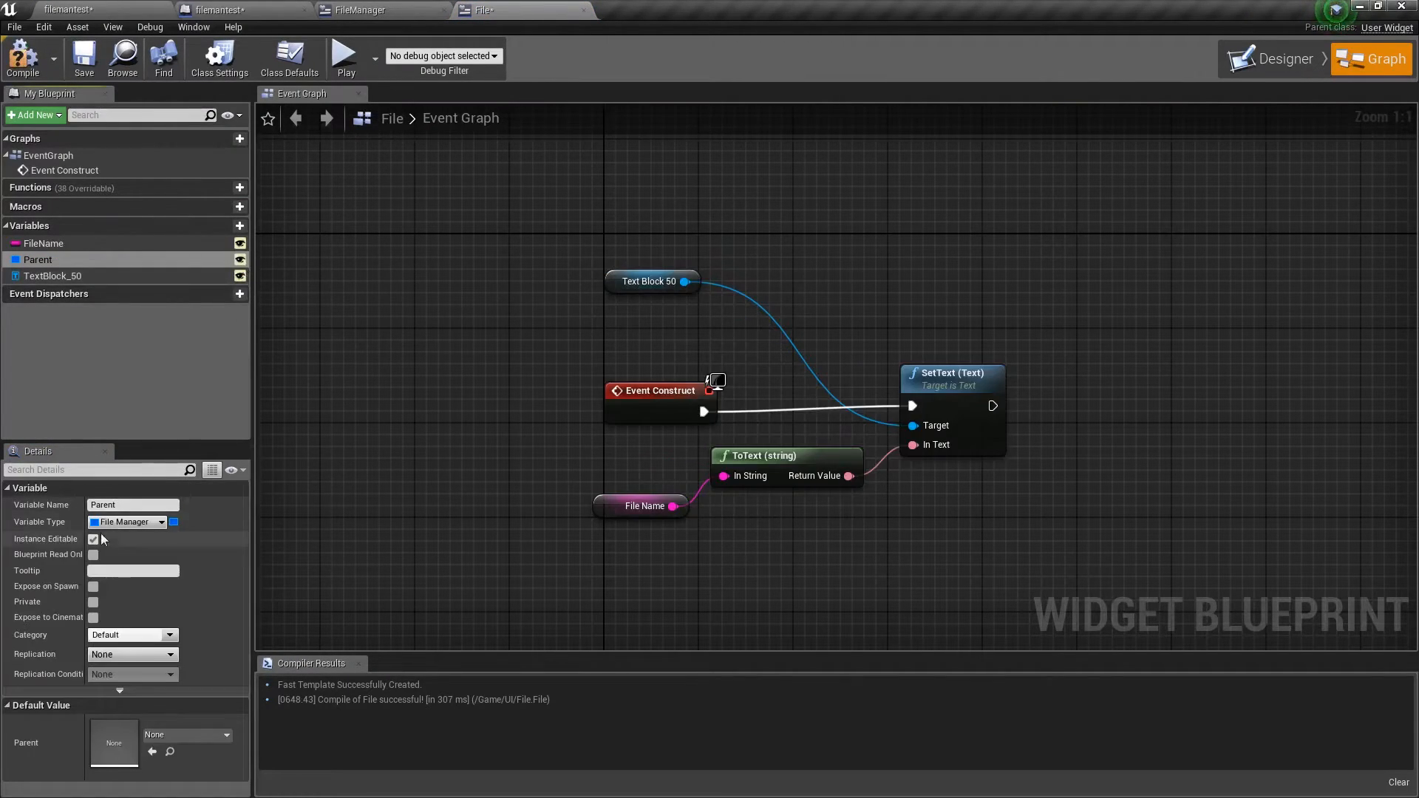
pyautogui.click(370, 10)
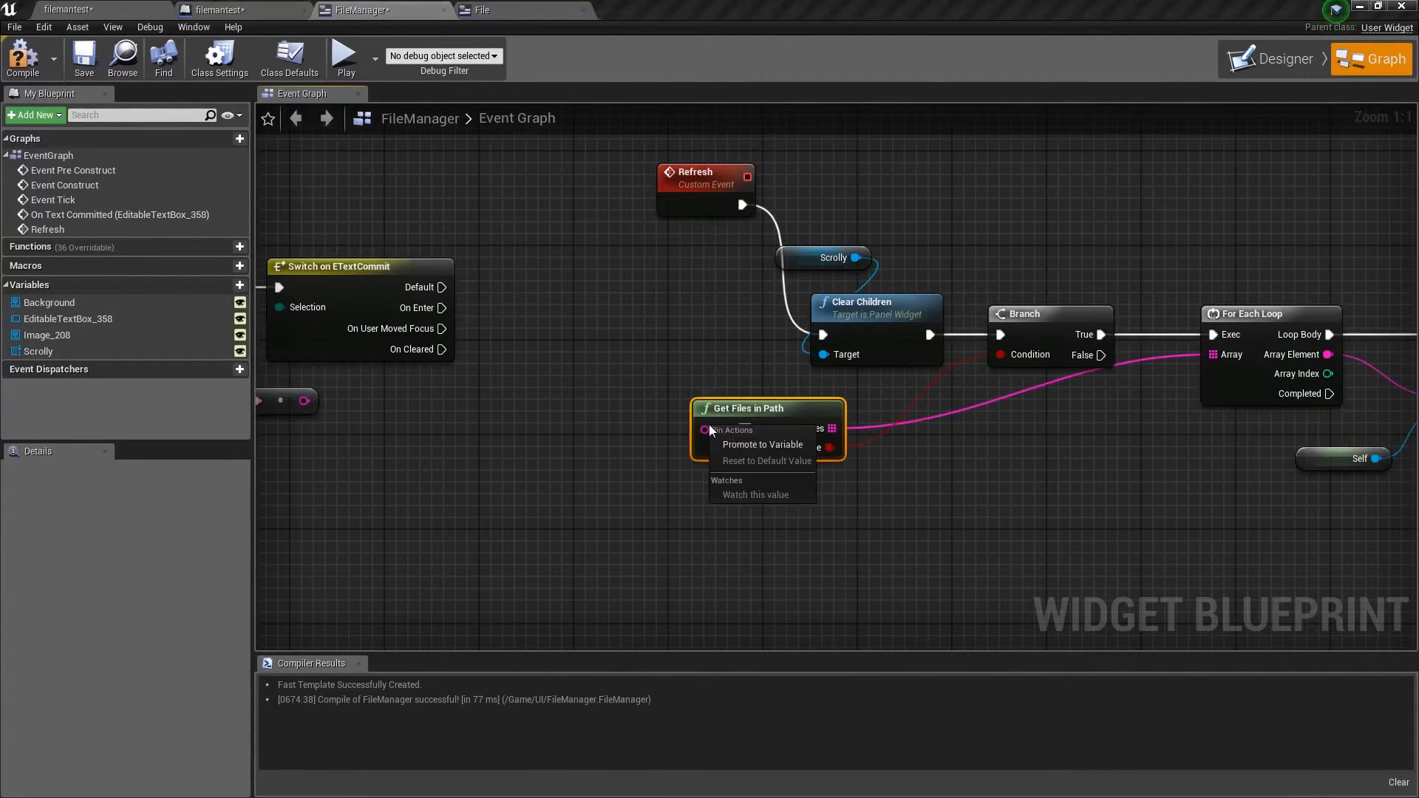
pyautogui.click(762, 444)
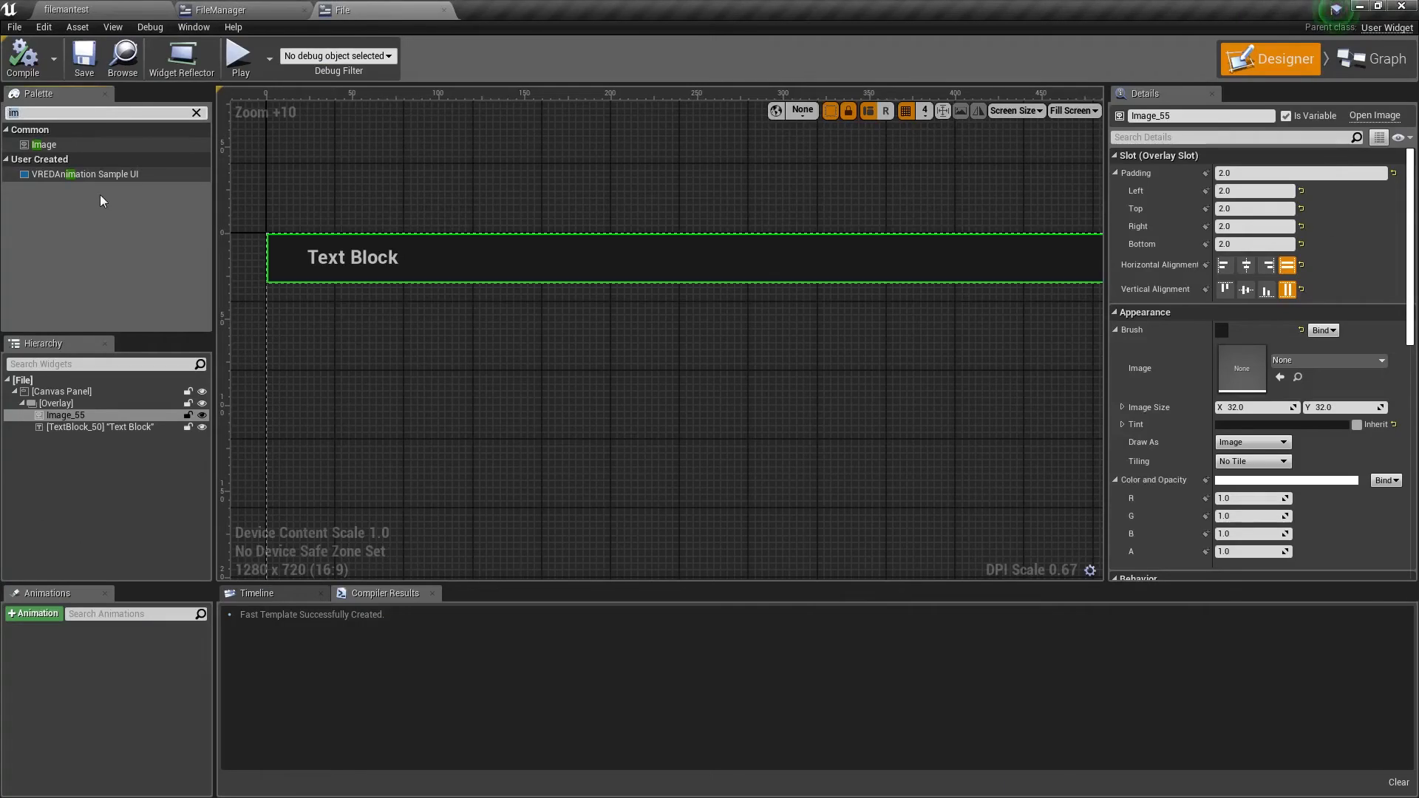
# Add a button to the file row with a text child reading 'Delete' and style its label.
pyautogui.write('button')
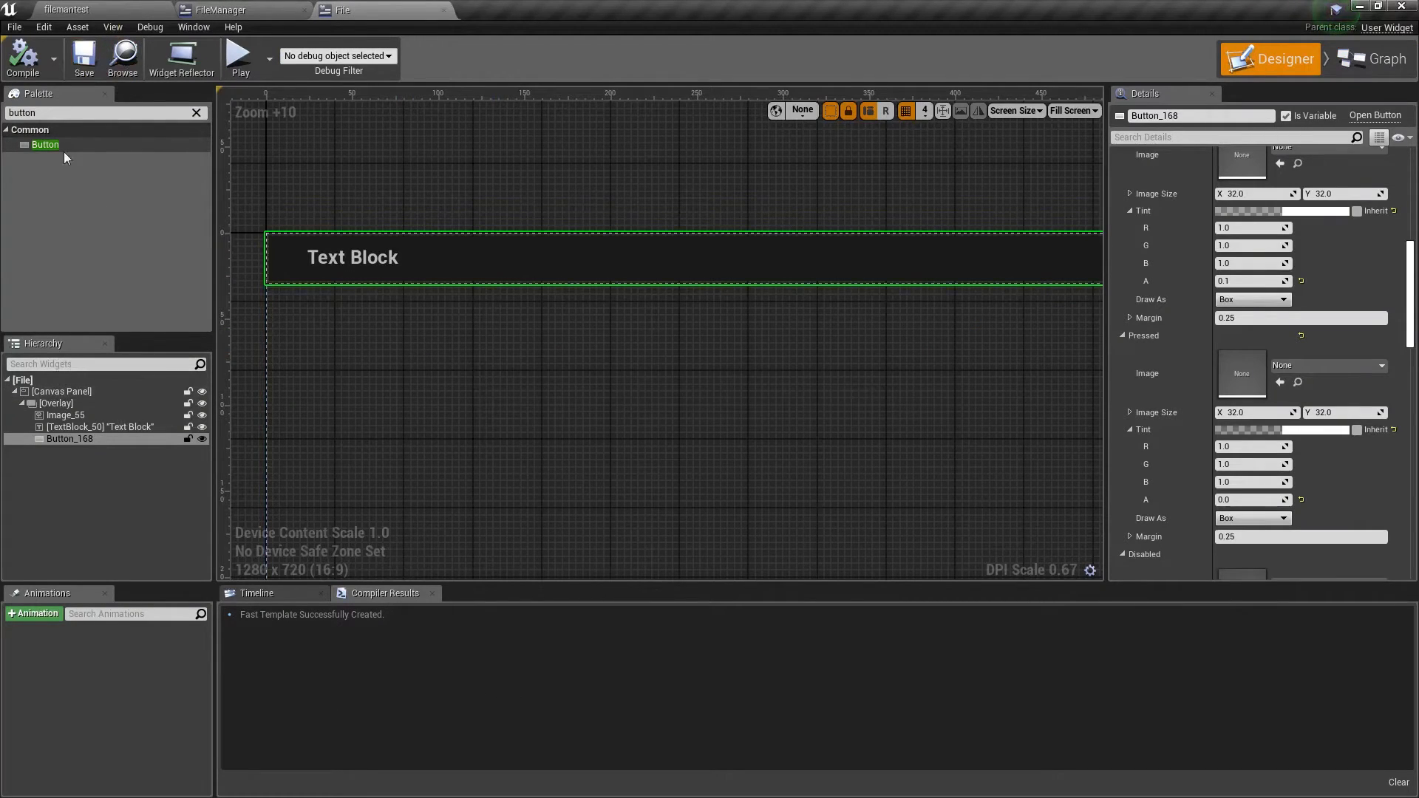
pyautogui.moveTo(43, 143); pyautogui.dragTo(293, 257)
pyautogui.write('text')
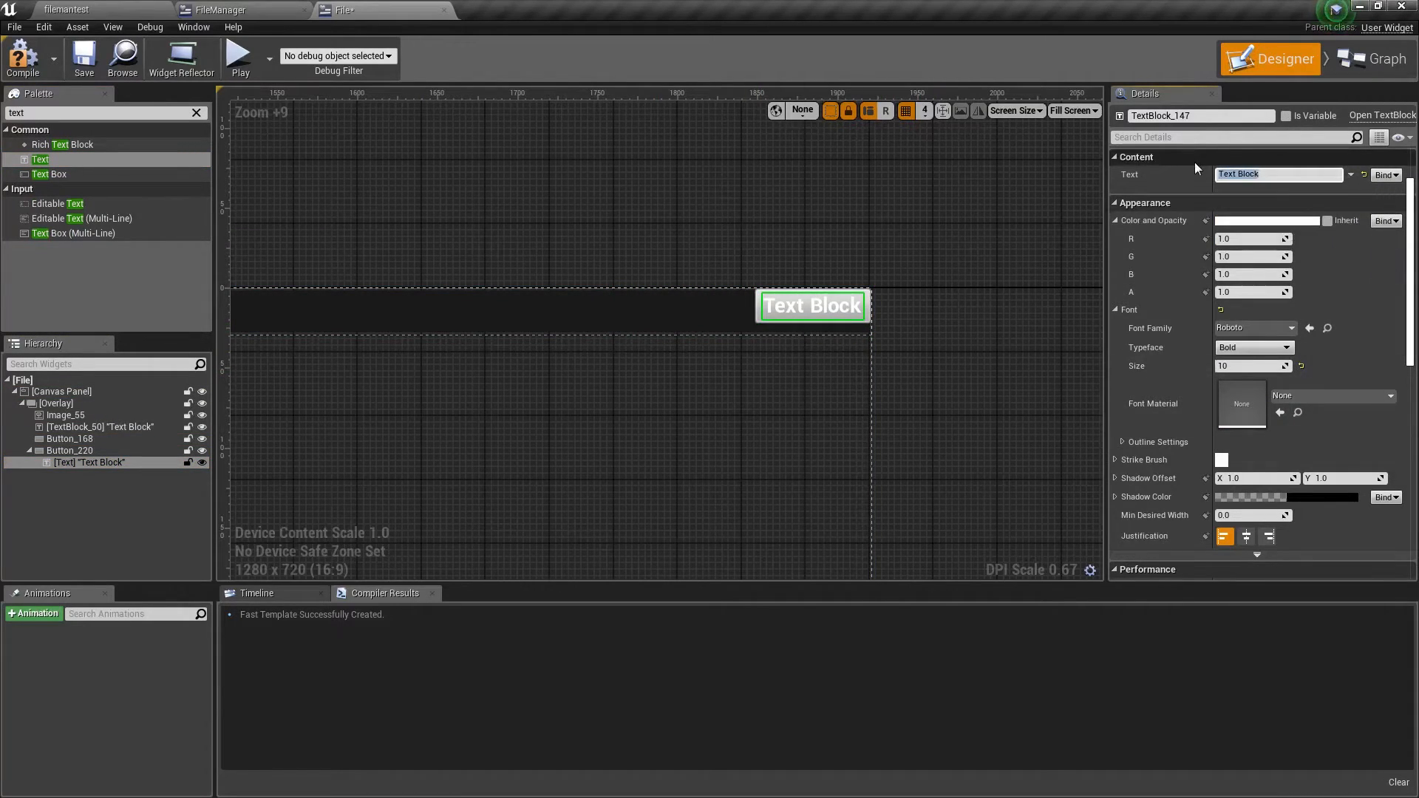
pyautogui.write('Delete')
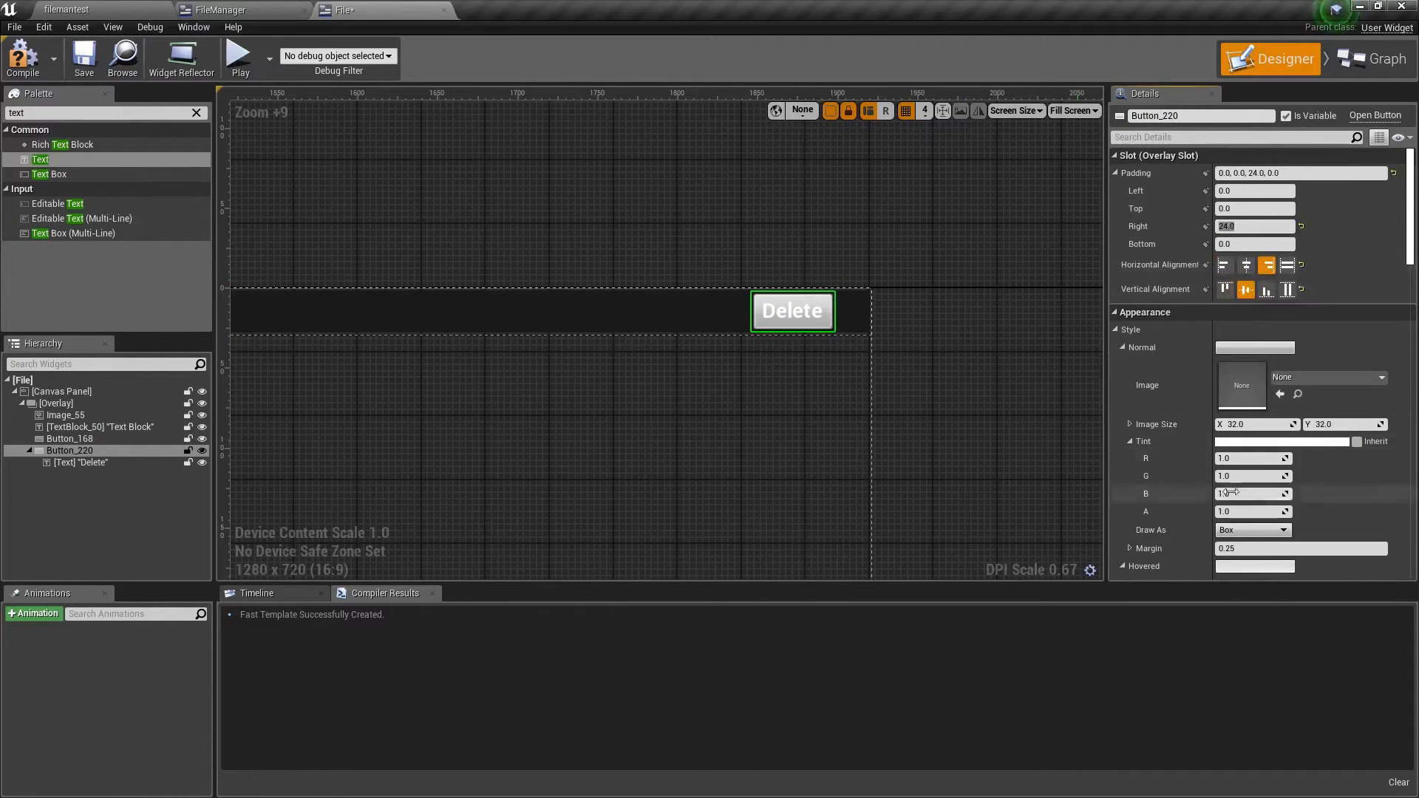
pyautogui.click(82, 463)
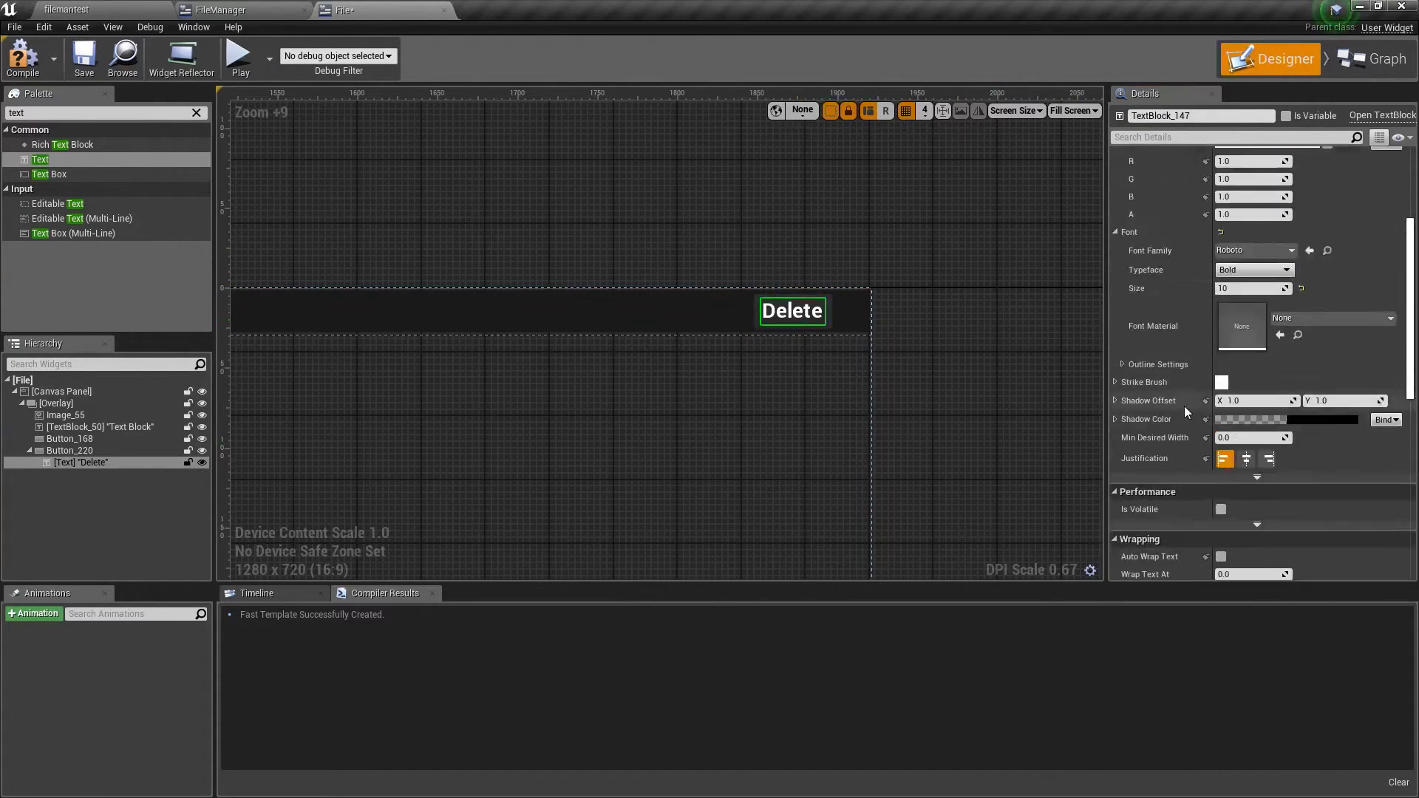
pyautogui.click(83, 463)
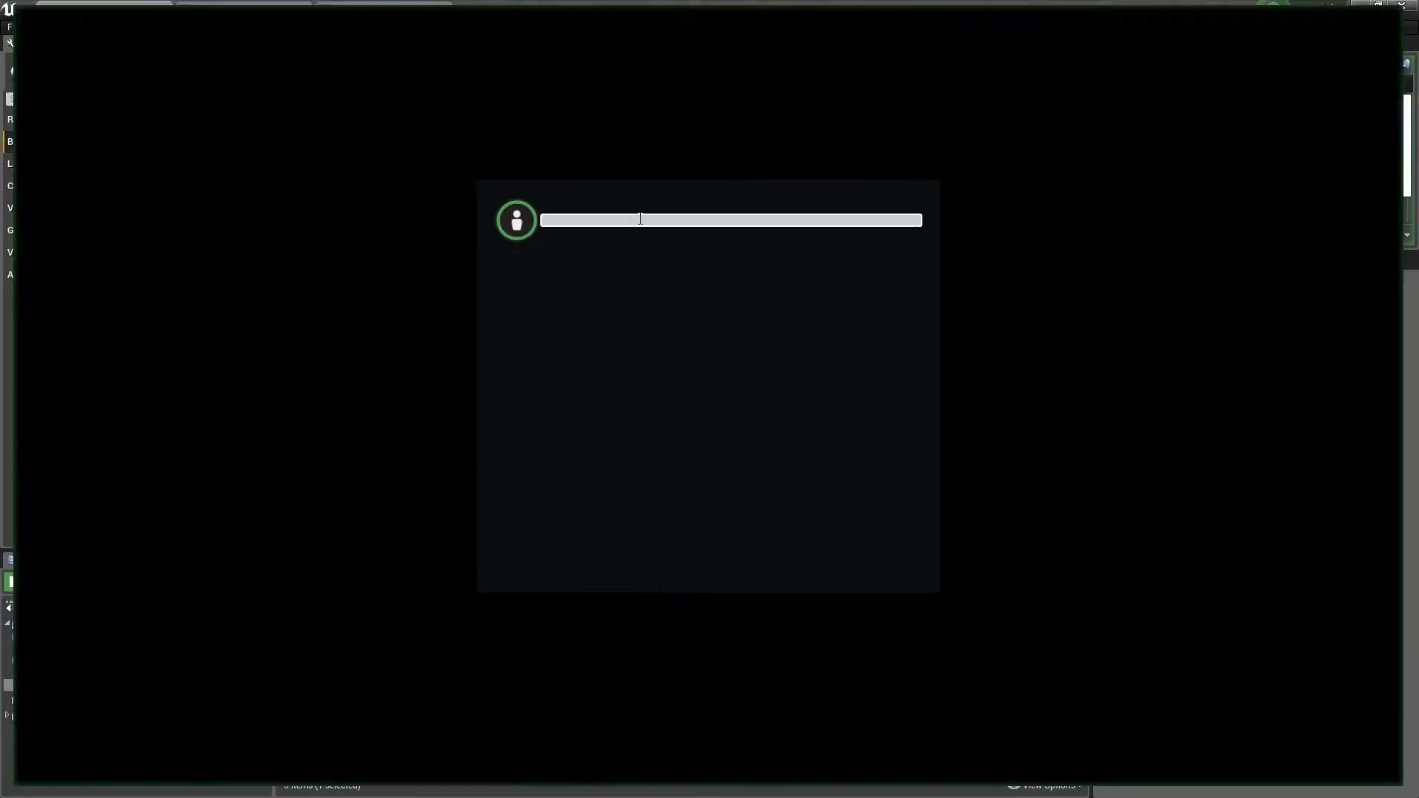
# Enter 'Stuff' as a value and return to the File widget layout, compiling it.
pyautogui.write('Stuff')
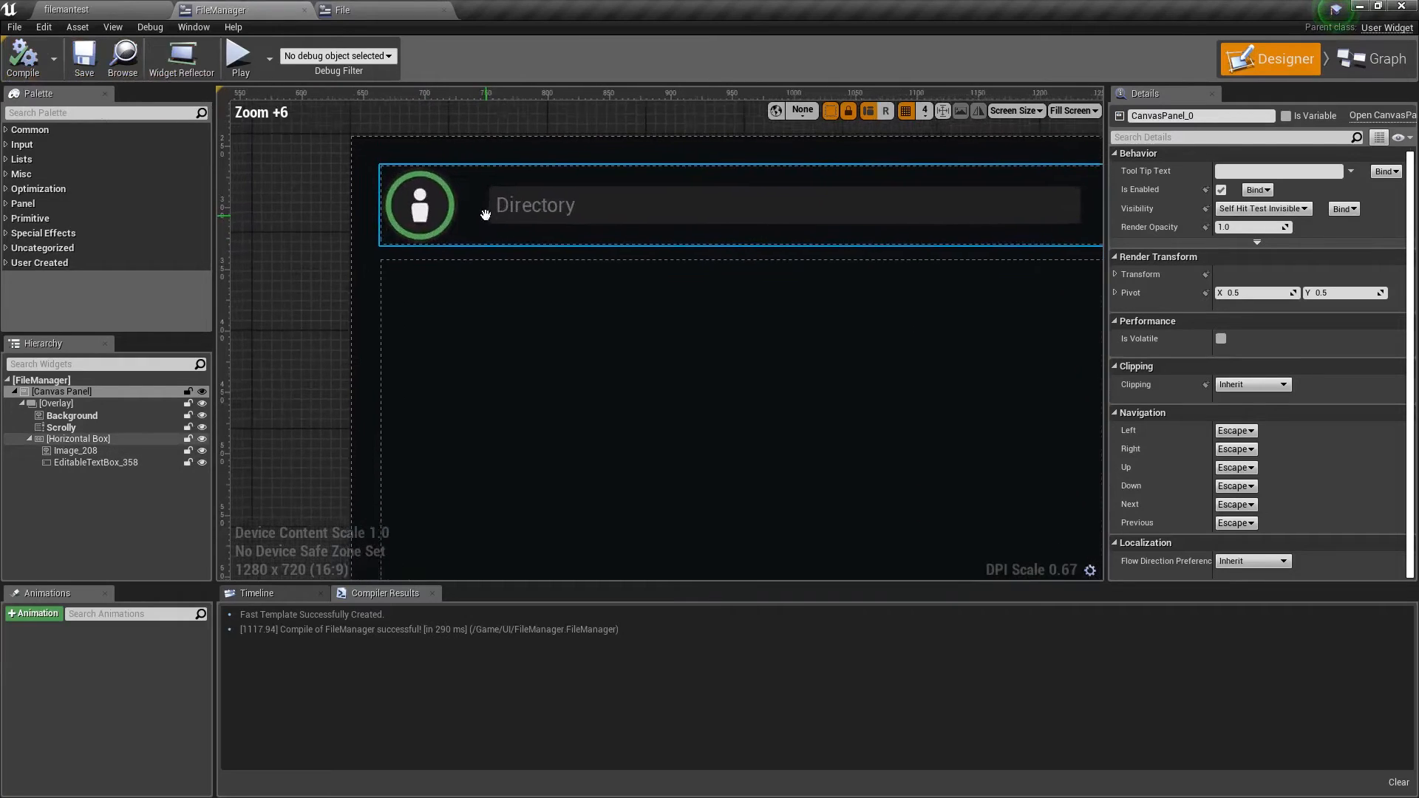
pyautogui.click(353, 11)
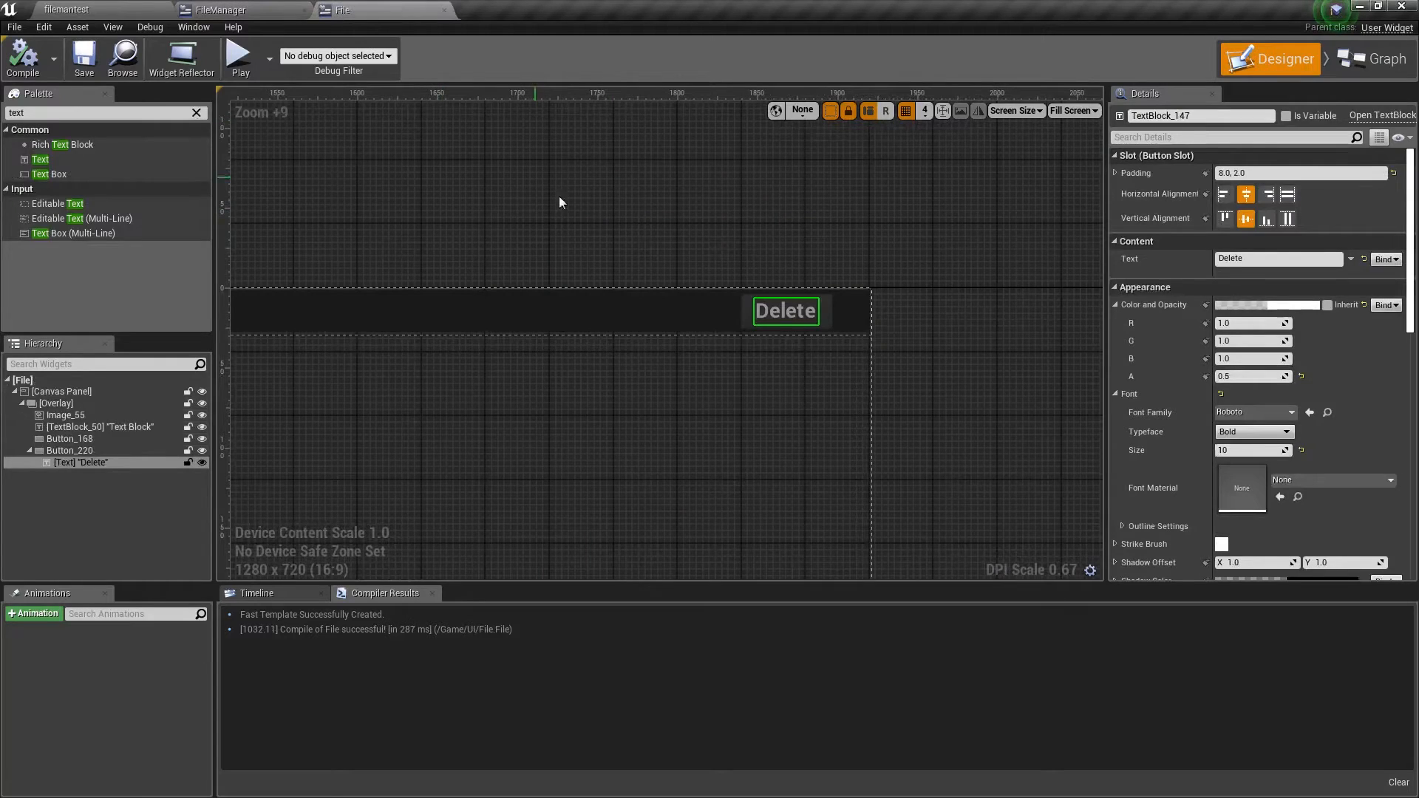
pyautogui.scroll(-3)
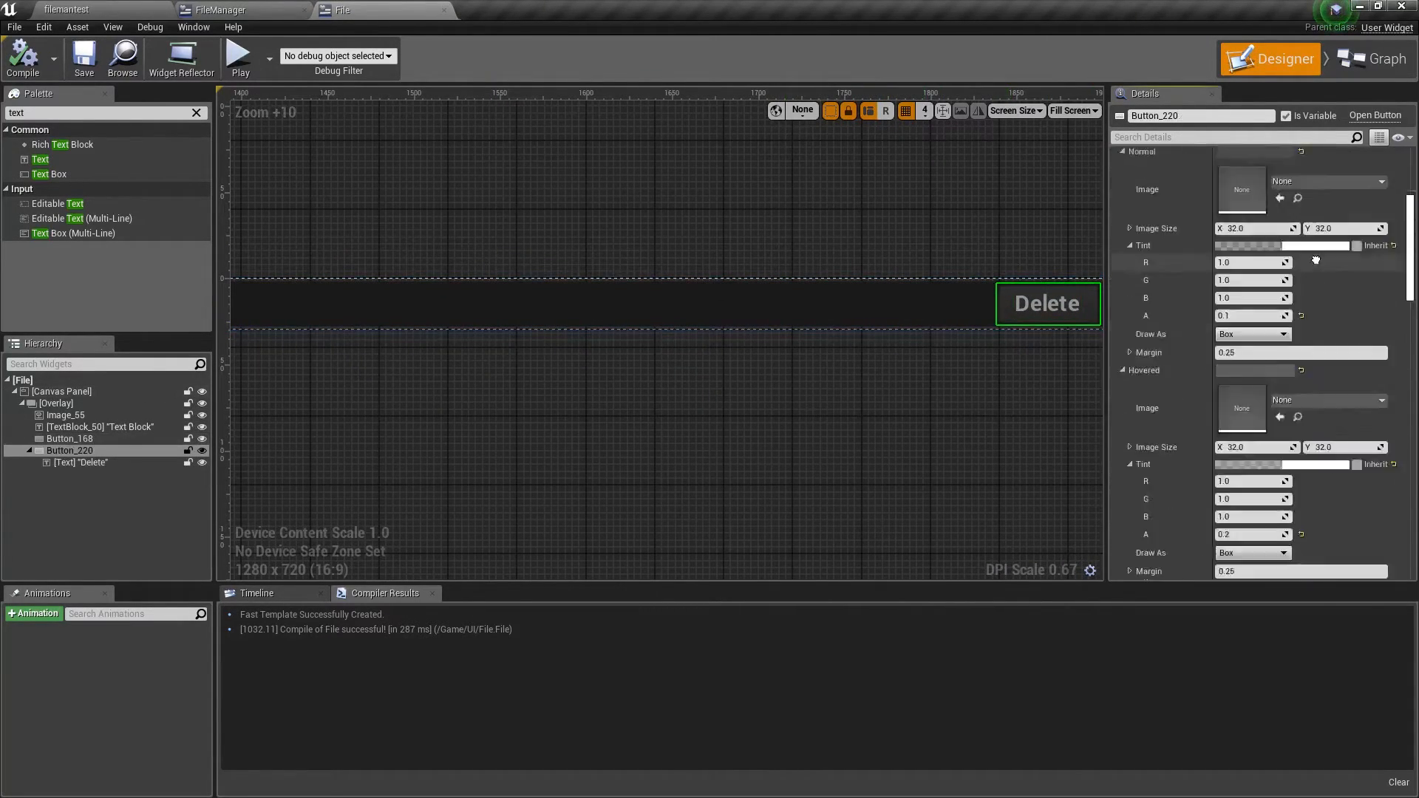
# On the Delete button's click, call Delete File with File Name via Parent, branch, then Refresh the parent list.
pyautogui.click(1379, 58)
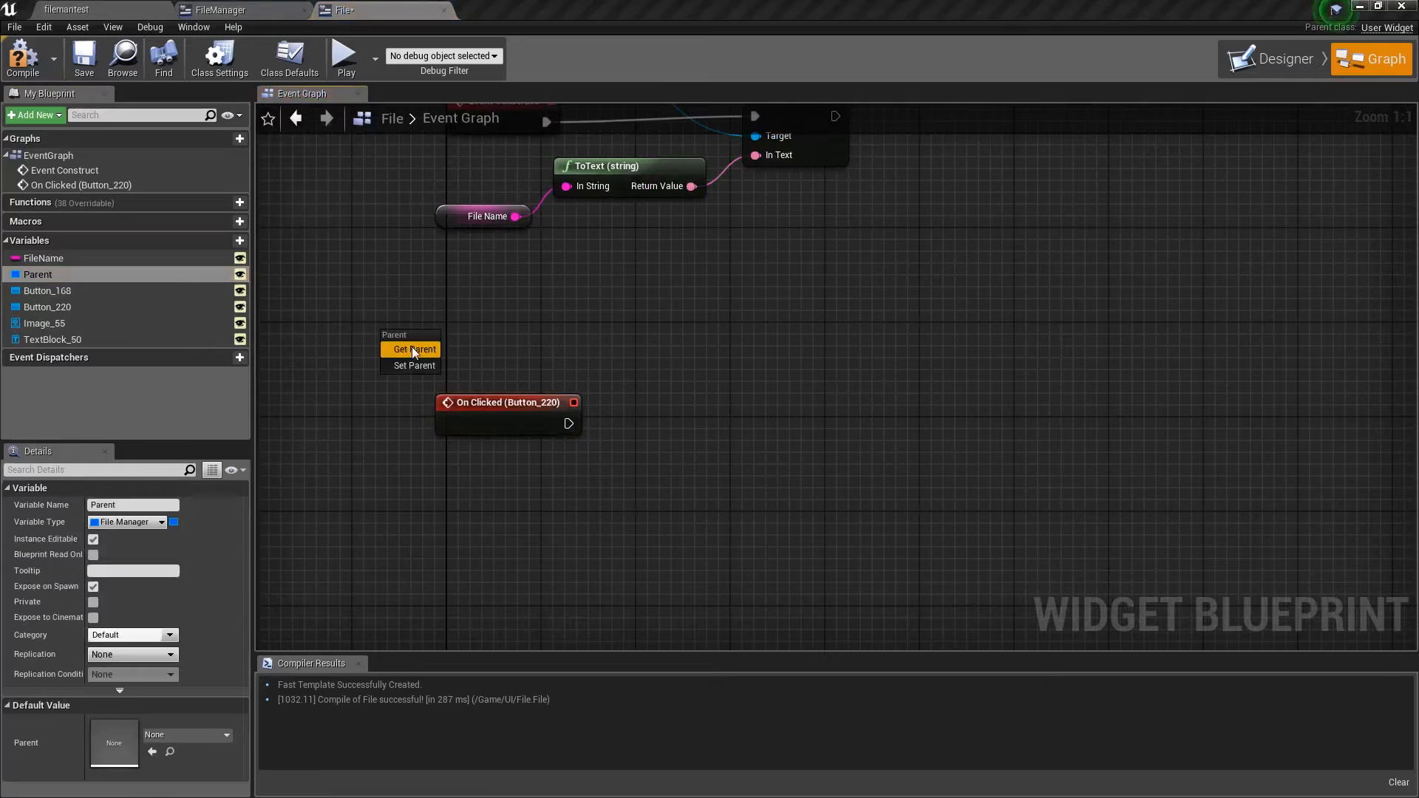
pyautogui.click(421, 349)
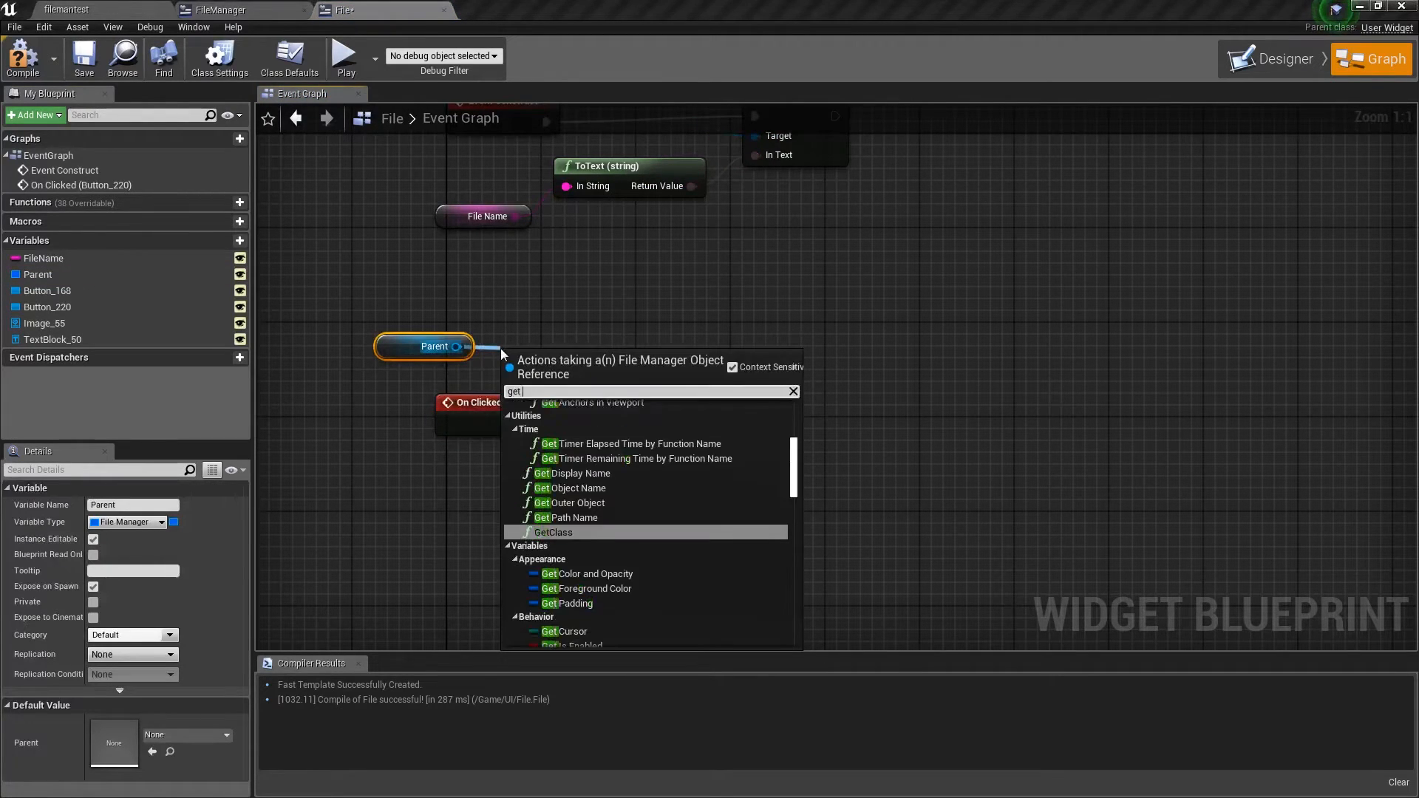
pyautogui.click(575, 517)
pyautogui.write('refr')
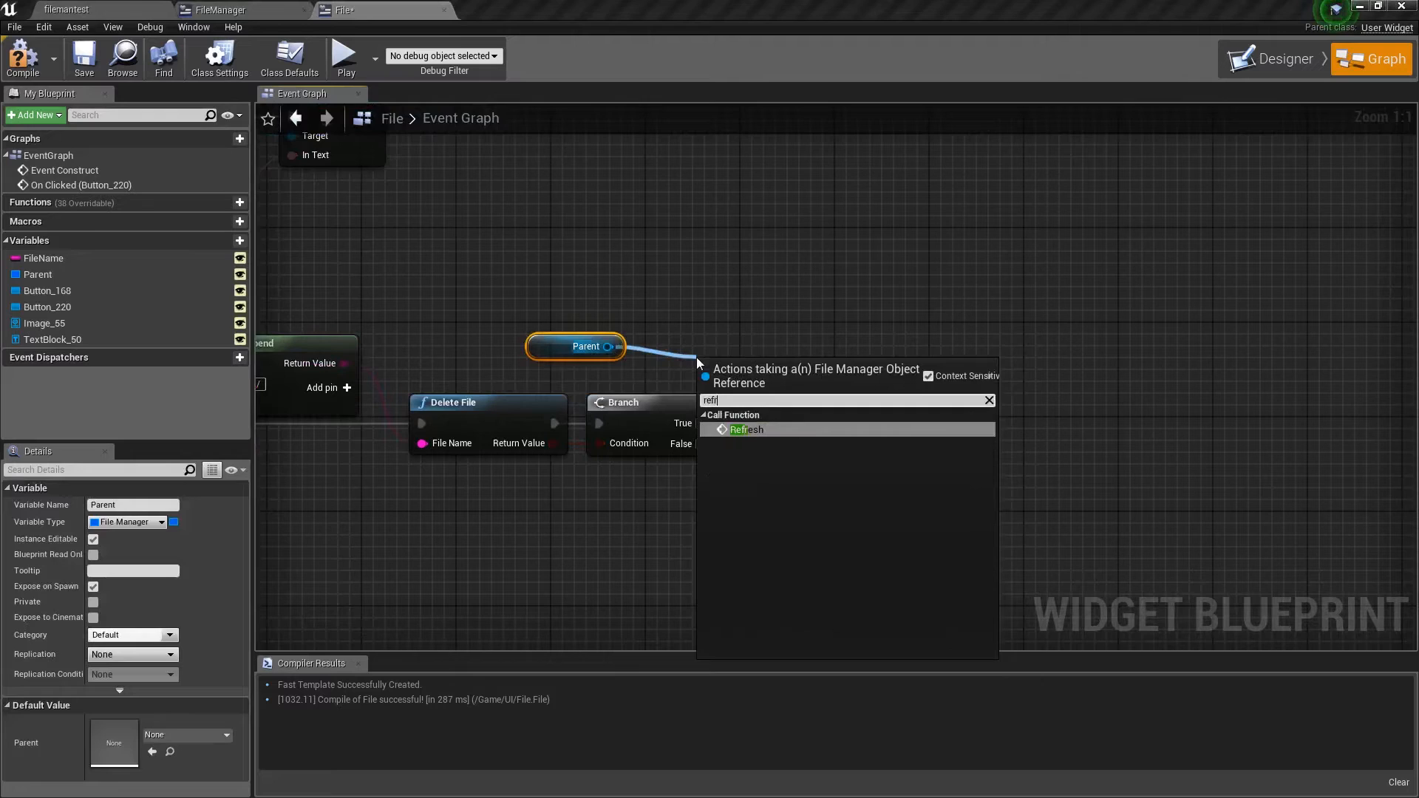
pyautogui.click(745, 429)
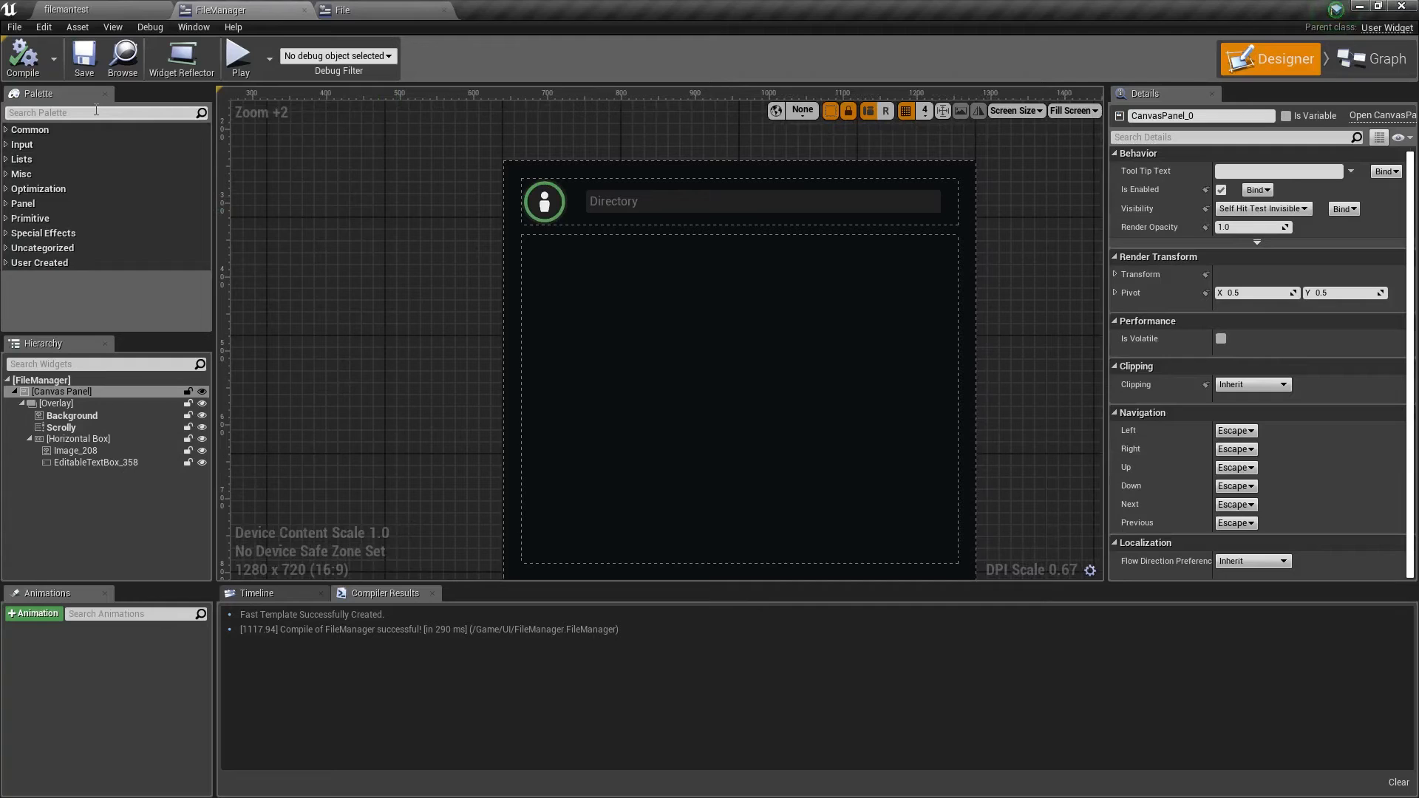
# Place a multi-line text box left of the FileManager panel with Visibility set to Hidden.
pyautogui.write('text')
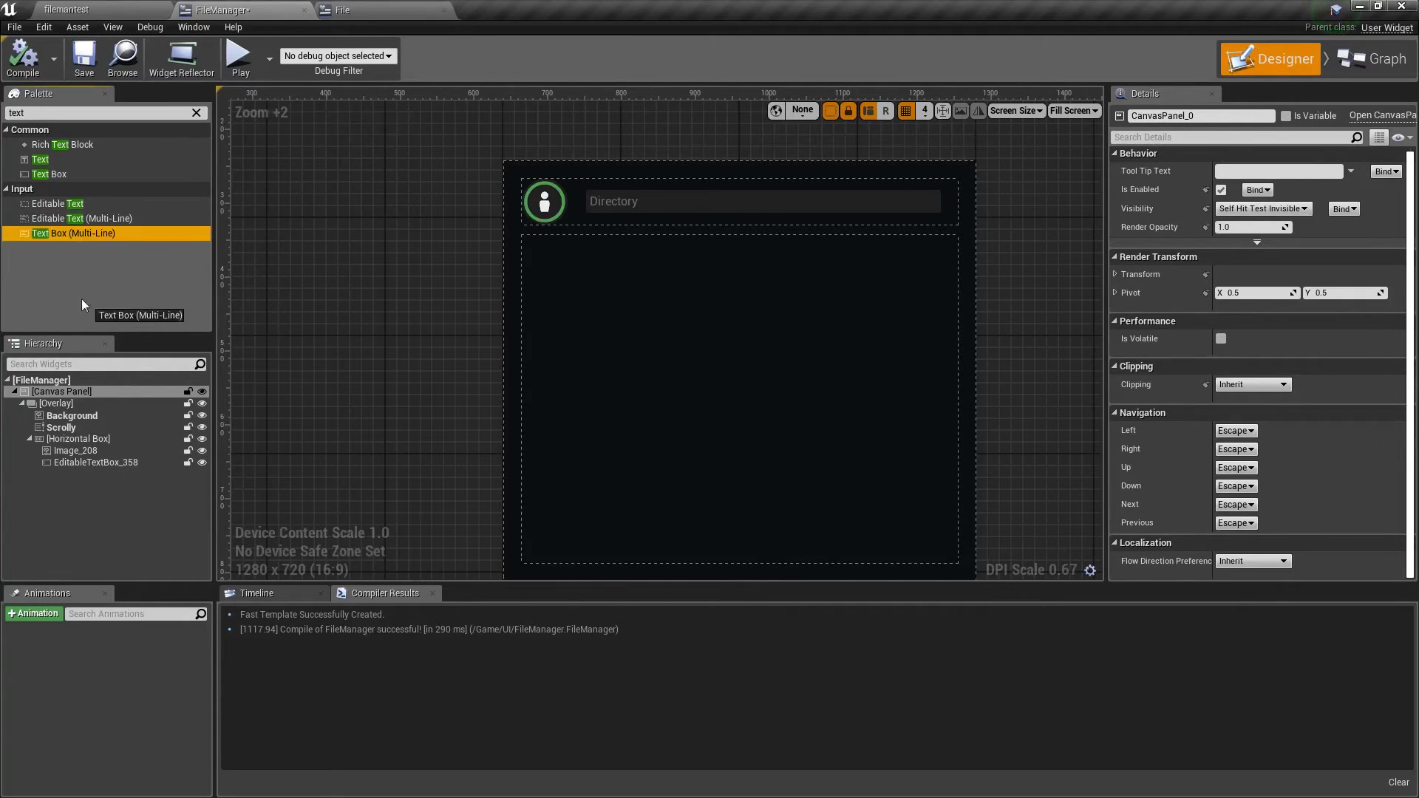
pyautogui.moveTo(80, 233); pyautogui.dragTo(643, 353)
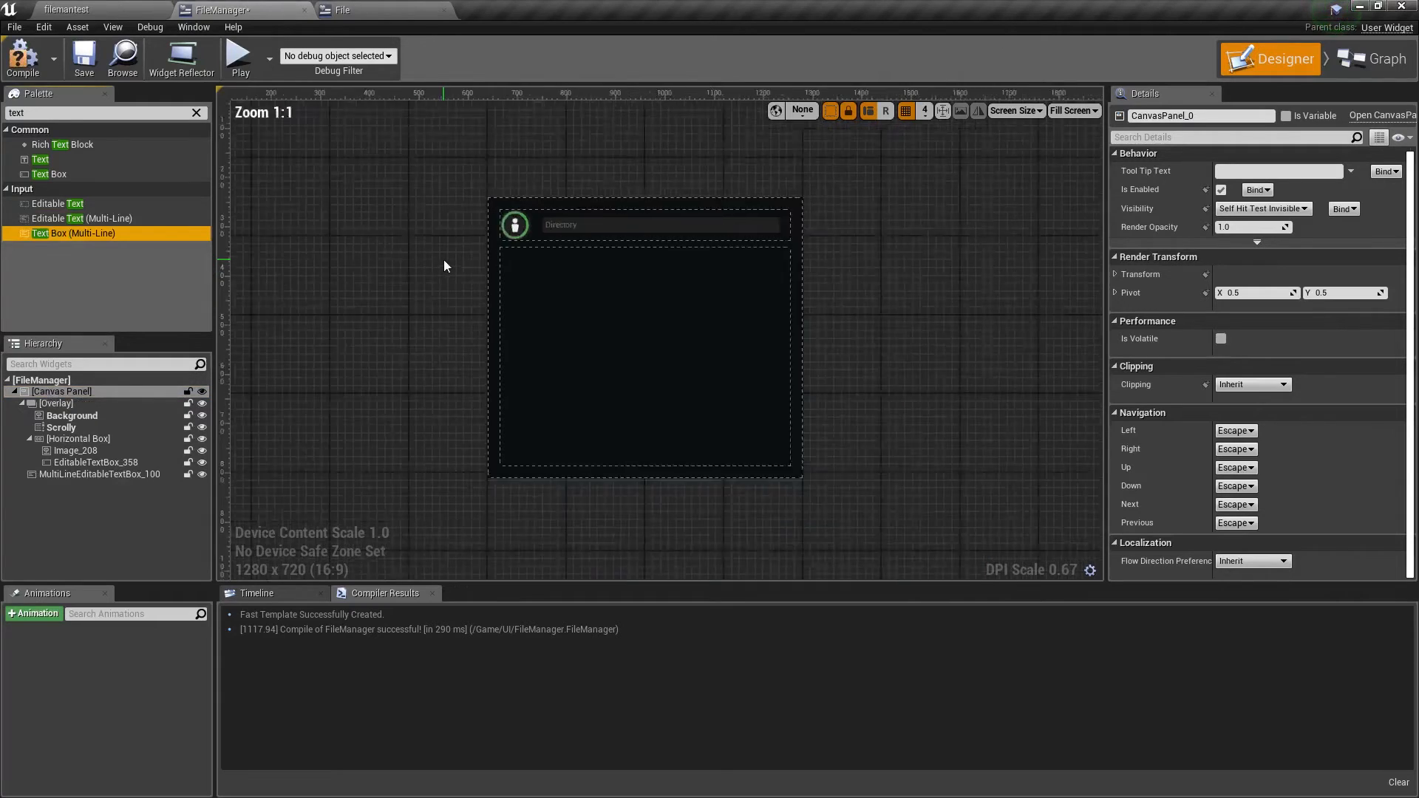
pyautogui.click(99, 473)
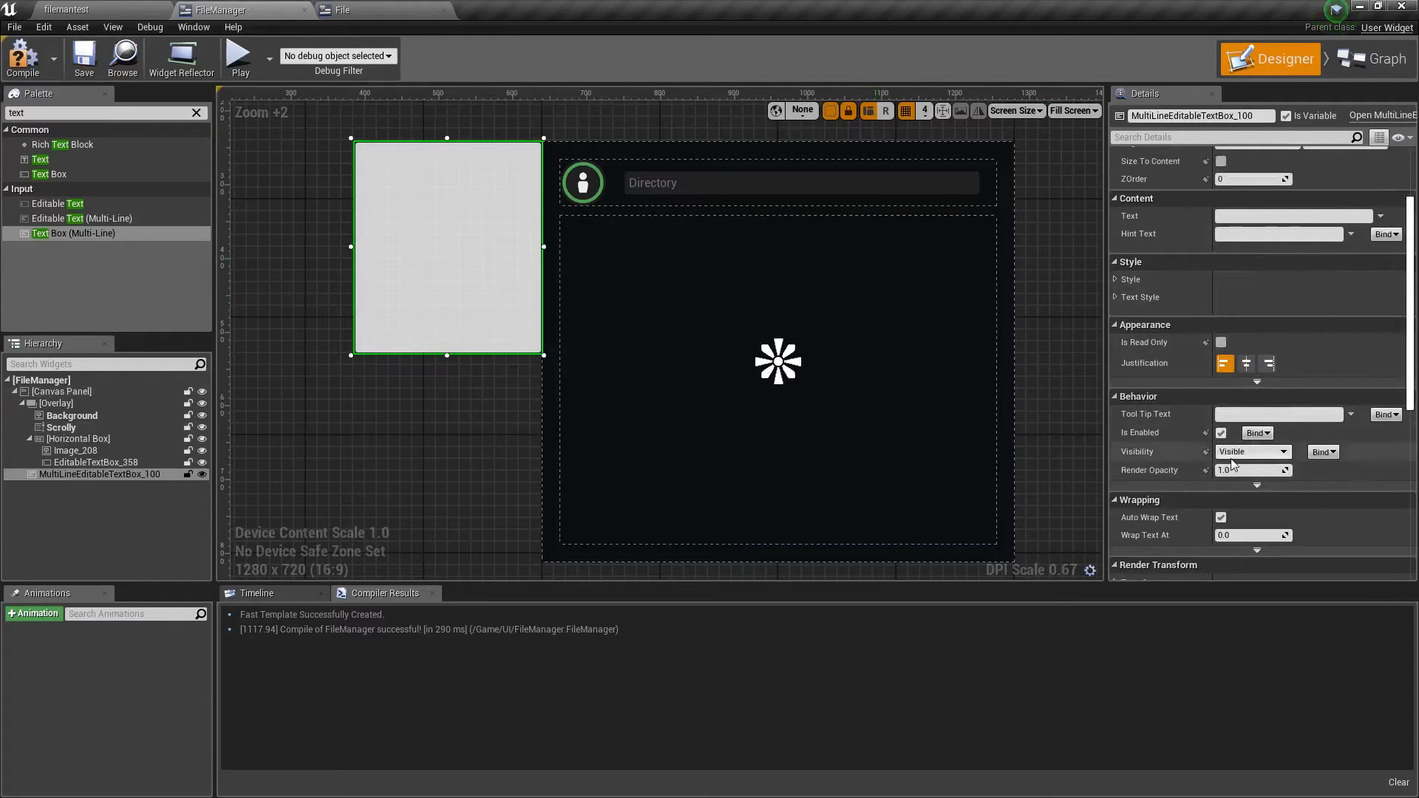
pyautogui.click(1253, 452)
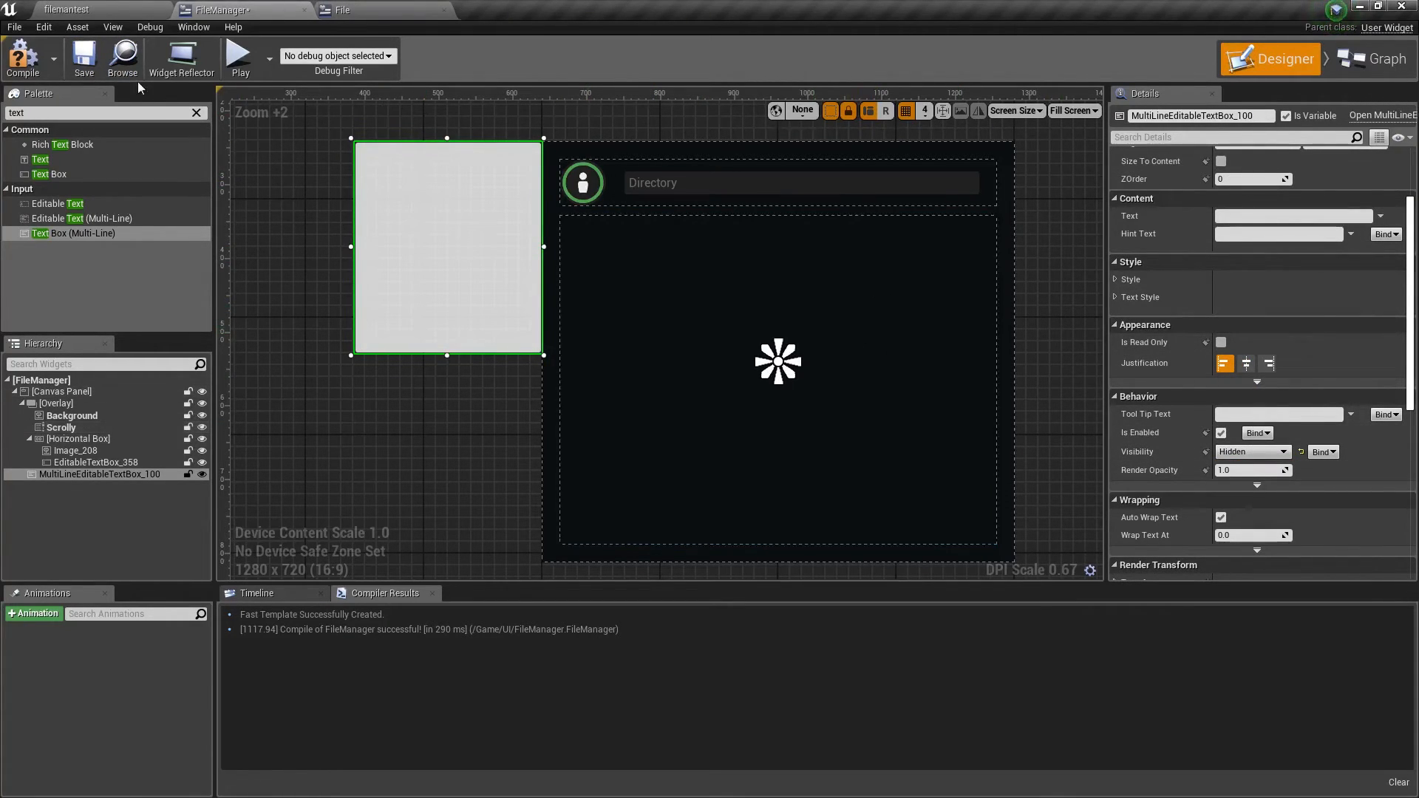
pyautogui.click(353, 10)
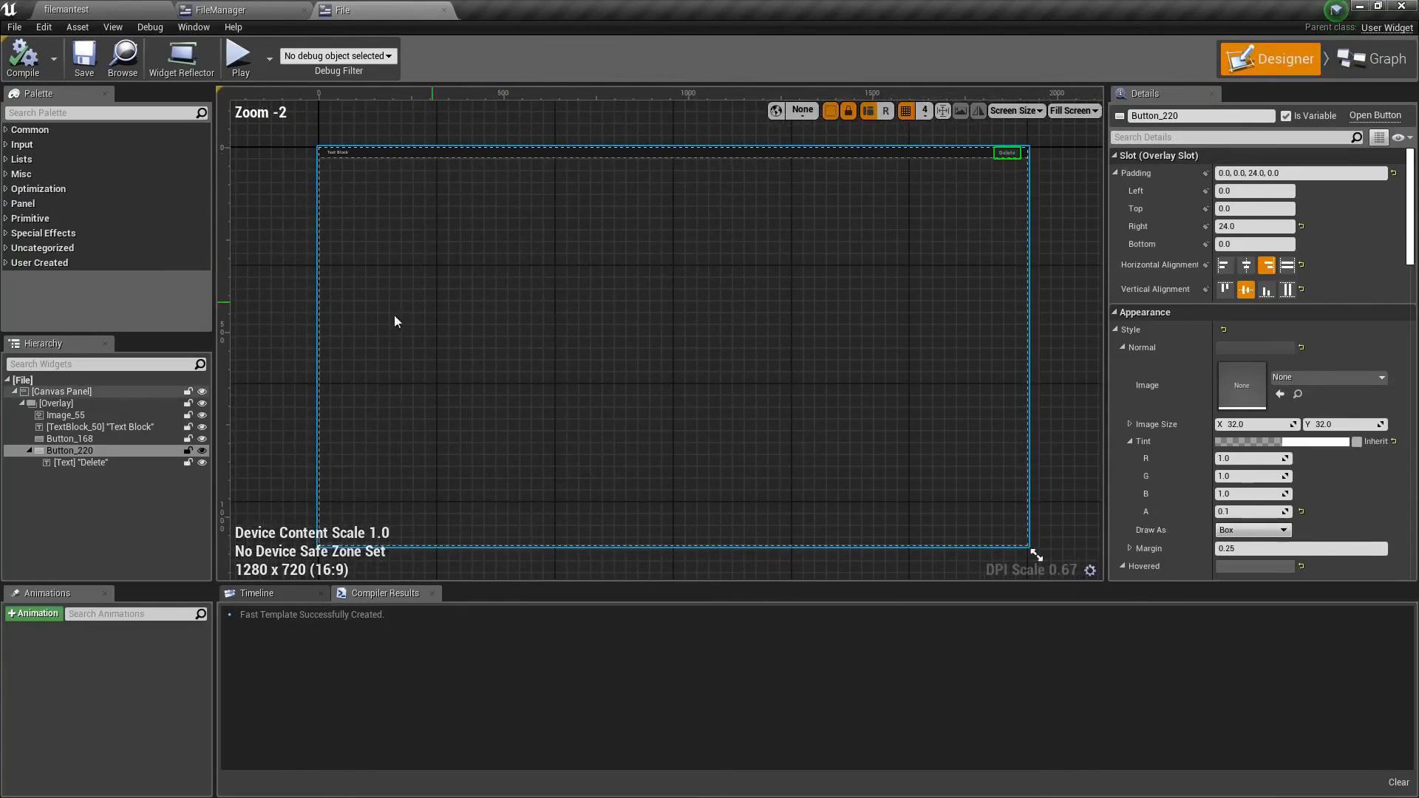
# On the full-row button's click, set the text box visible and read the file's contents into it.
pyautogui.click(1381, 58)
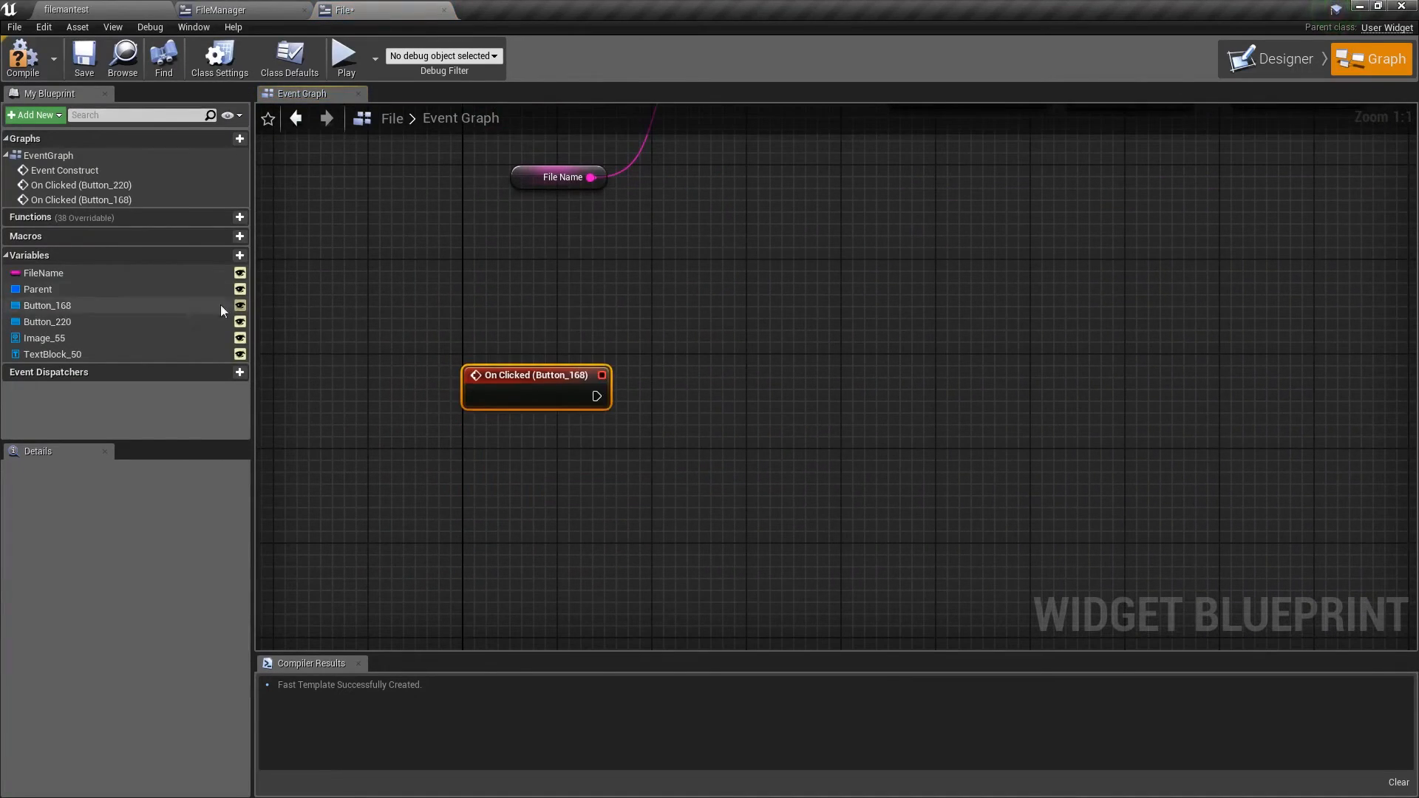
pyautogui.click(1279, 58)
pyautogui.write('set vi')
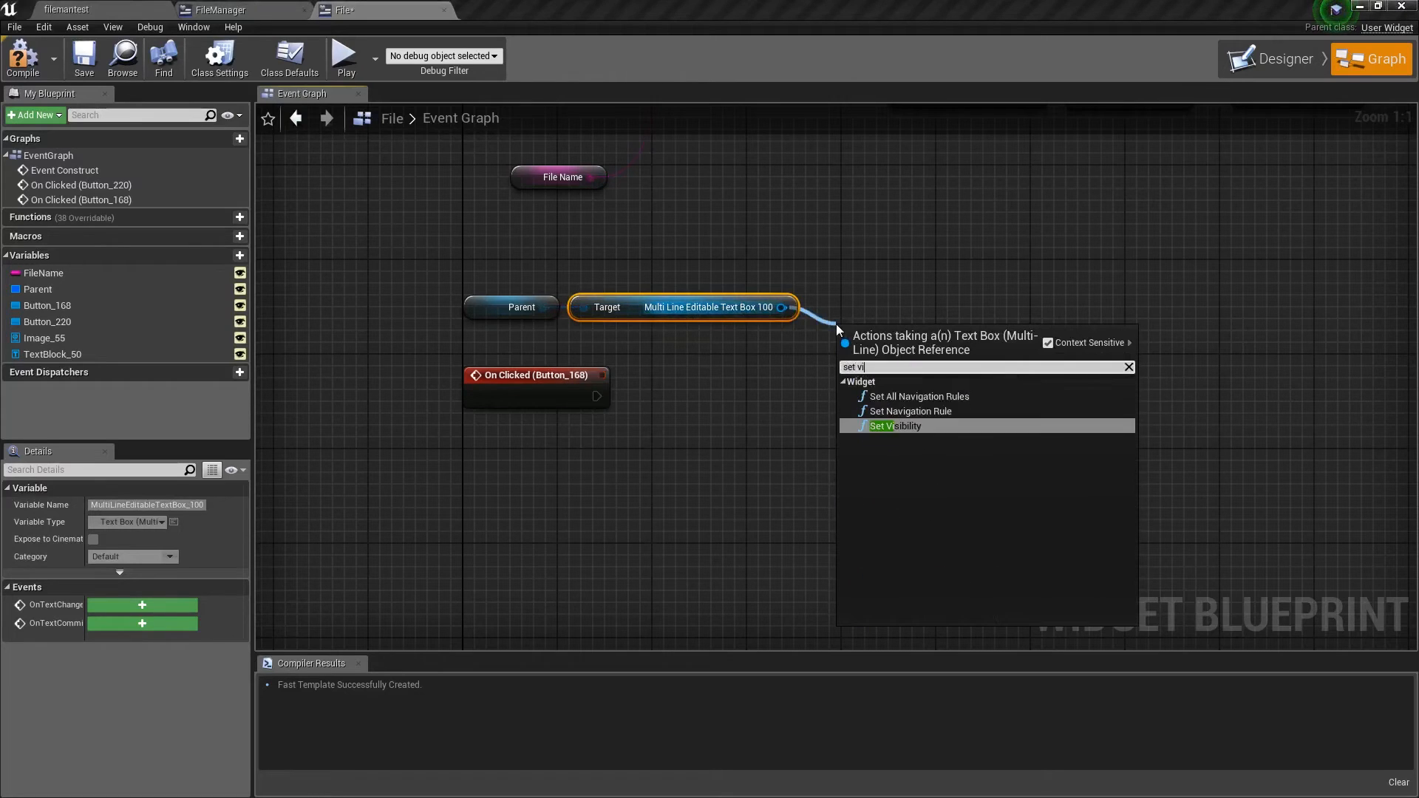
pyautogui.click(895, 426)
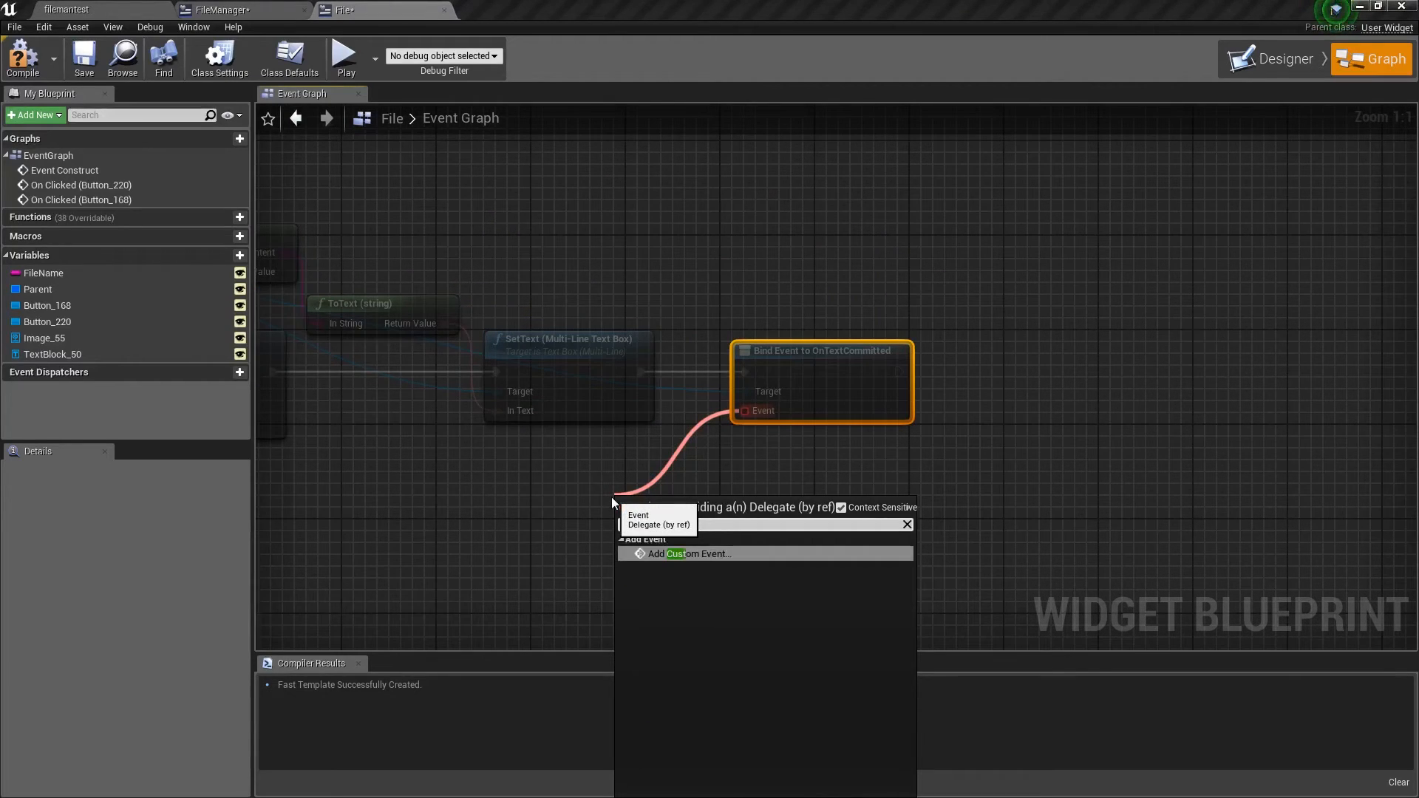
# Bind OnTextCommitted to a SaveText event writing the text to the file at the parent's folder path and hiding the box.
pyautogui.click(689, 552)
pyautogui.write('SaveText')
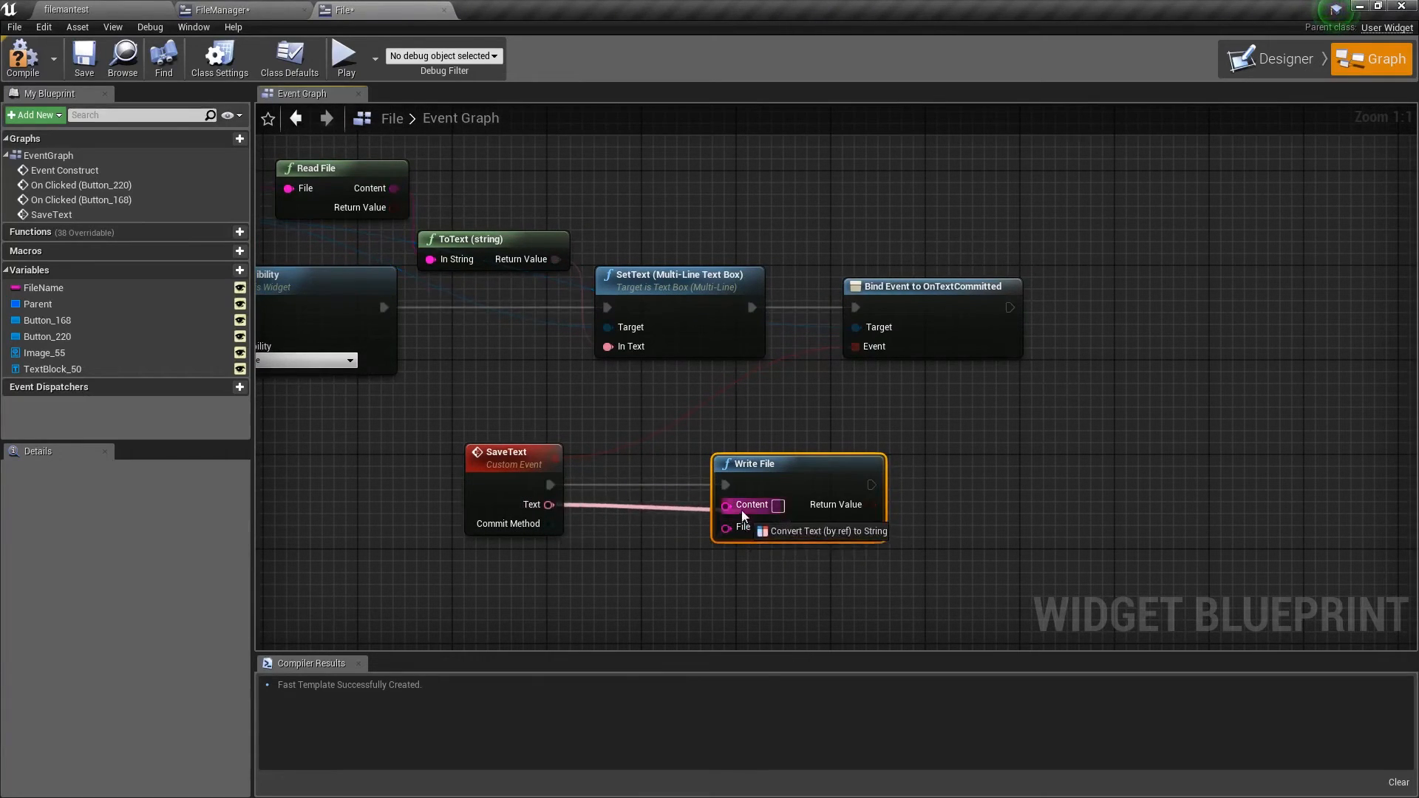
pyautogui.moveTo(43, 288); pyautogui.dragTo(634, 504)
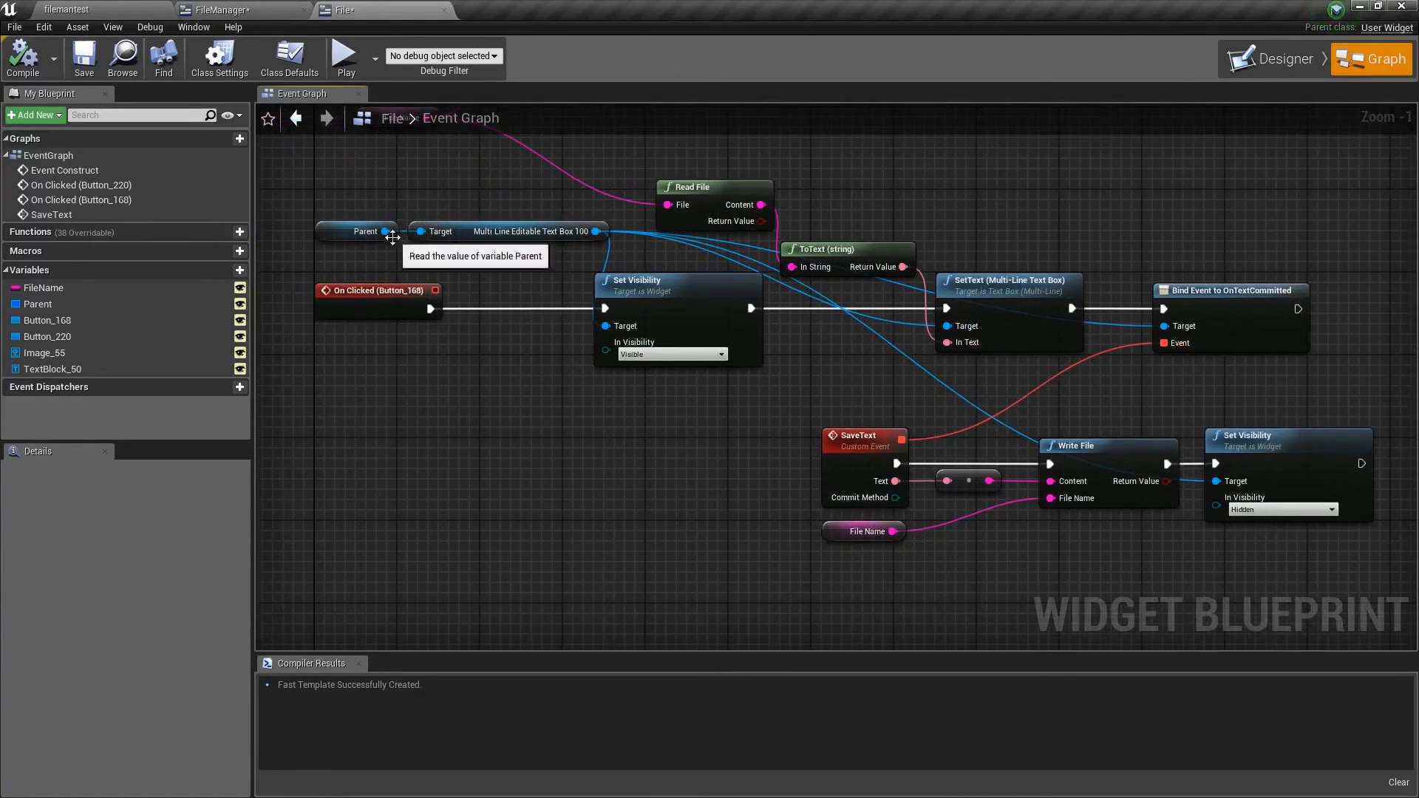
pyautogui.moveTo(383, 231); pyautogui.dragTo(461, 426)
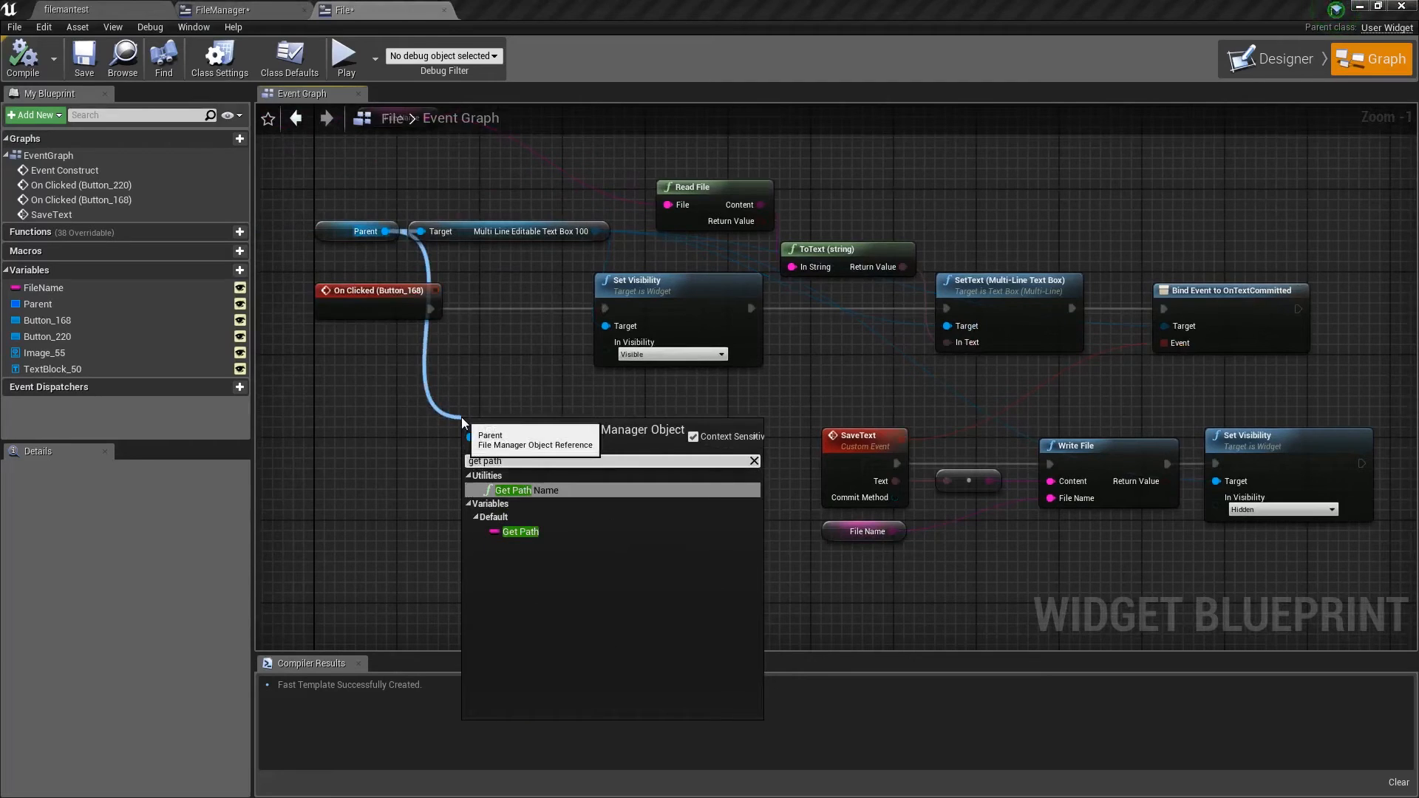
pyautogui.click(513, 489)
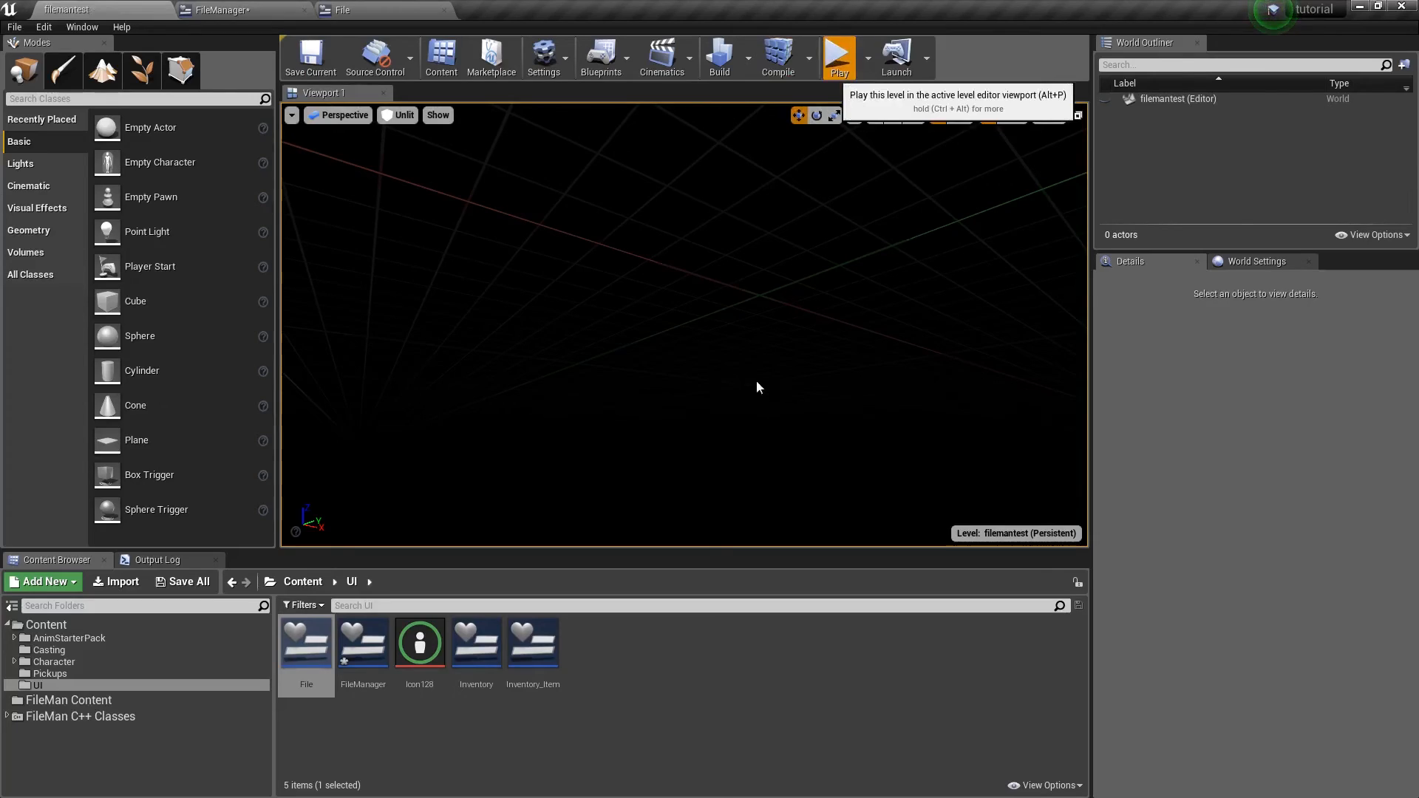
# Play-test with folder 'Stuff', open a file and type 'Hello world! This is a test!'.
pyautogui.click(836, 56)
pyautogui.write('Hello world! This is a tes')
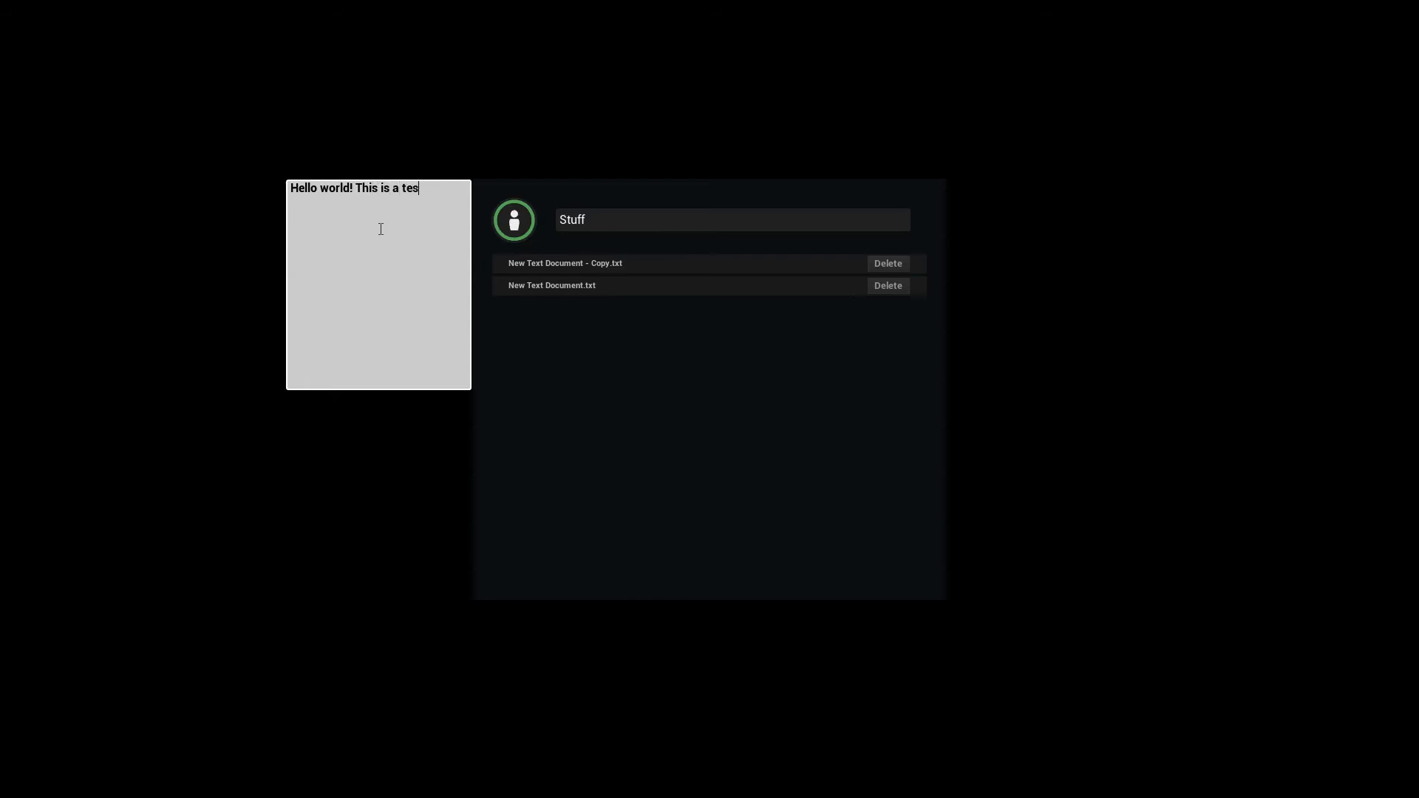
pyautogui.write('t!')
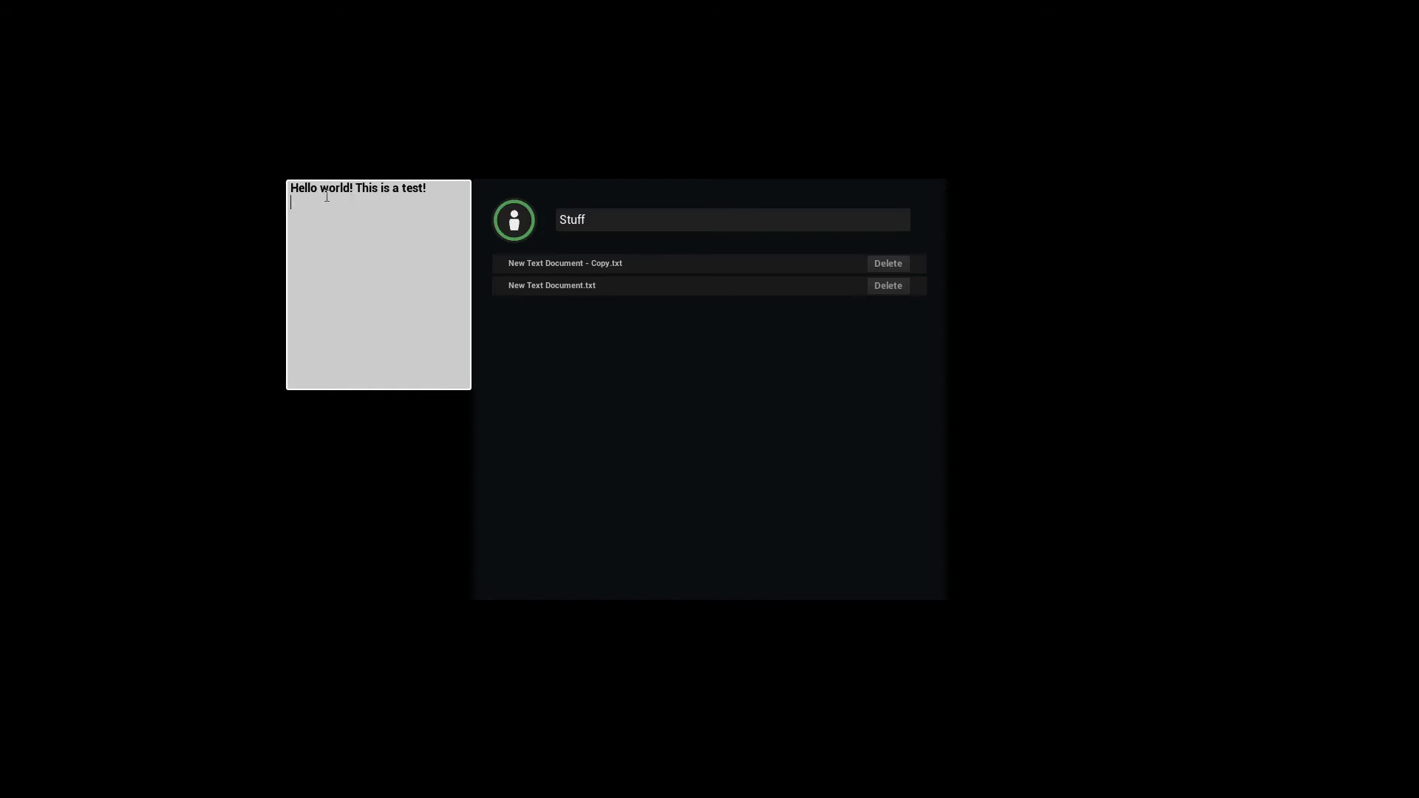